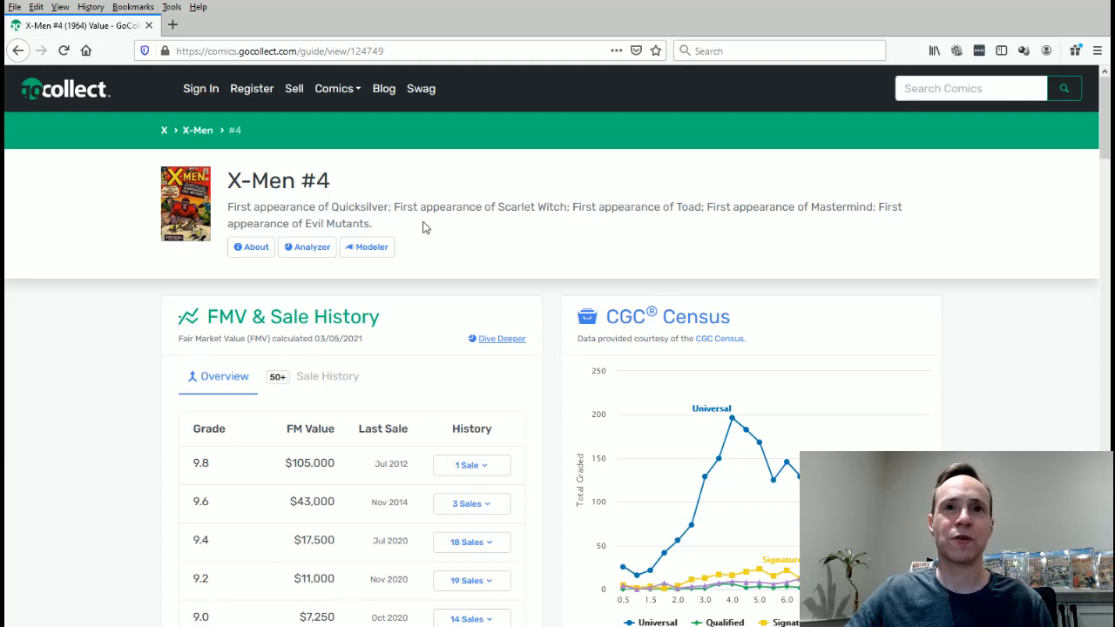
pyautogui.moveTo(633, 229)
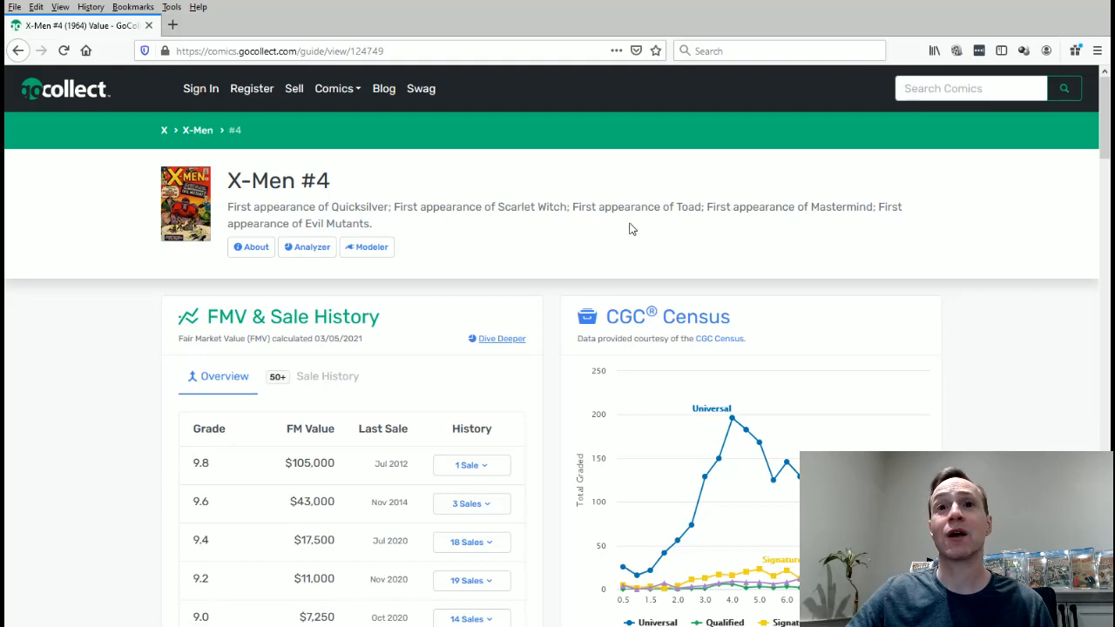
pyautogui.moveTo(624, 229)
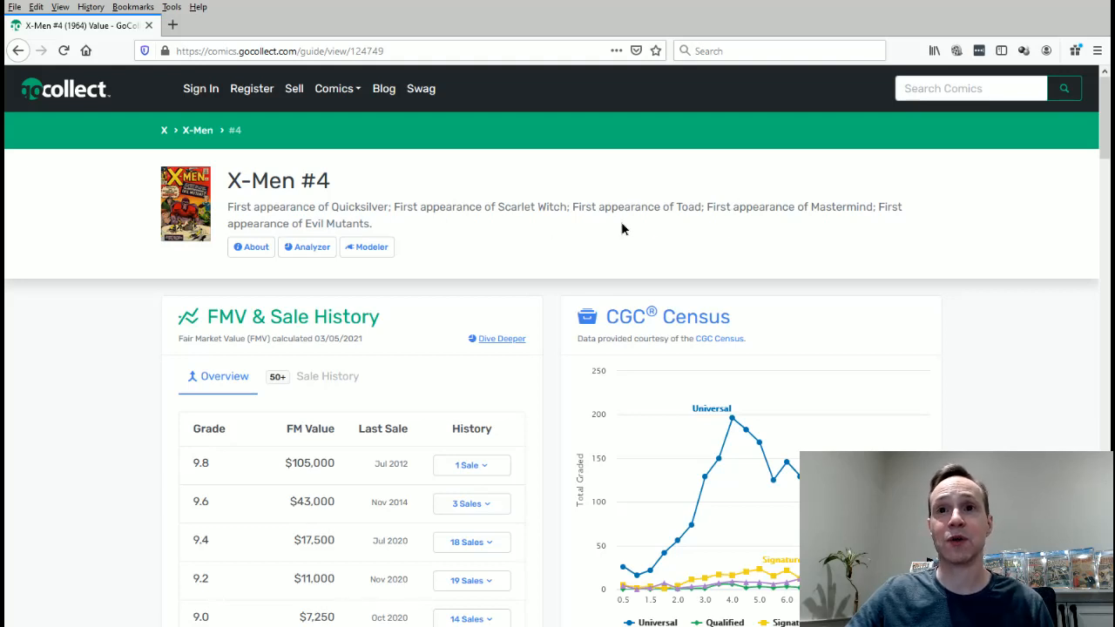
pyautogui.moveTo(317, 237)
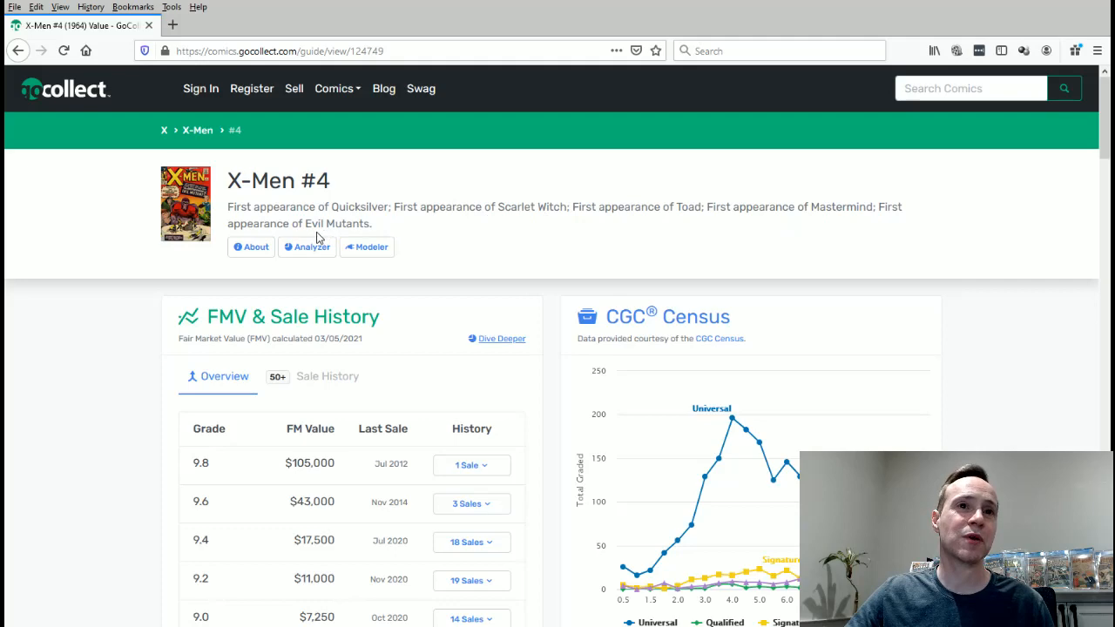
pyautogui.moveTo(441, 300)
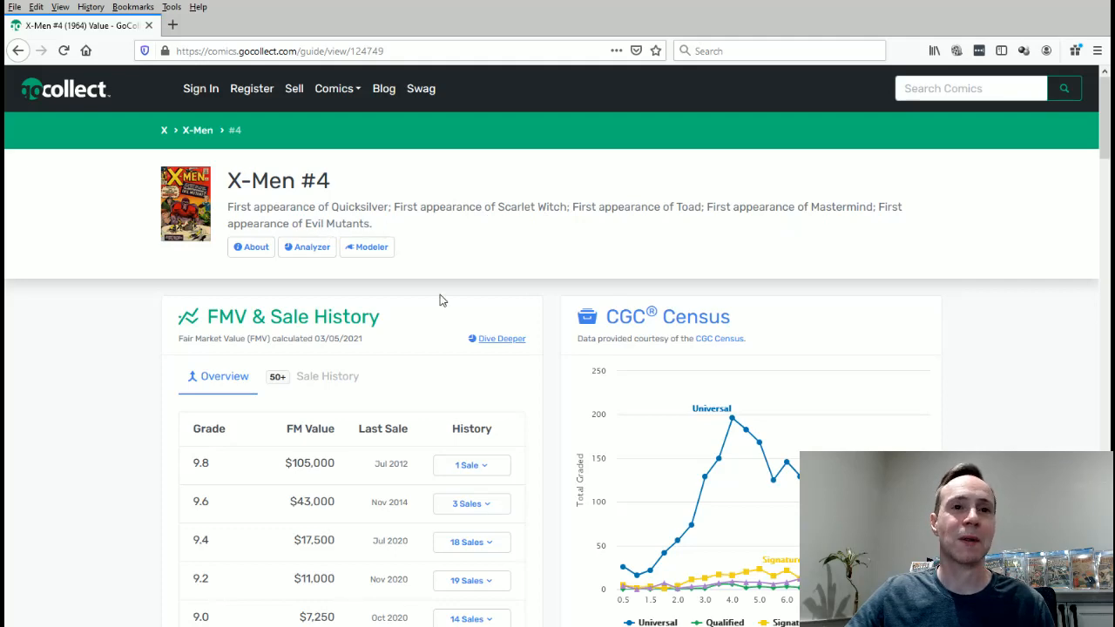
# - Bring the FMV table into view and highlight the 9.8 grade's $105,000 value
pyautogui.scroll(-3)
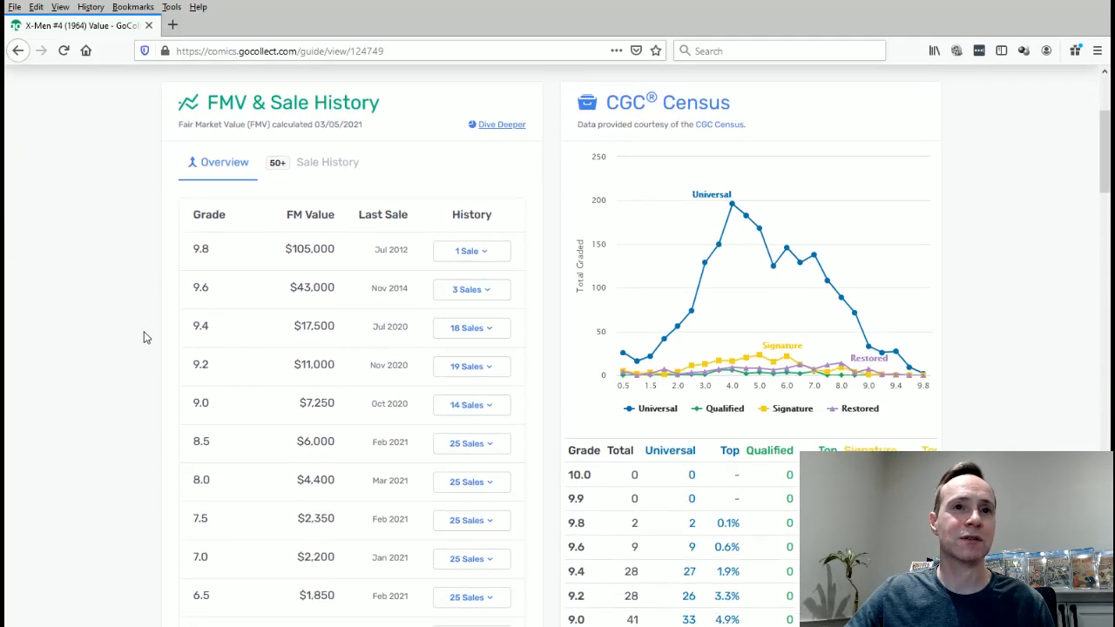
pyautogui.moveTo(216, 262)
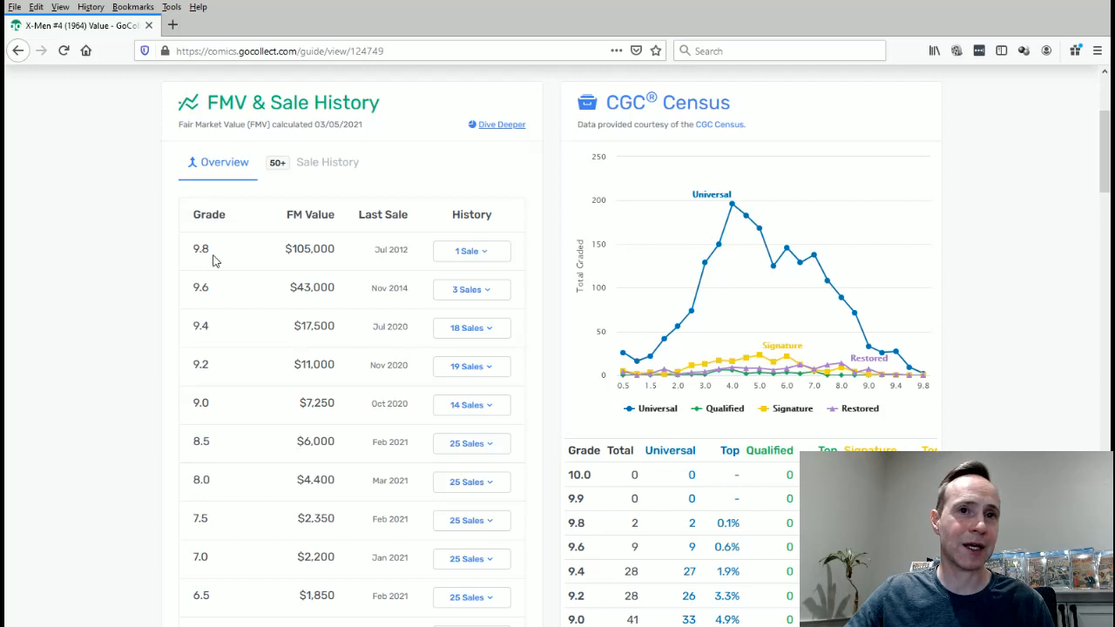
pyautogui.moveTo(389, 262)
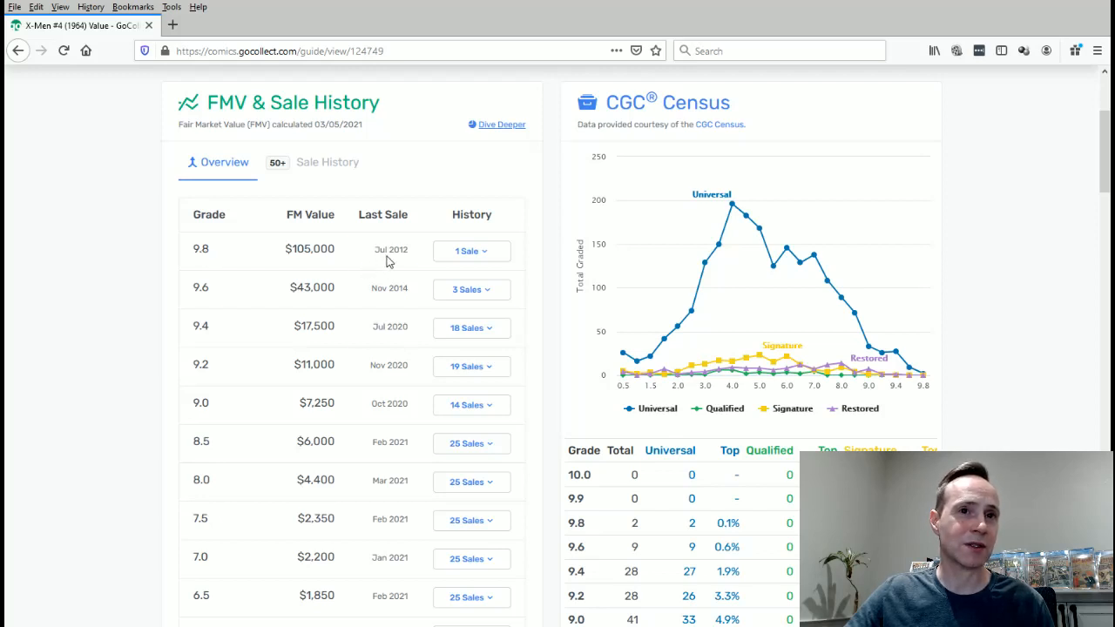
pyautogui.doubleClick(310, 249)
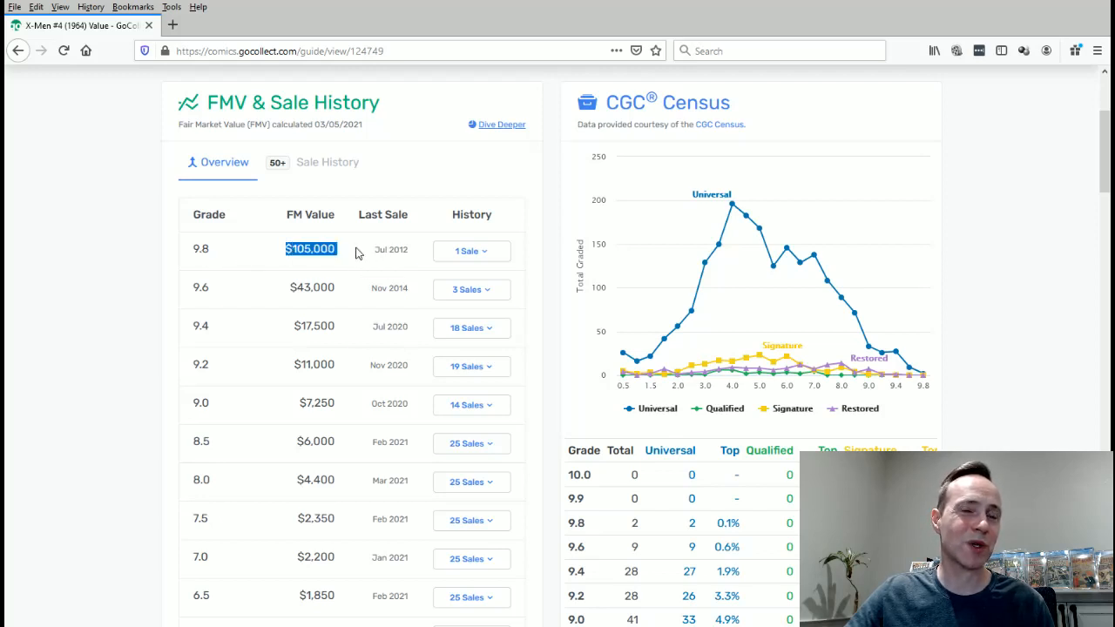
pyautogui.moveTo(417, 257)
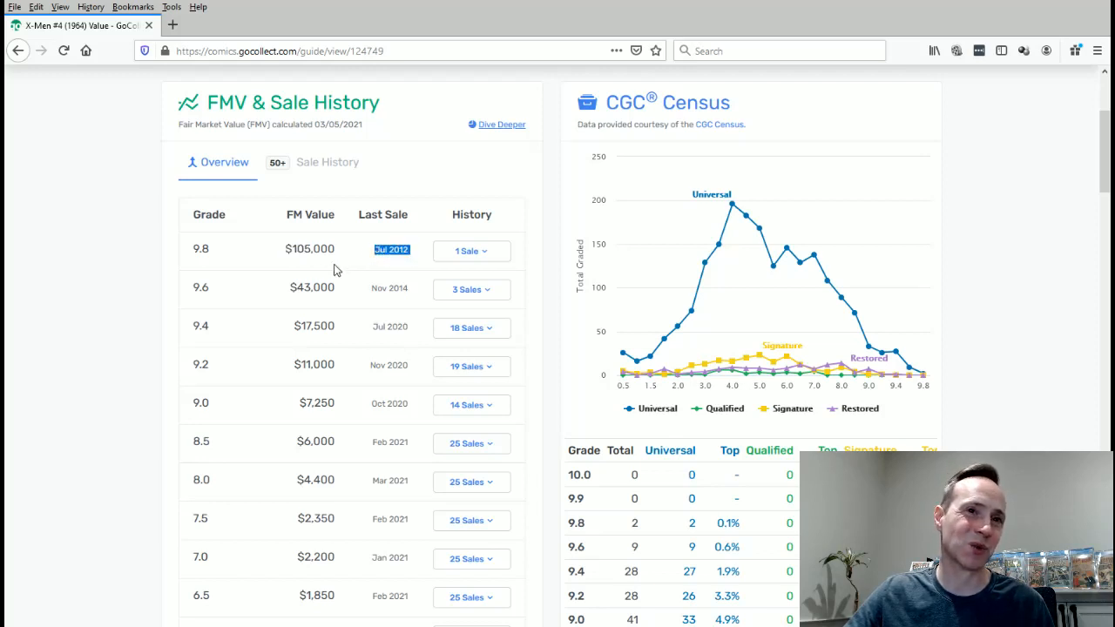
pyautogui.moveTo(390, 262)
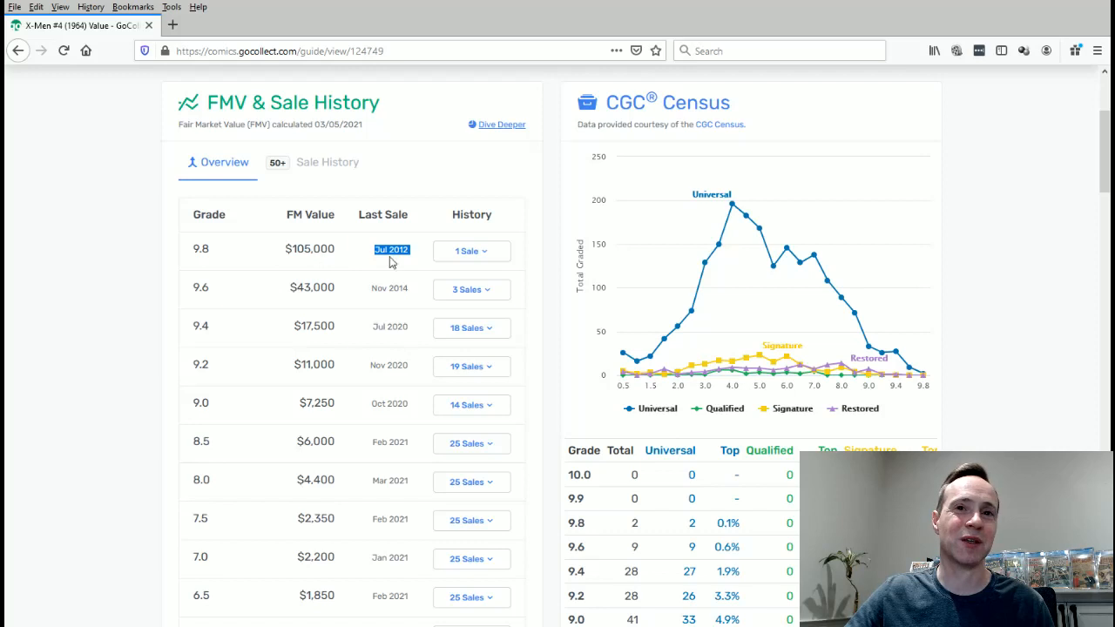
pyautogui.moveTo(355, 216)
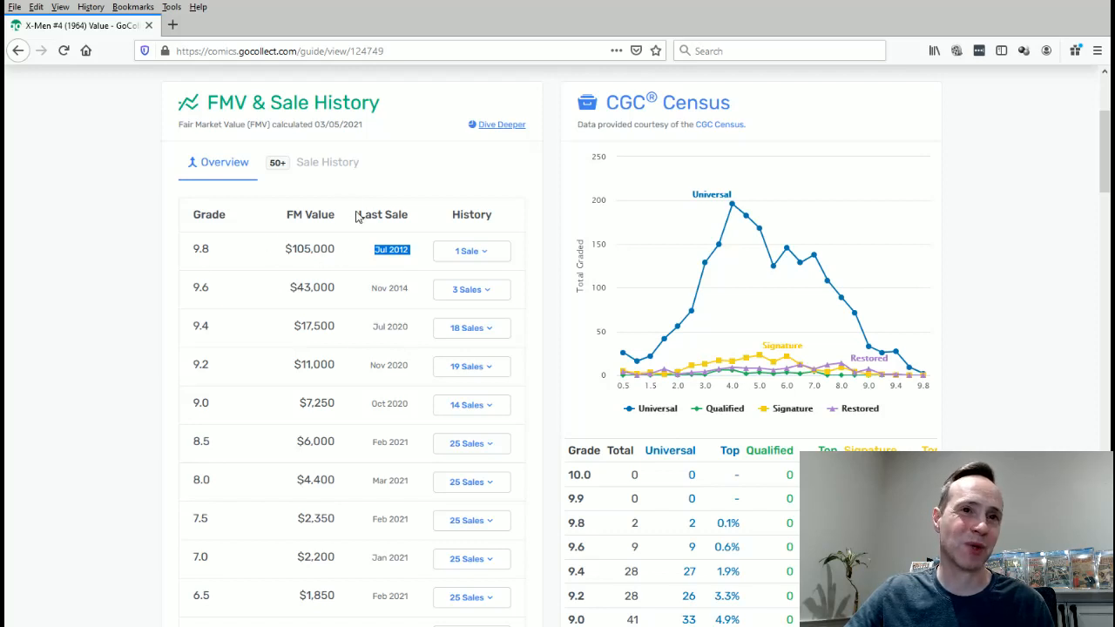
pyautogui.moveTo(224, 288)
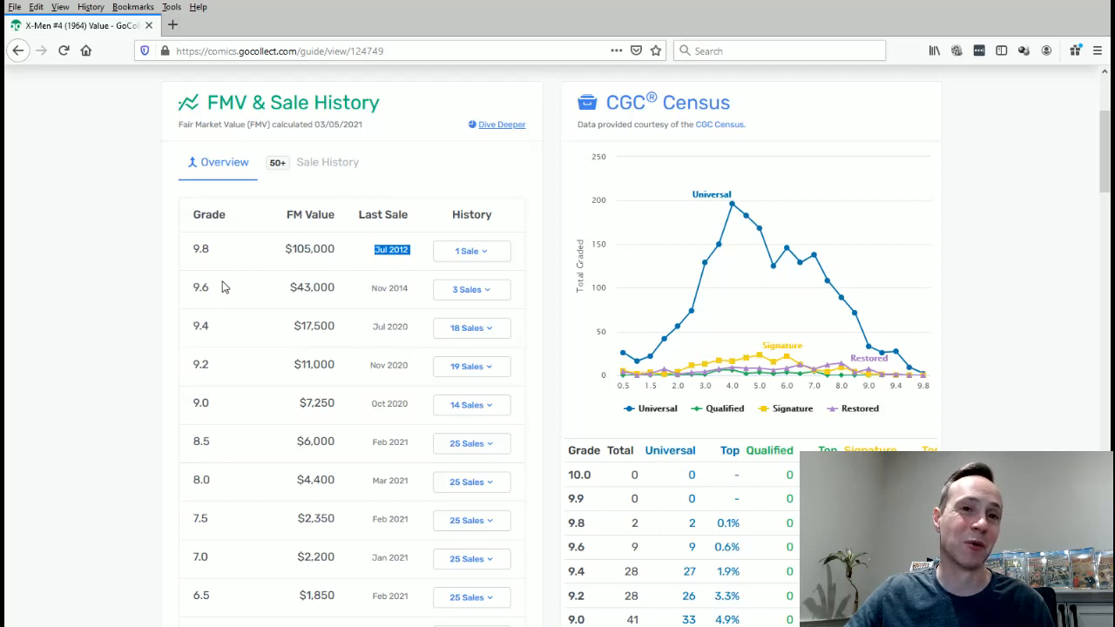
# - Scroll to the low-grade FMV rows and census totals, marking 2.5's Jun 2020 last sale
pyautogui.scroll(-3)
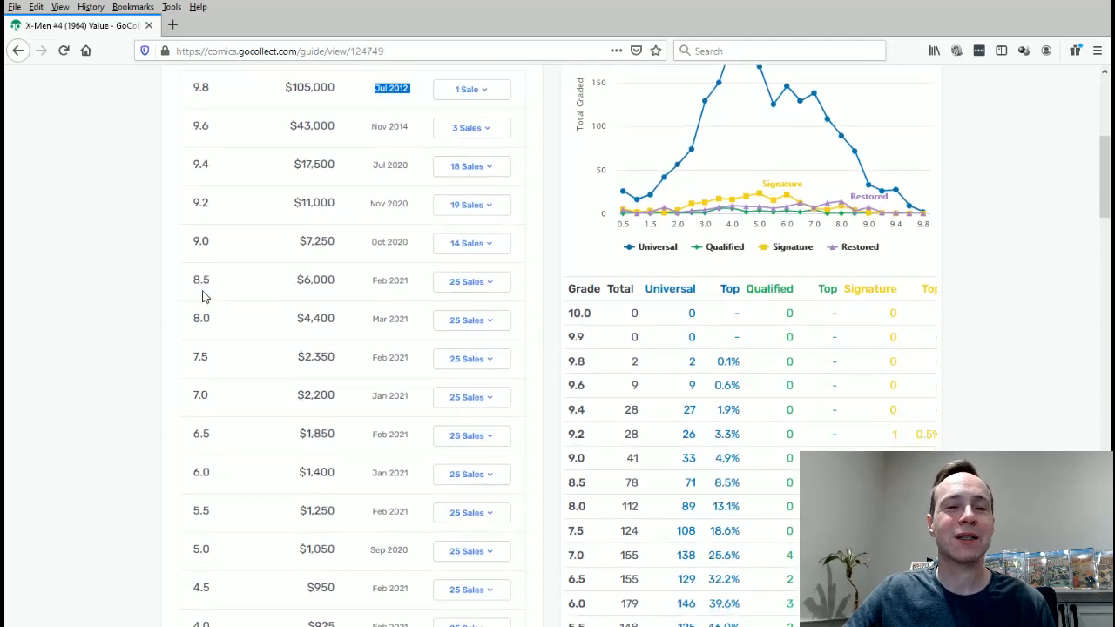
pyautogui.scroll(-3)
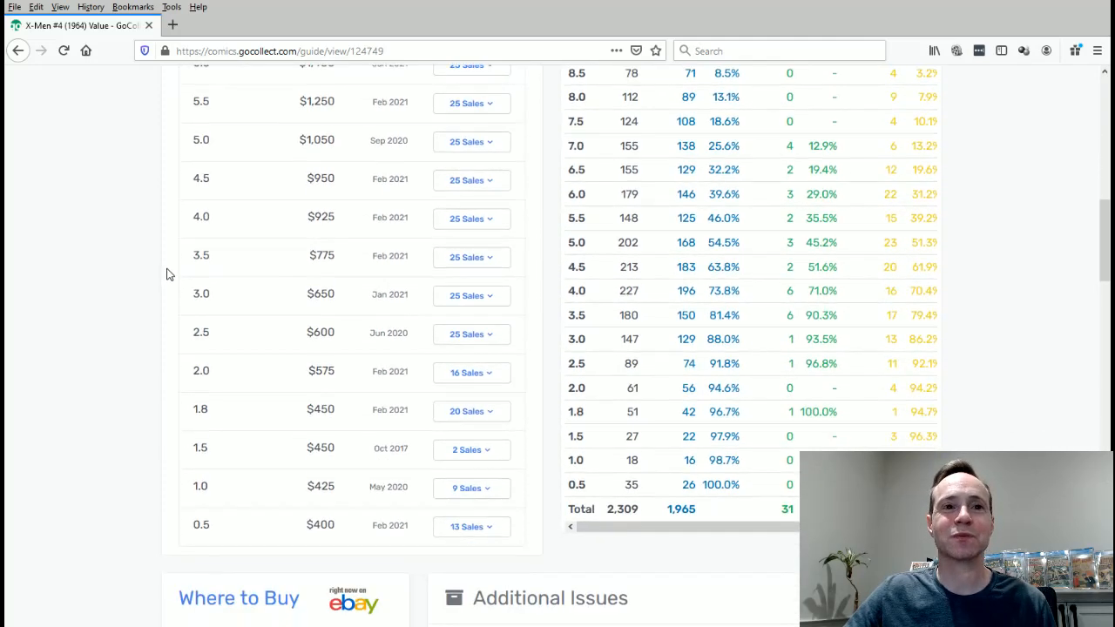
pyautogui.scroll(-3)
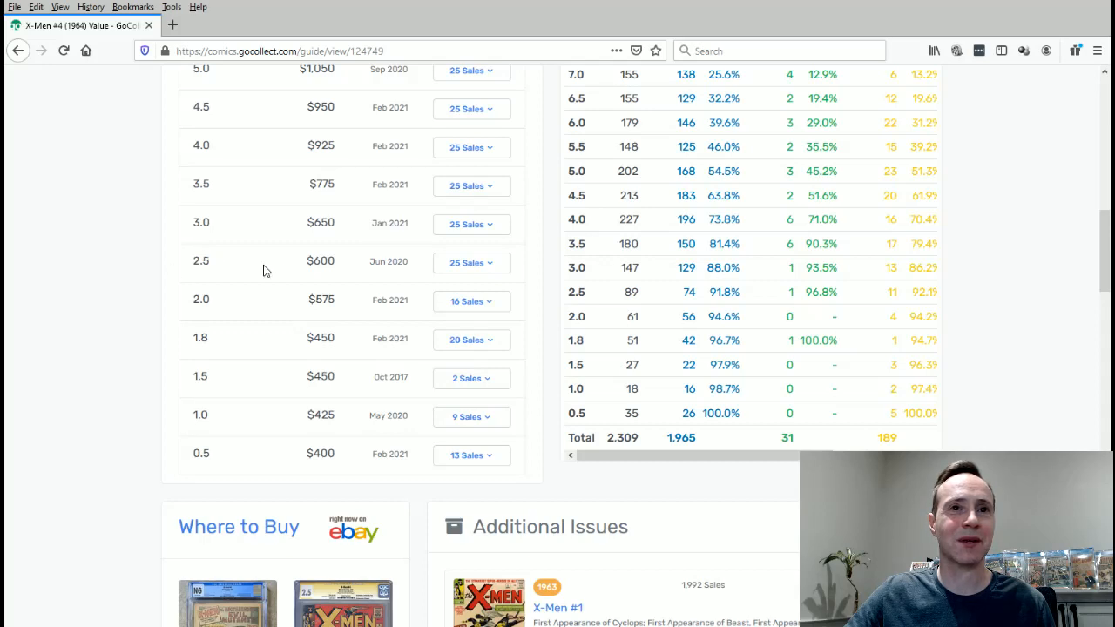
pyautogui.doubleClick(388, 261)
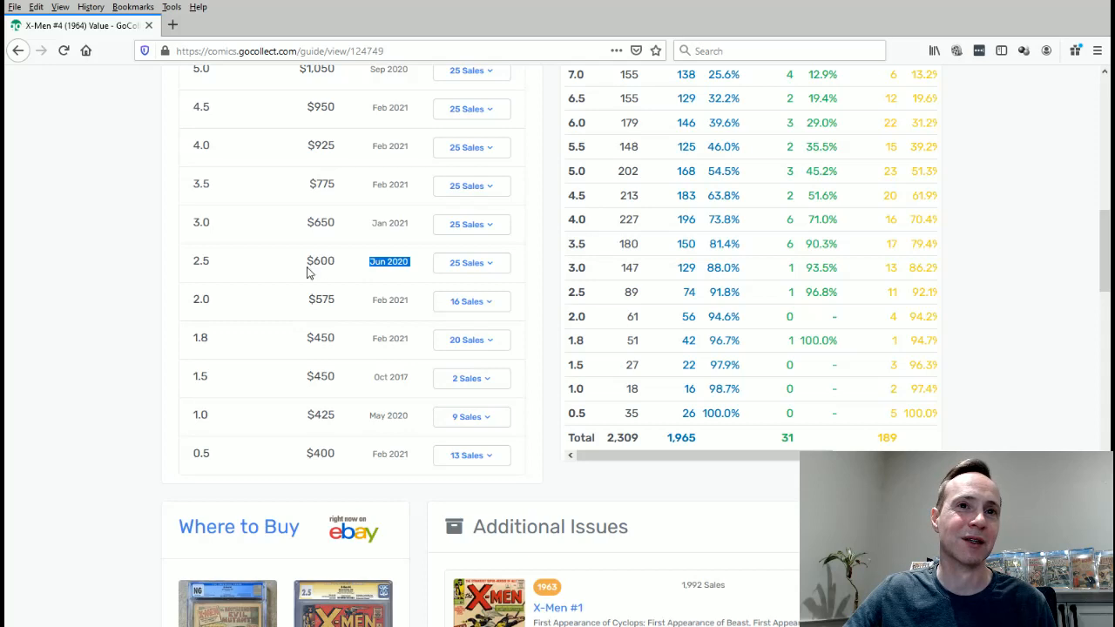
pyautogui.moveTo(275, 273)
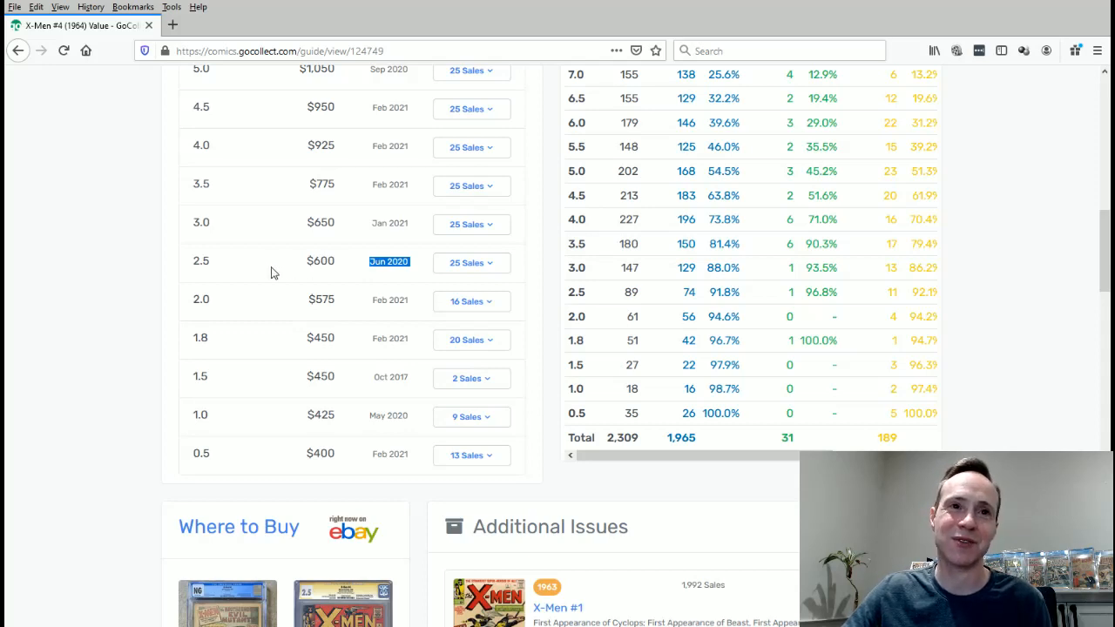
pyautogui.moveTo(233, 282)
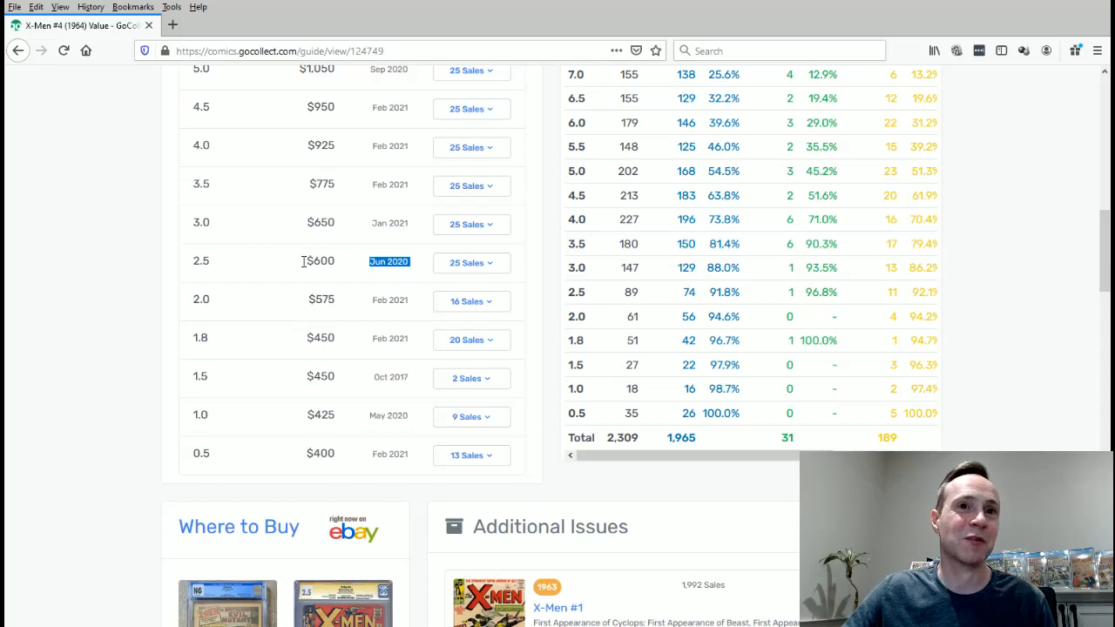
pyautogui.moveTo(247, 277)
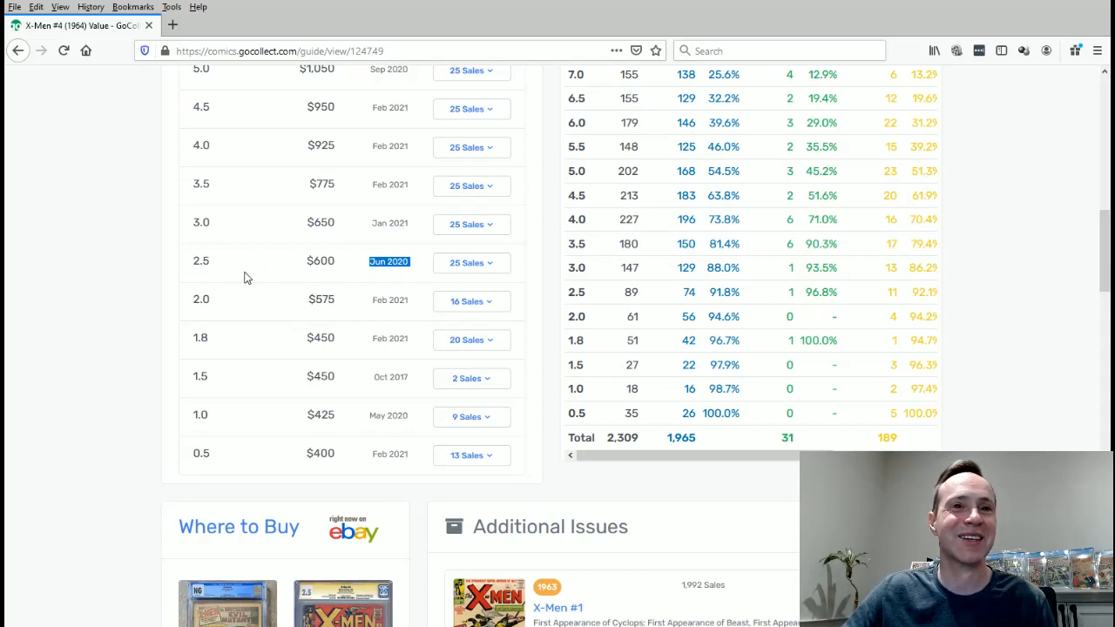
pyautogui.moveTo(213, 277)
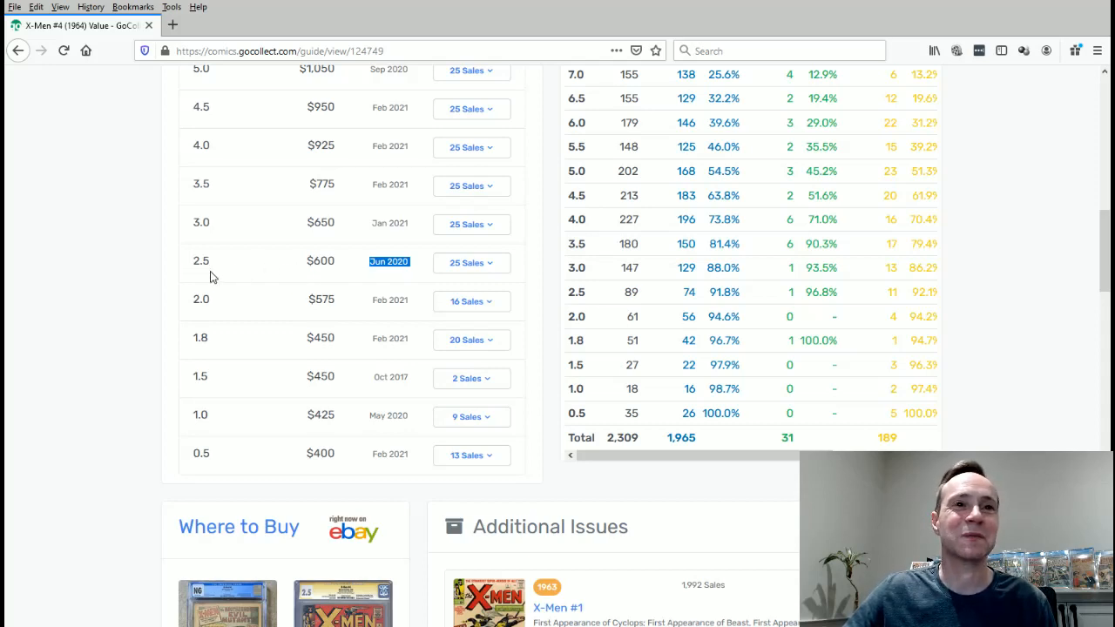
pyautogui.moveTo(310, 275)
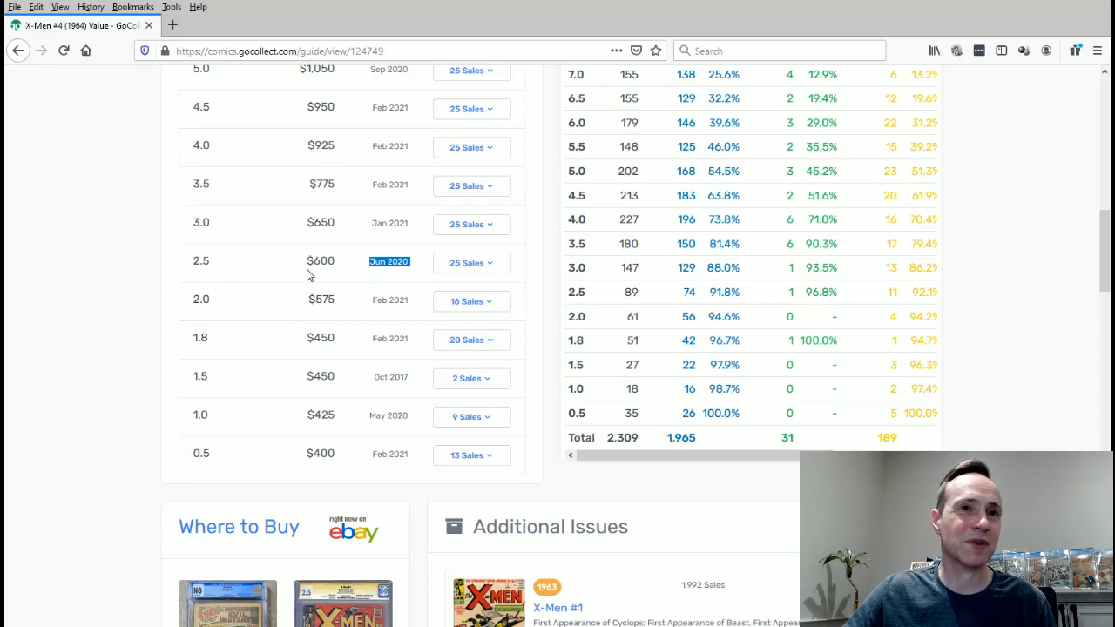
pyautogui.moveTo(185, 237)
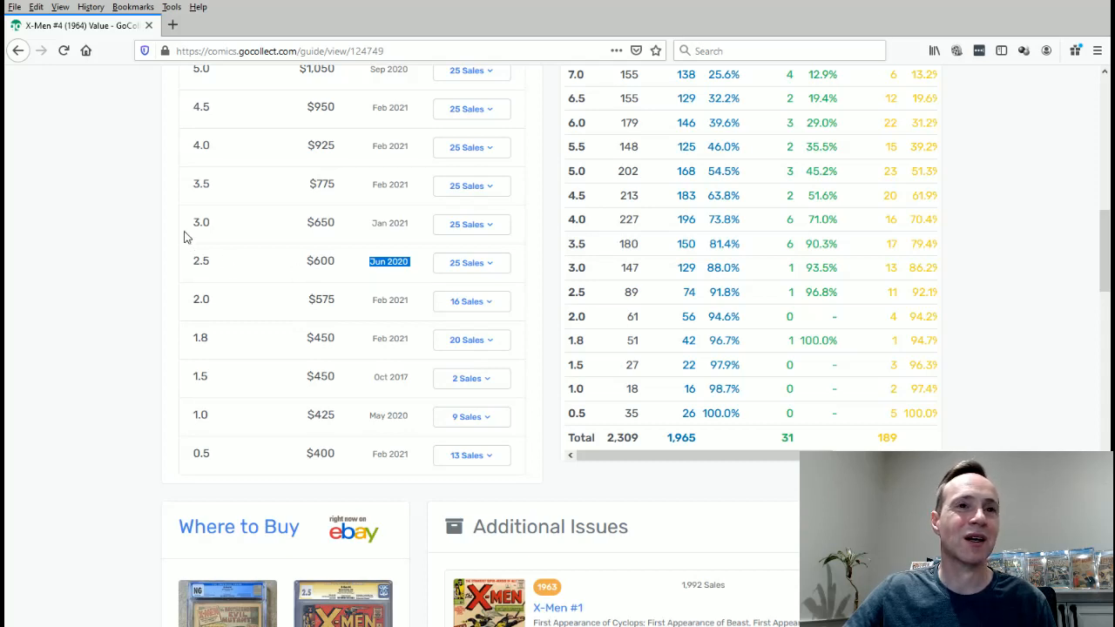
pyautogui.moveTo(222, 241)
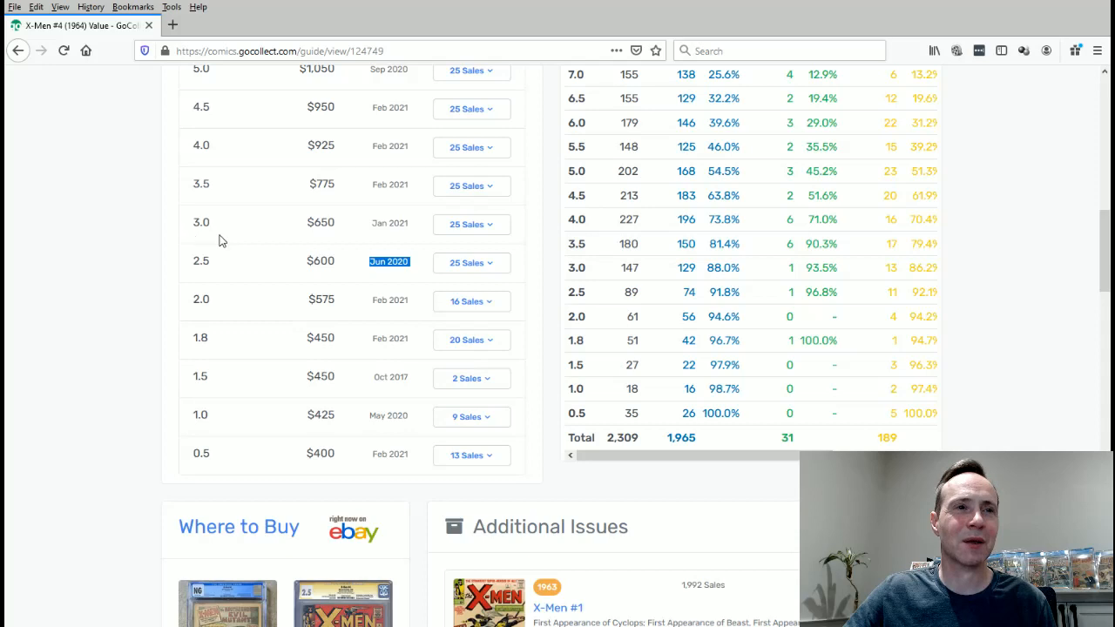
pyautogui.moveTo(226, 266)
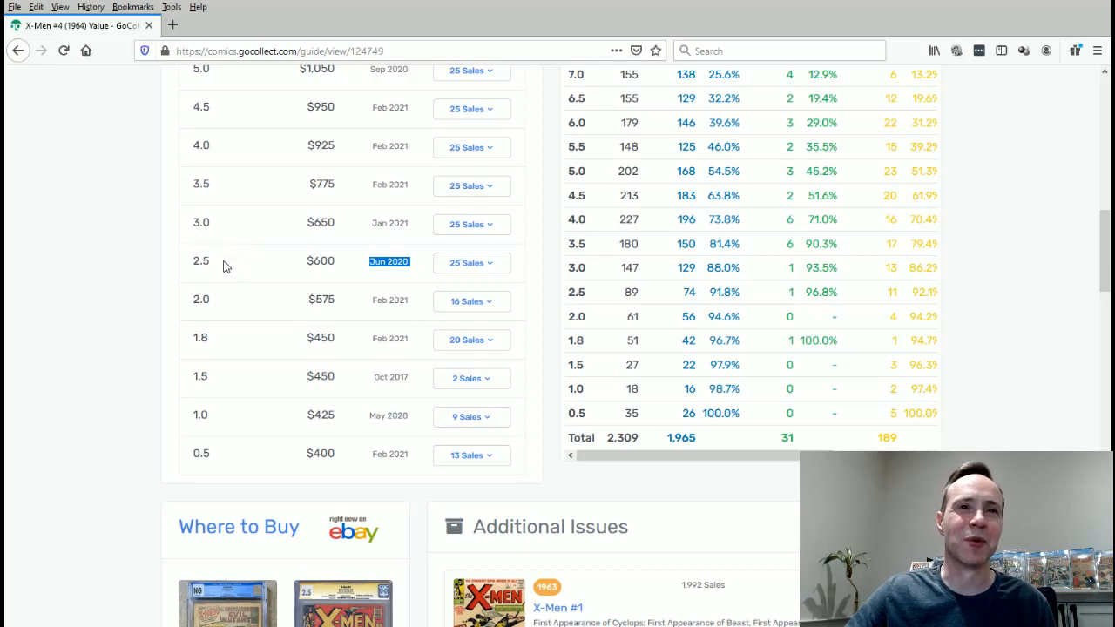
pyautogui.moveTo(191, 239)
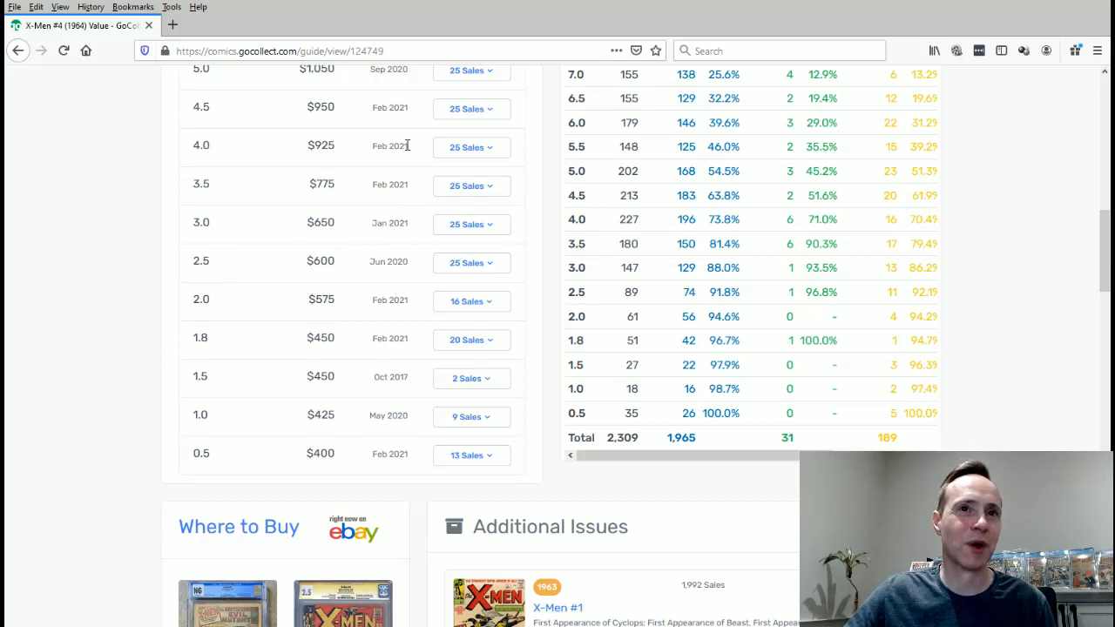
pyautogui.moveTo(373, 325)
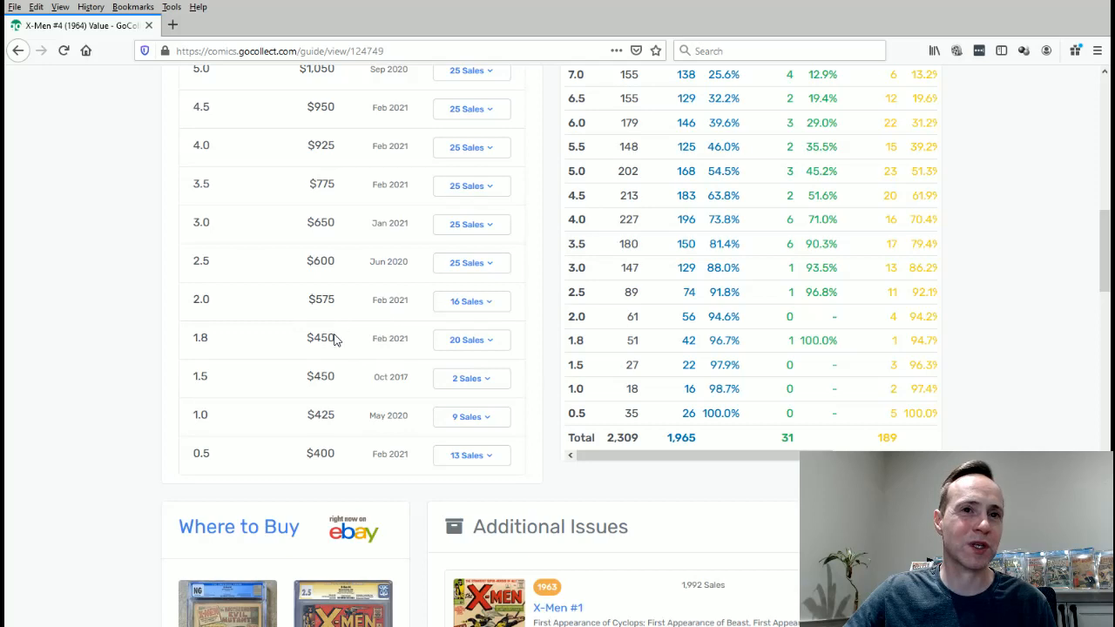
pyautogui.moveTo(451, 301)
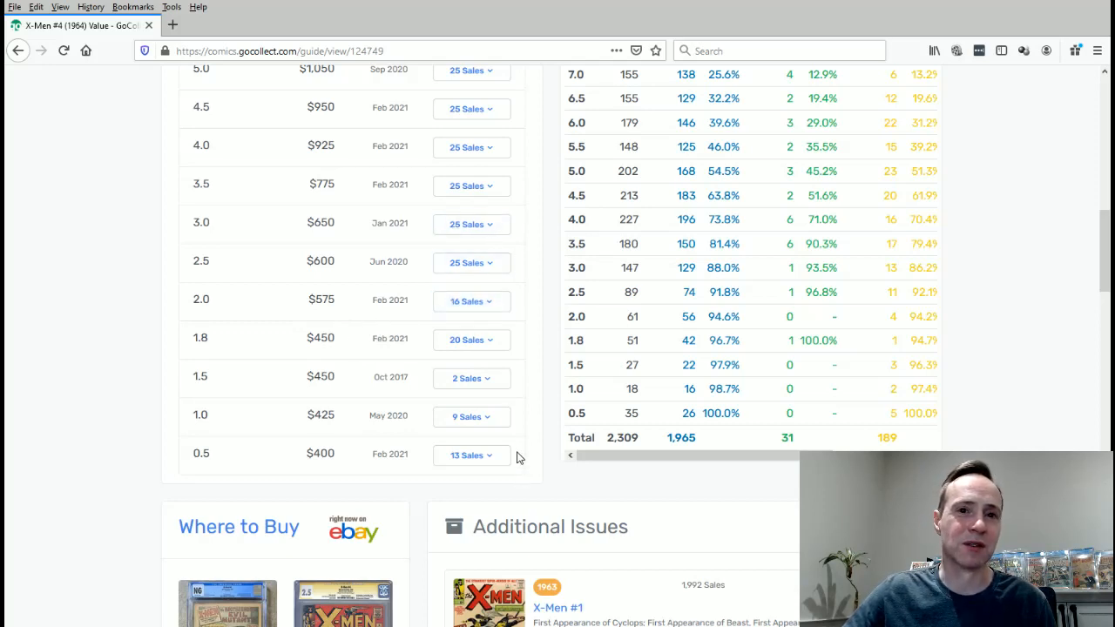
pyautogui.moveTo(501, 224)
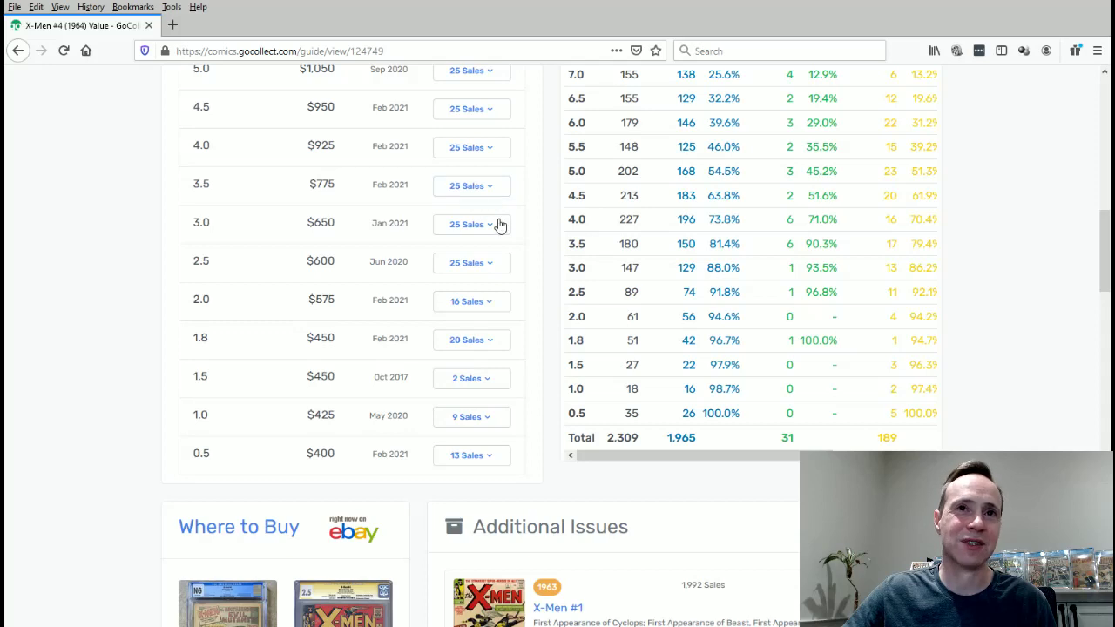
pyautogui.moveTo(519, 270)
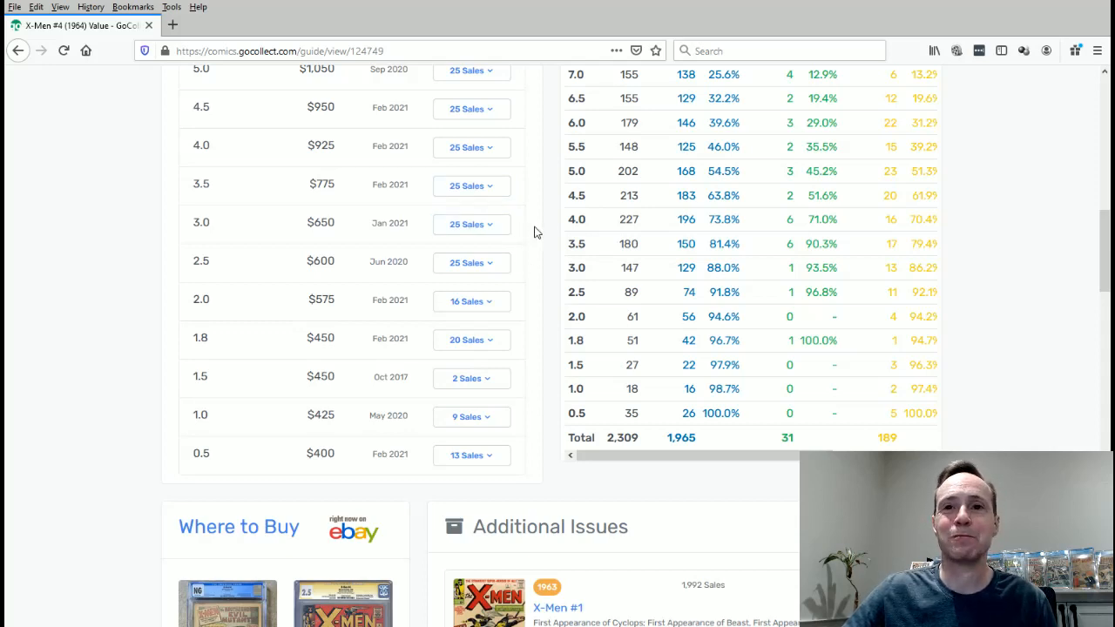
pyautogui.moveTo(634, 440)
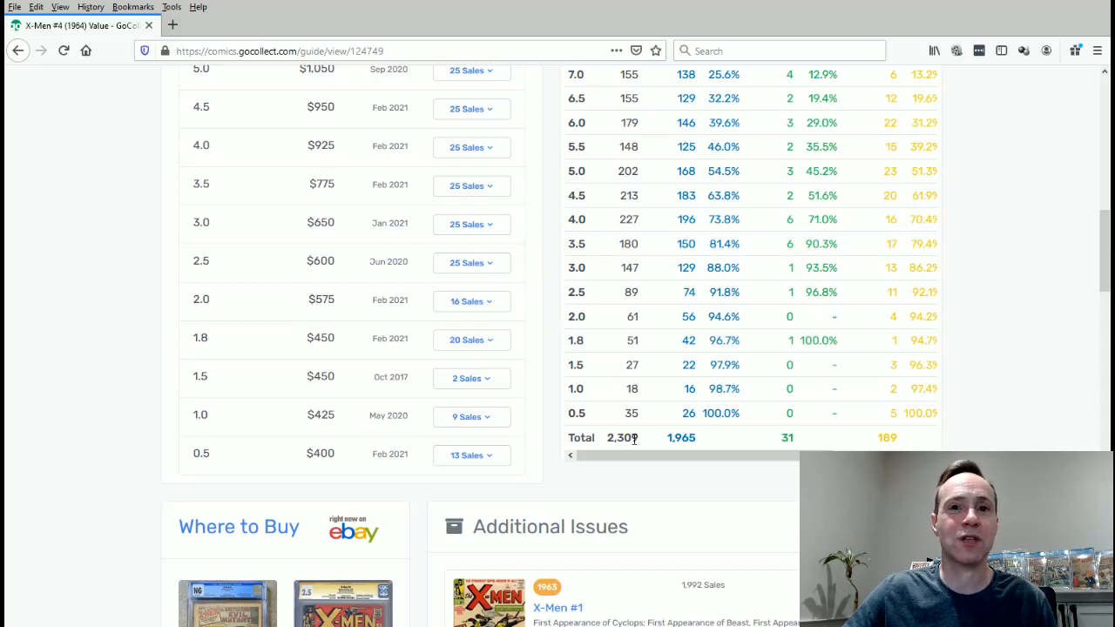
pyautogui.moveTo(612, 454)
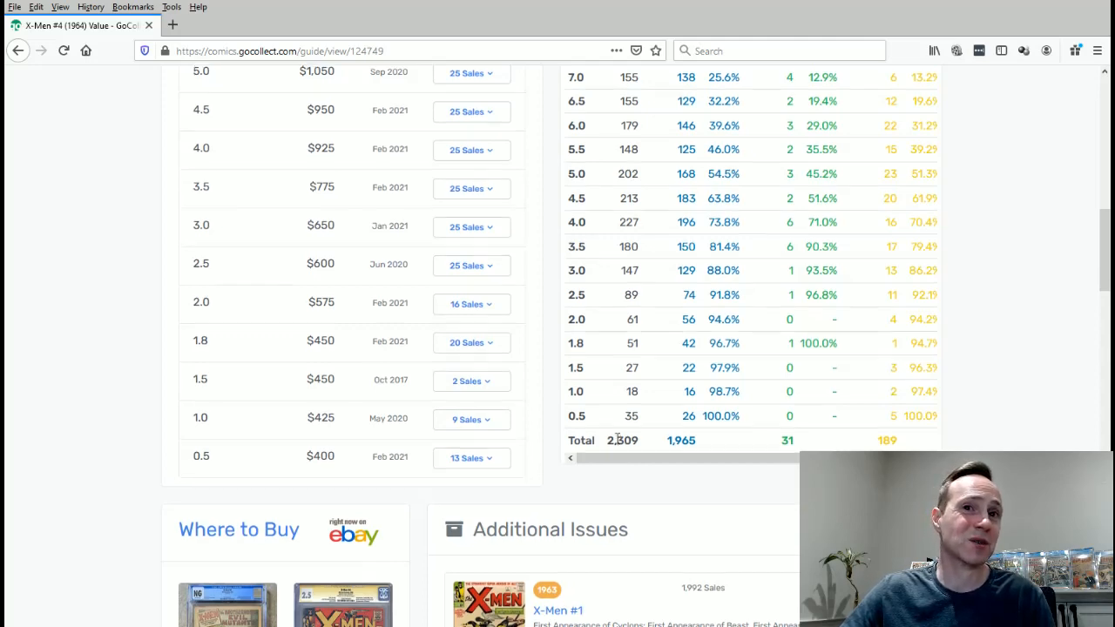
# - Return to the guide's top and follow Dive Deeper to the X-Men #4 sale history analyzer
pyautogui.scroll(3)
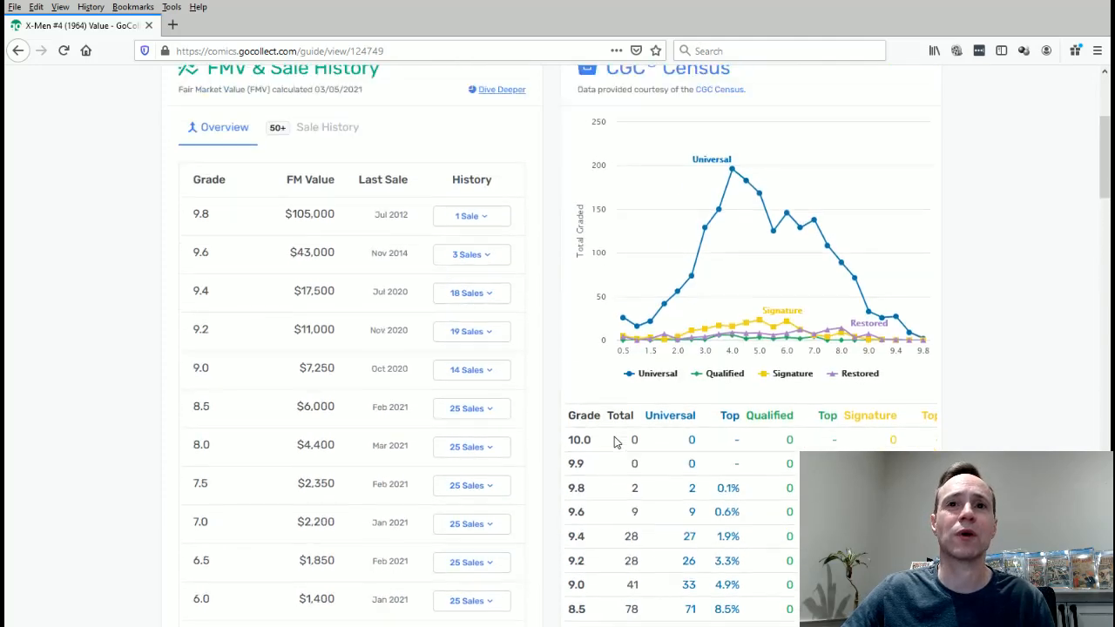
pyautogui.scroll(3)
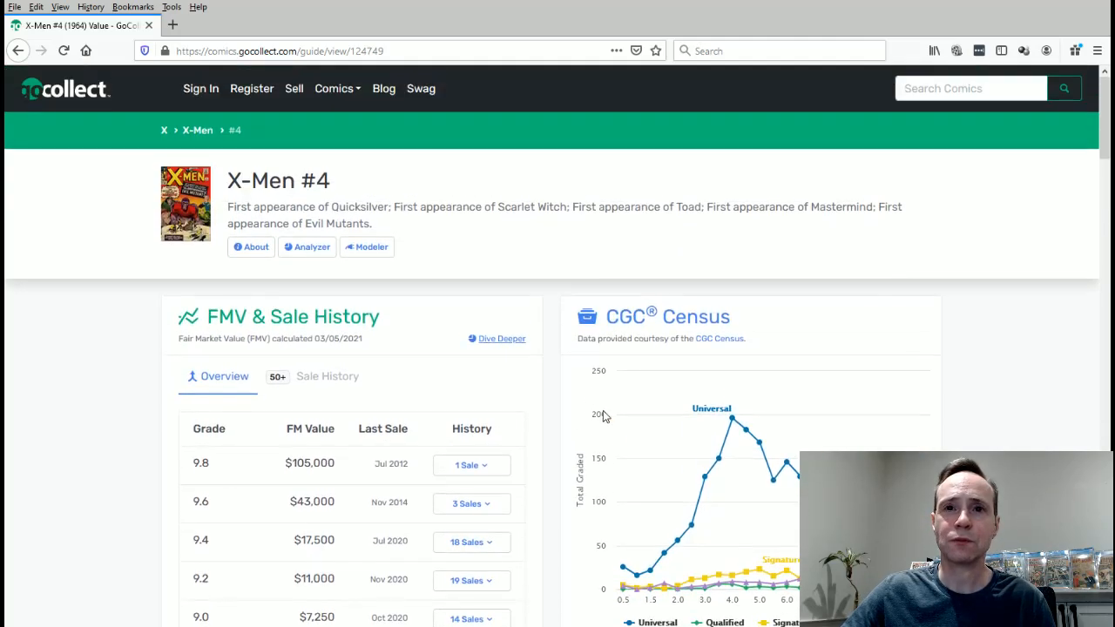
pyautogui.click(501, 338)
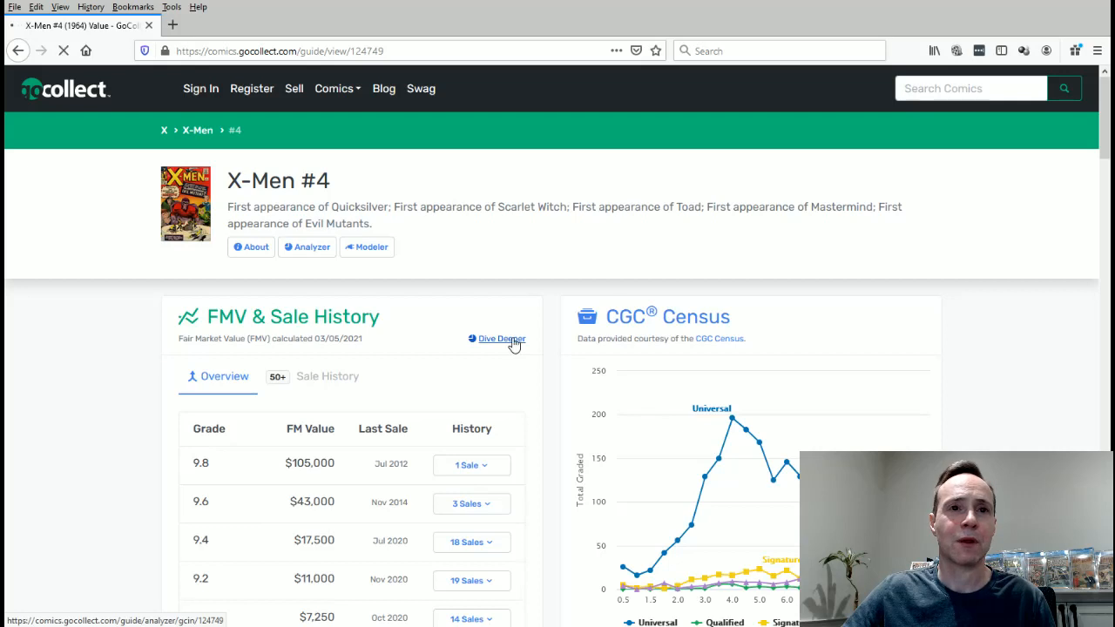
pyautogui.moveTo(501, 270)
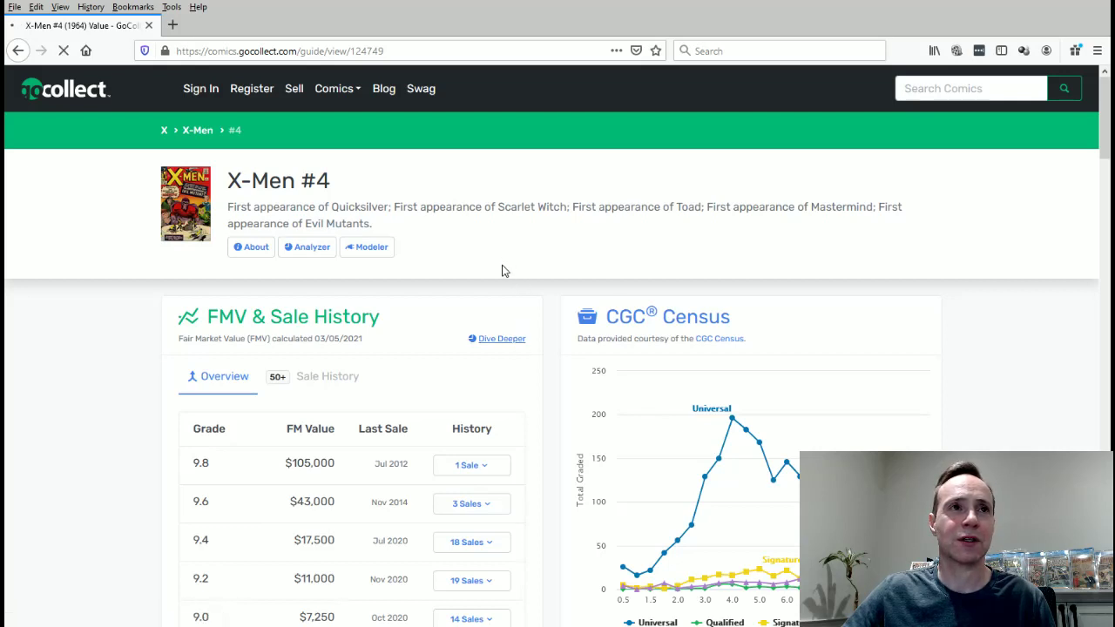
pyautogui.moveTo(565, 236)
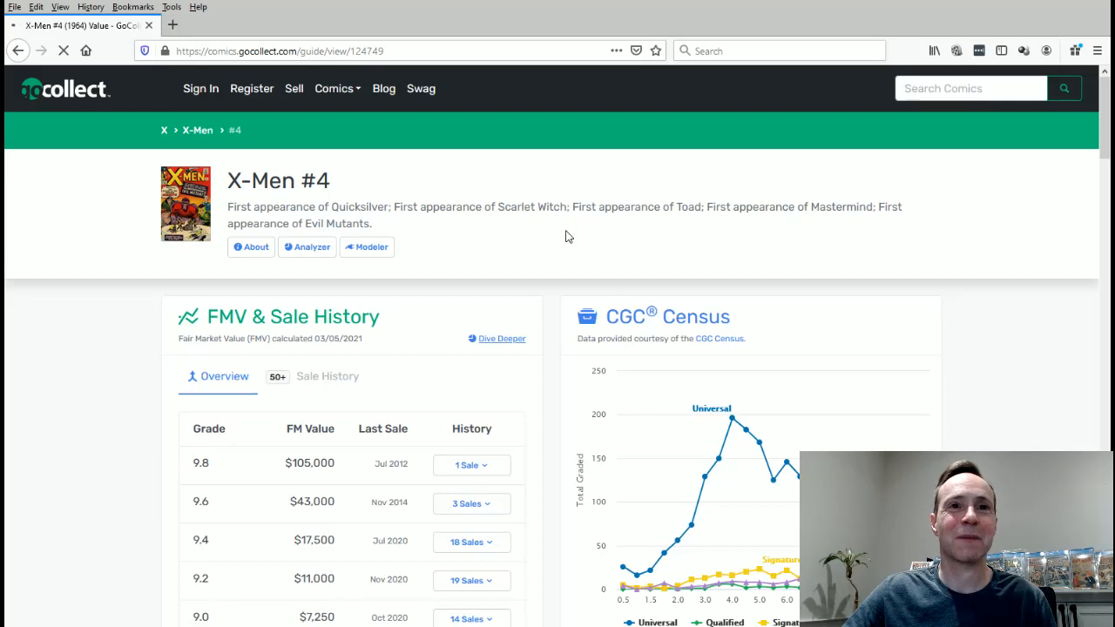
pyautogui.scroll(-3)
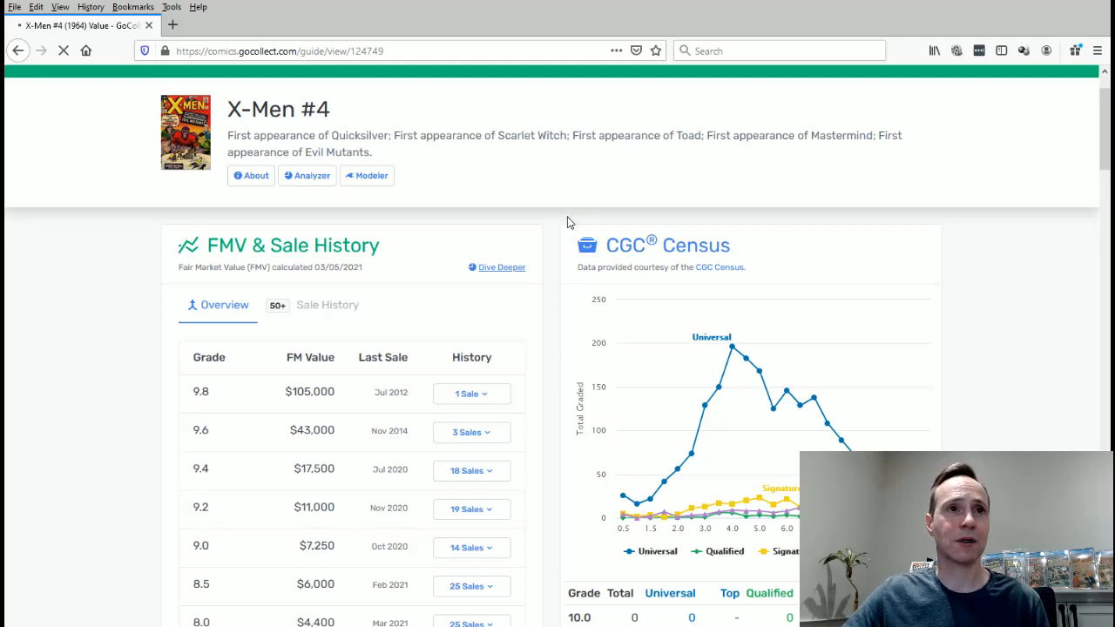
pyautogui.moveTo(622, 214)
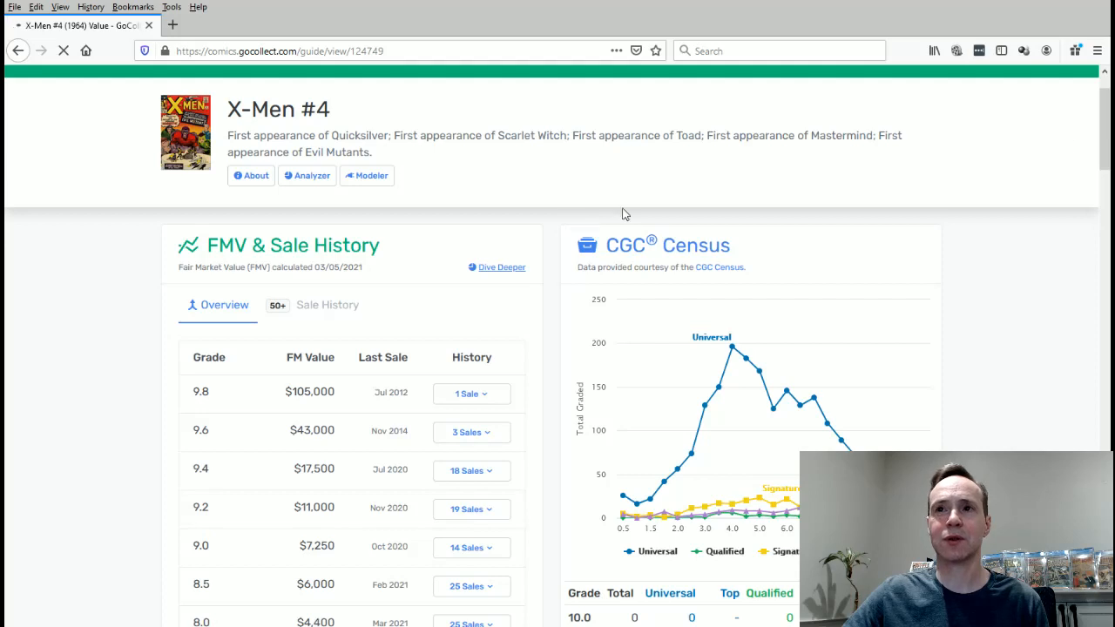
pyautogui.moveTo(892, 387)
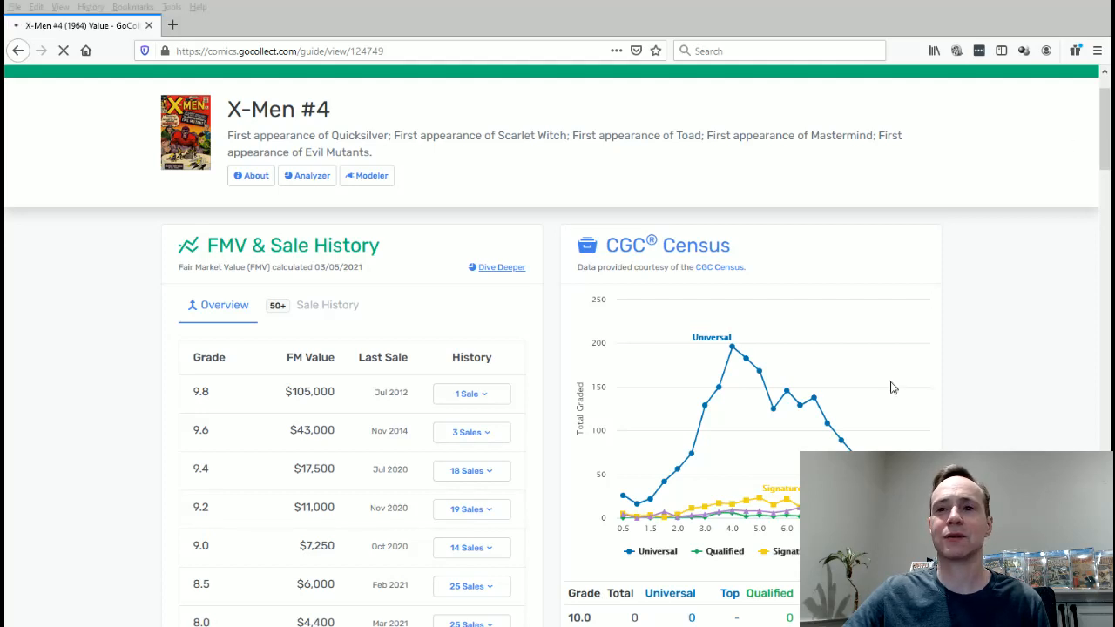
# - Show the analyzer's Sales by Grade rows for grades 5.5 through 0.3
pyautogui.click(307, 175)
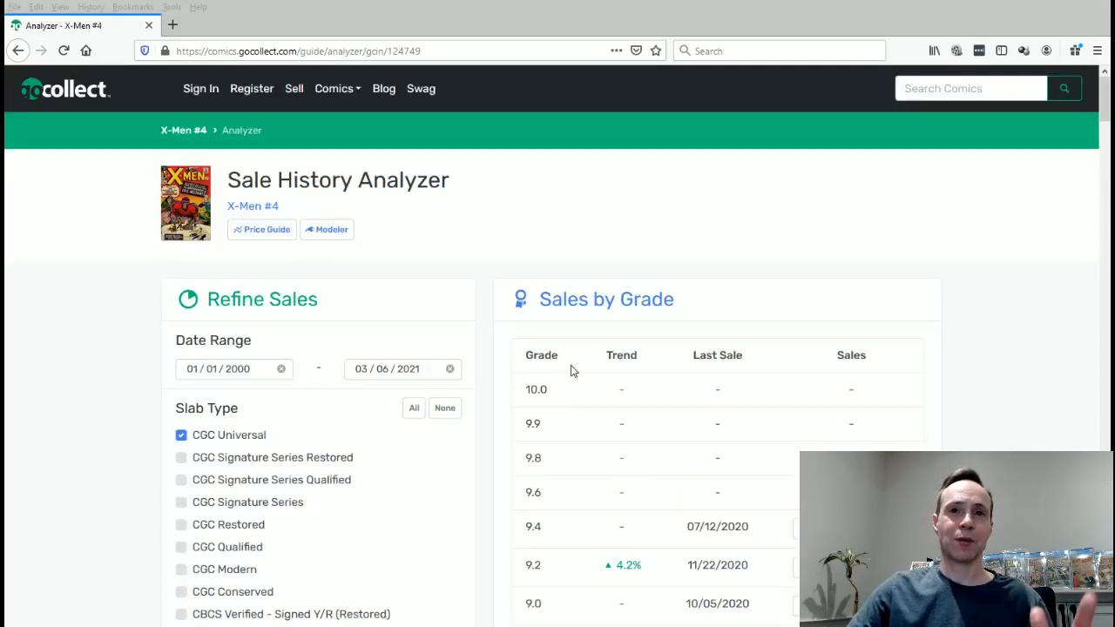
pyautogui.moveTo(434, 5)
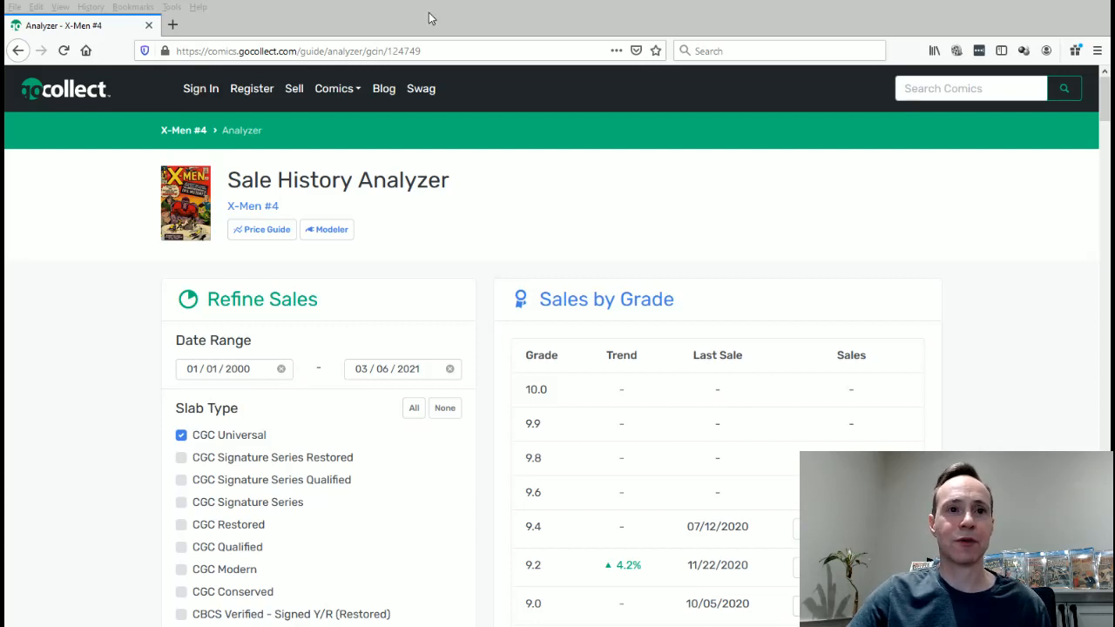
pyautogui.scroll(-3)
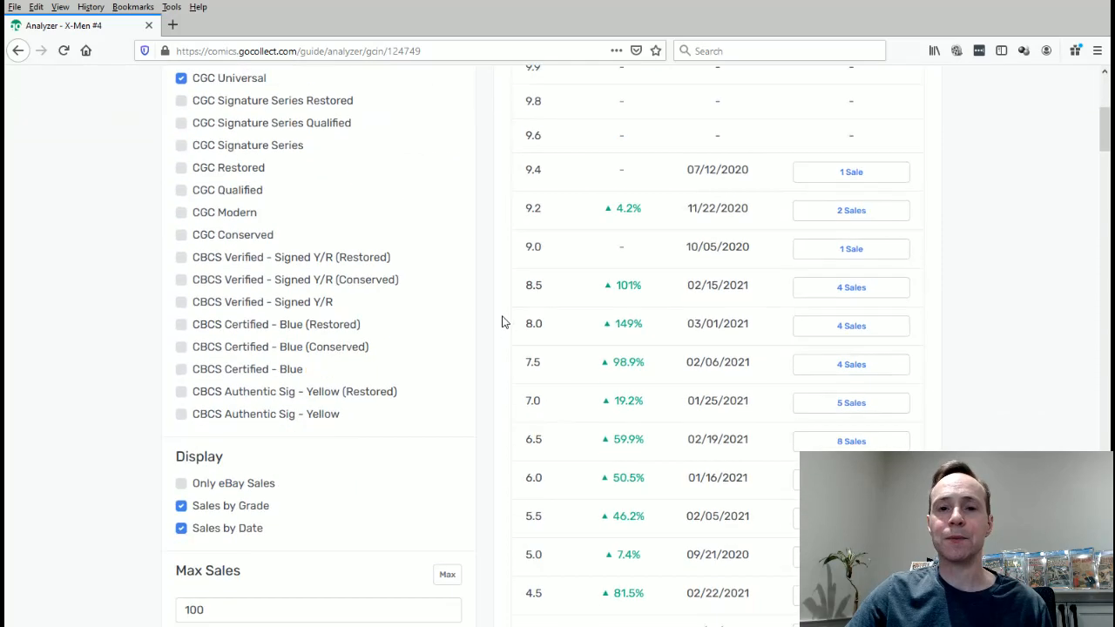
pyautogui.scroll(-3)
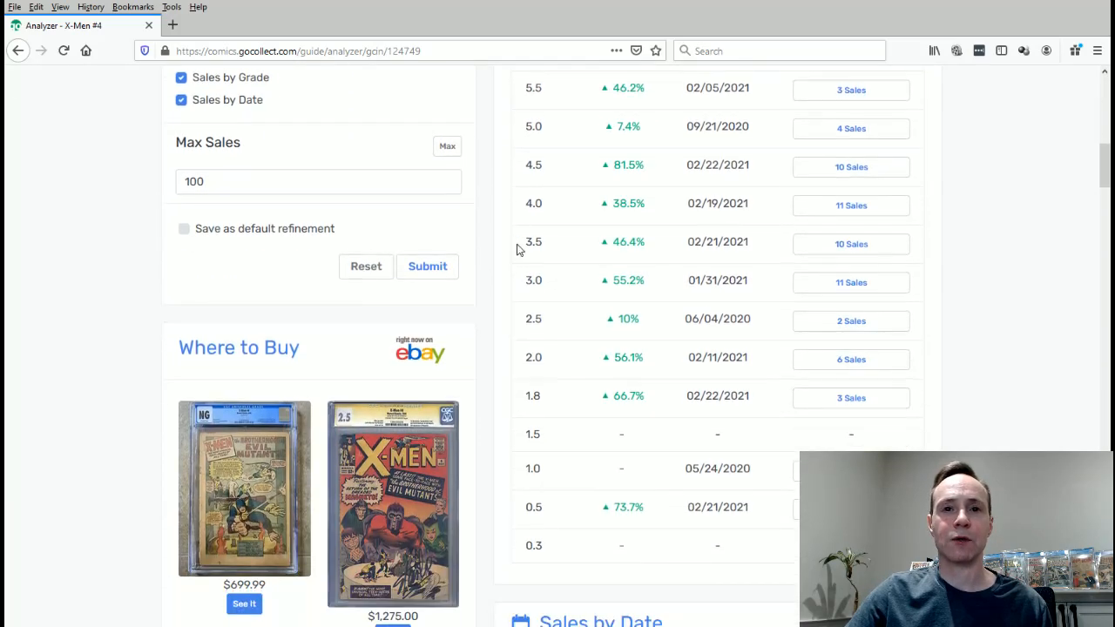
pyautogui.moveTo(492, 290)
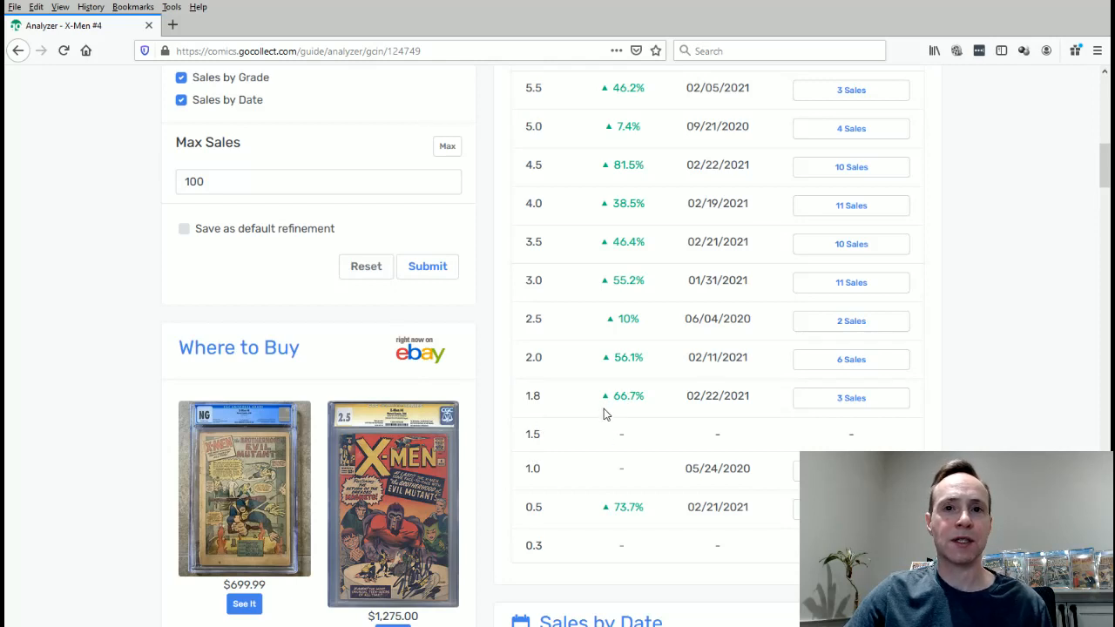
pyautogui.moveTo(638, 199)
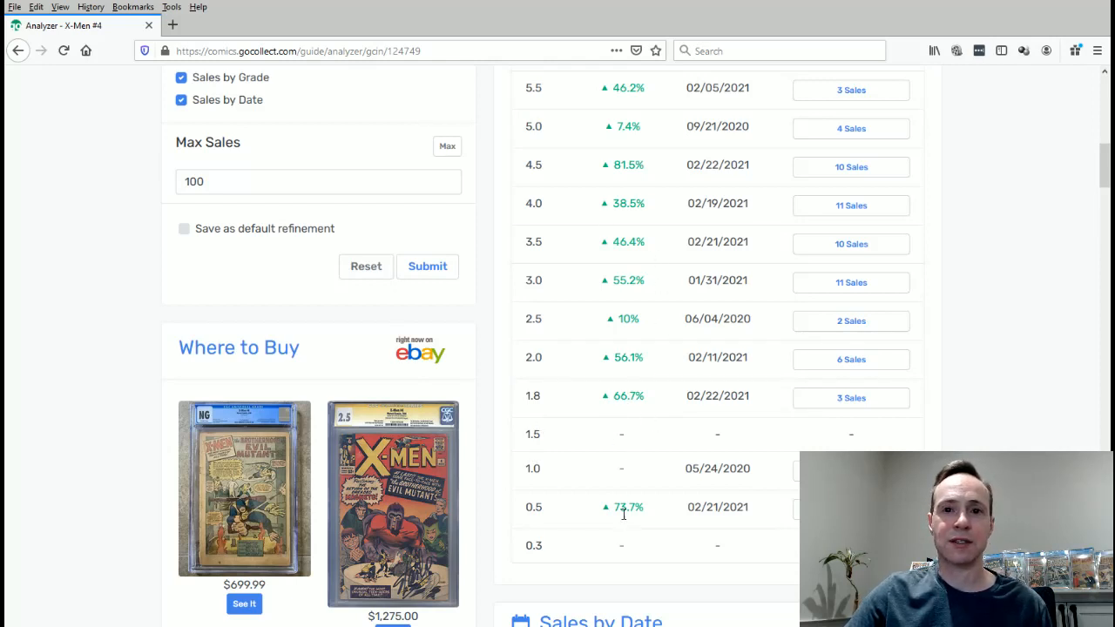
pyautogui.moveTo(531, 521)
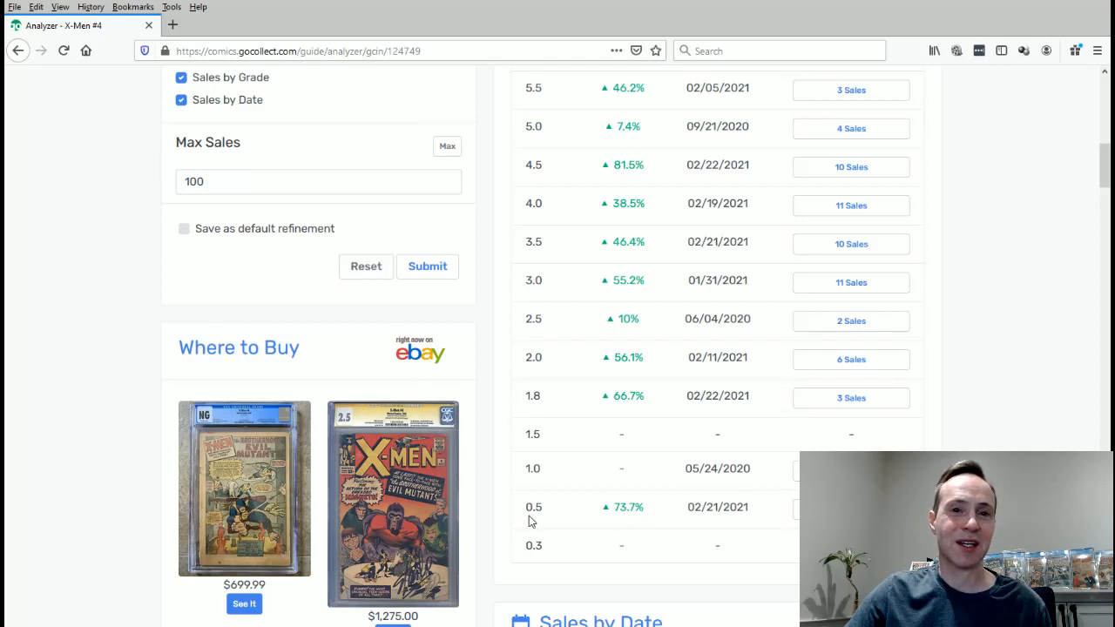
pyautogui.moveTo(573, 517)
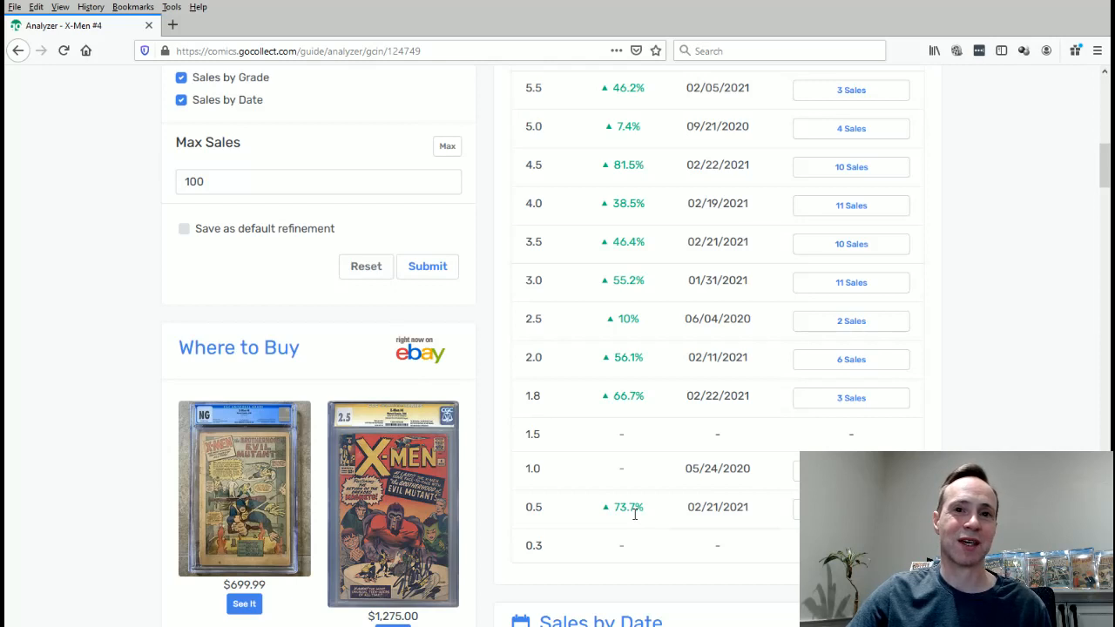
pyautogui.moveTo(643, 464)
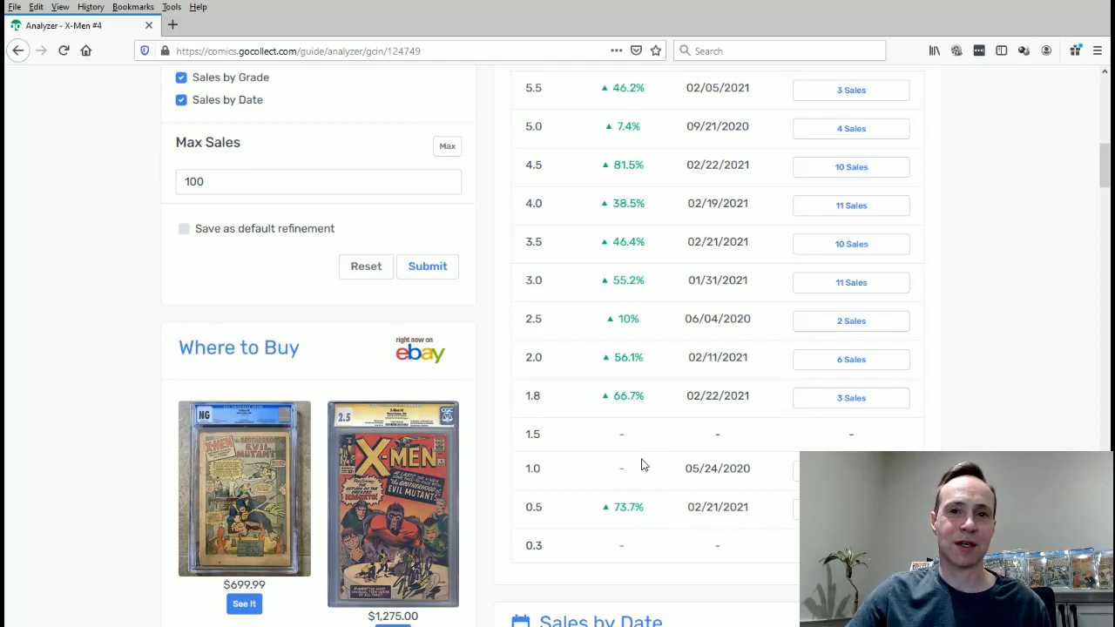
pyautogui.moveTo(679, 445)
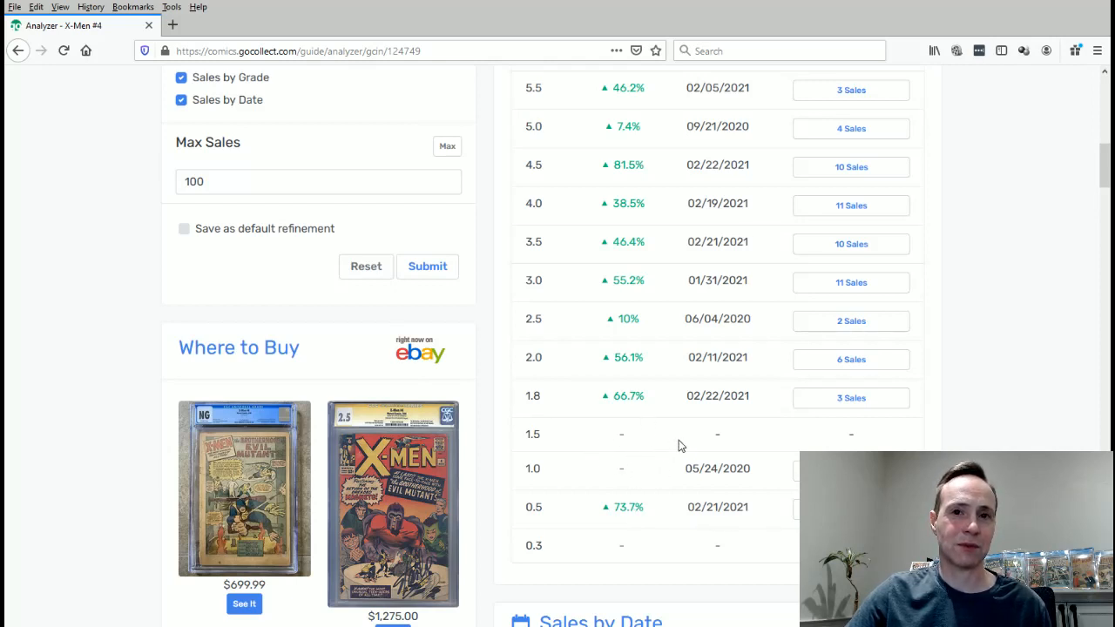
pyautogui.moveTo(599, 446)
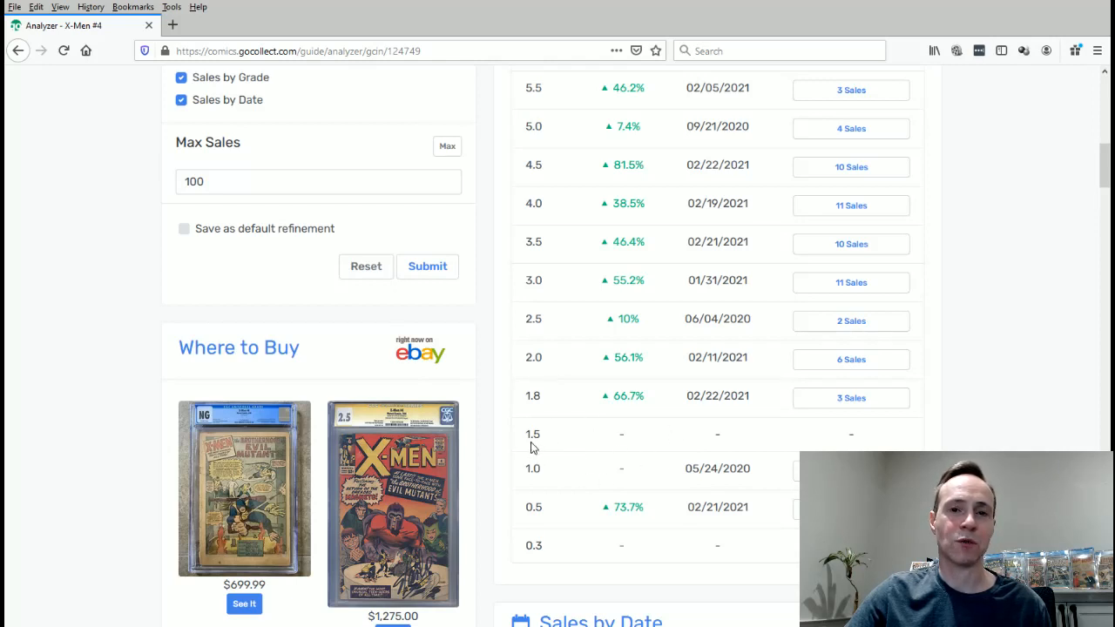
pyautogui.moveTo(566, 356)
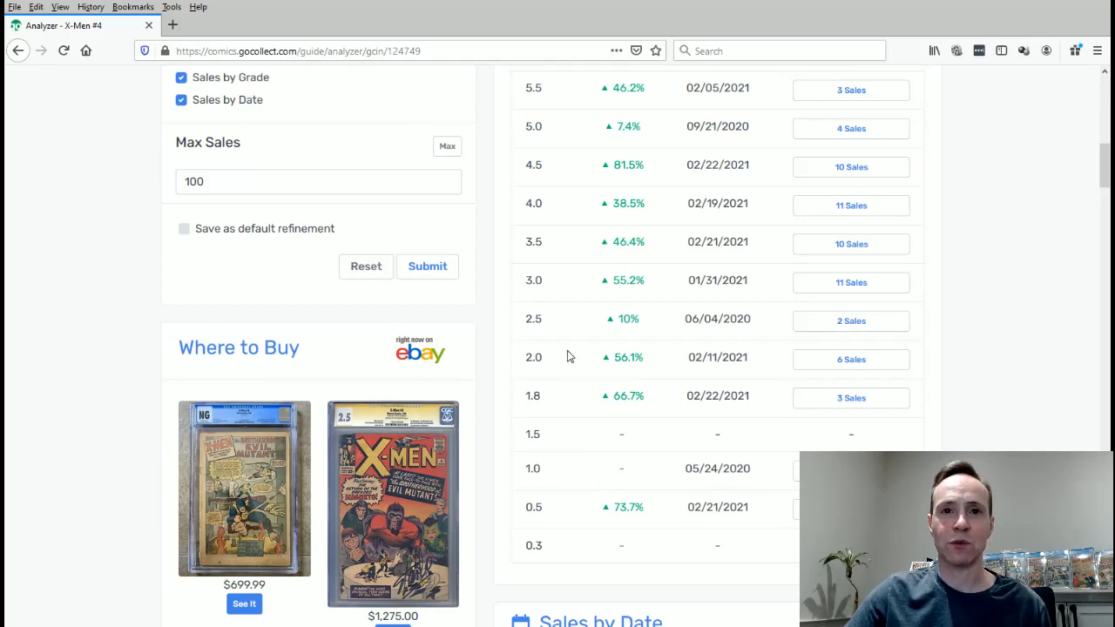
pyautogui.moveTo(581, 376)
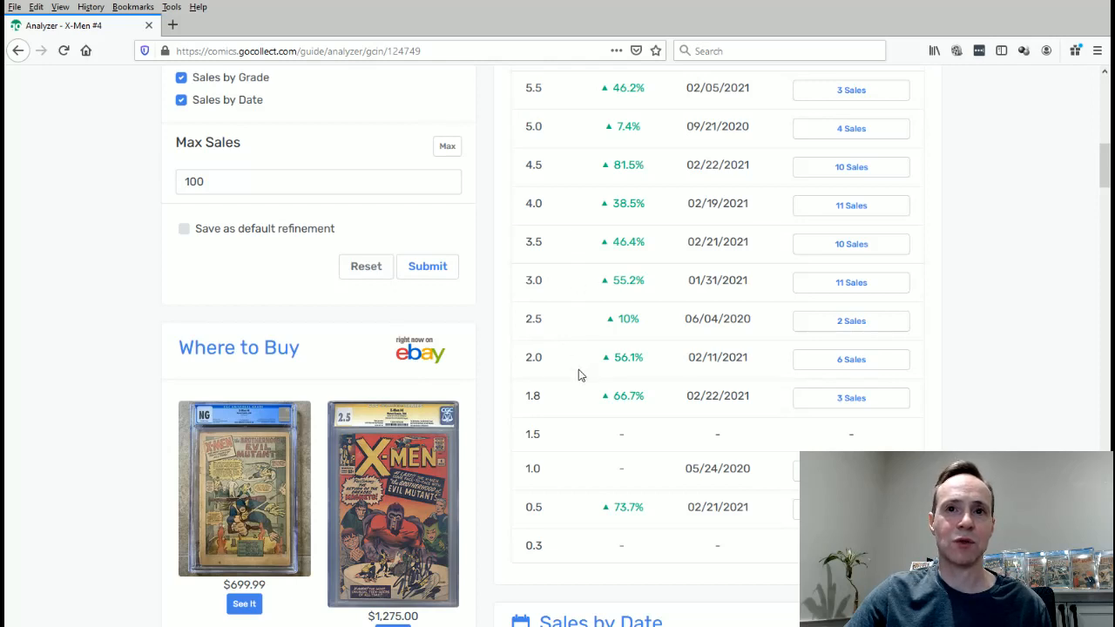
pyautogui.moveTo(560, 368)
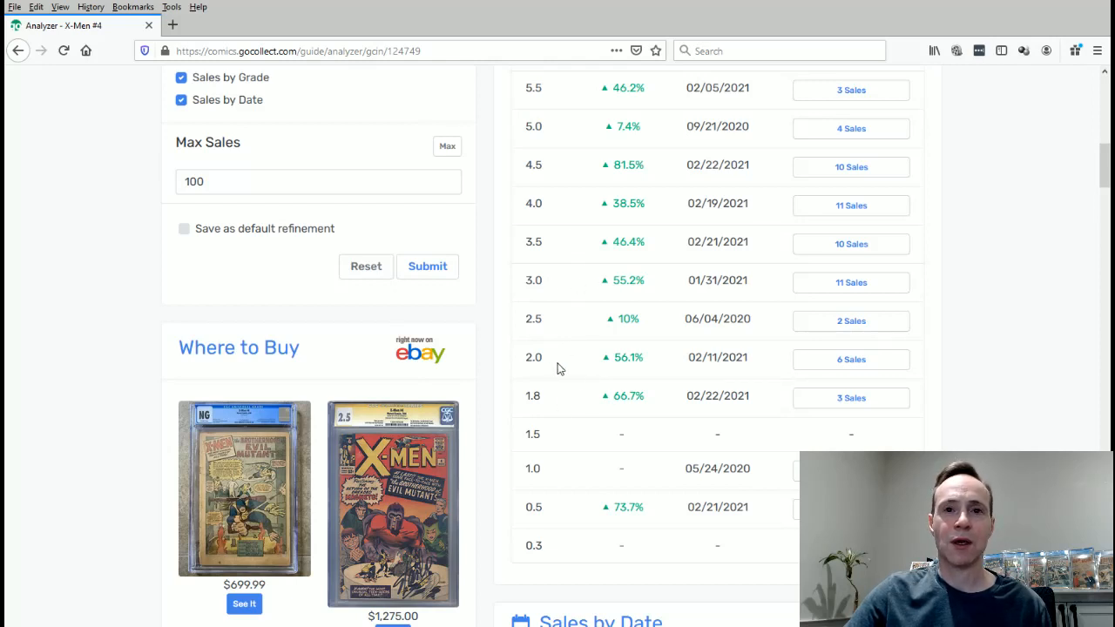
pyautogui.moveTo(627, 334)
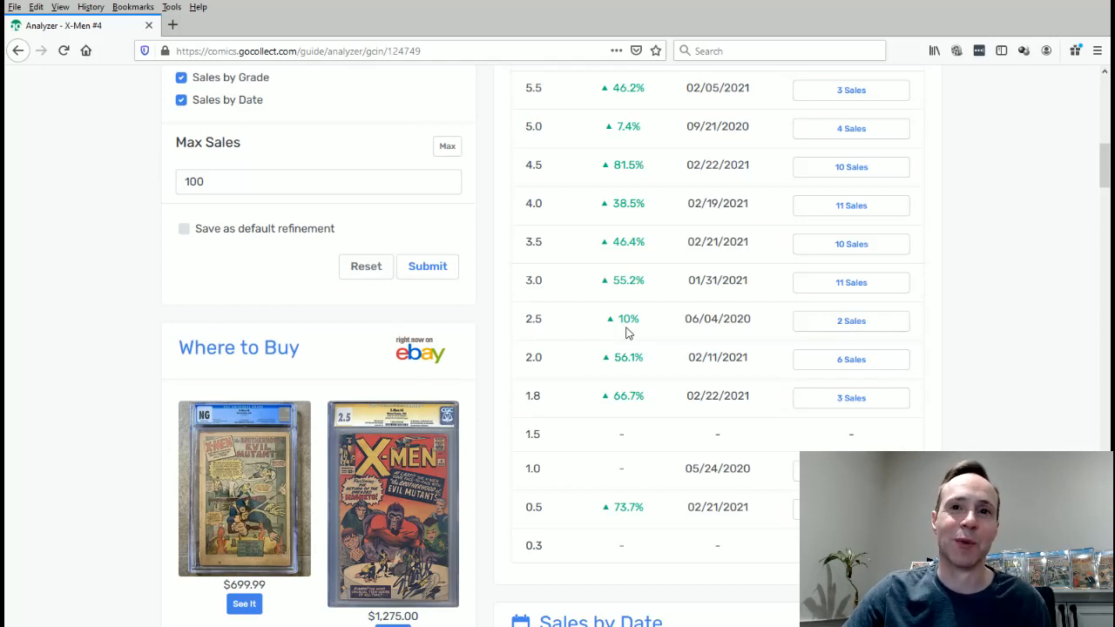
pyautogui.moveTo(557, 336)
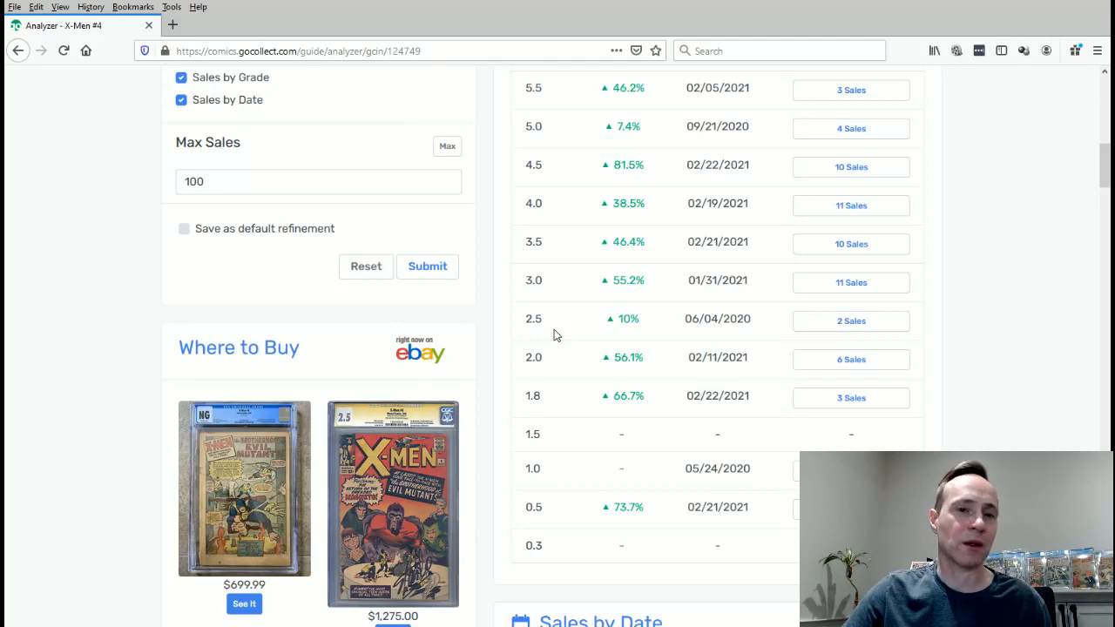
pyautogui.moveTo(598, 305)
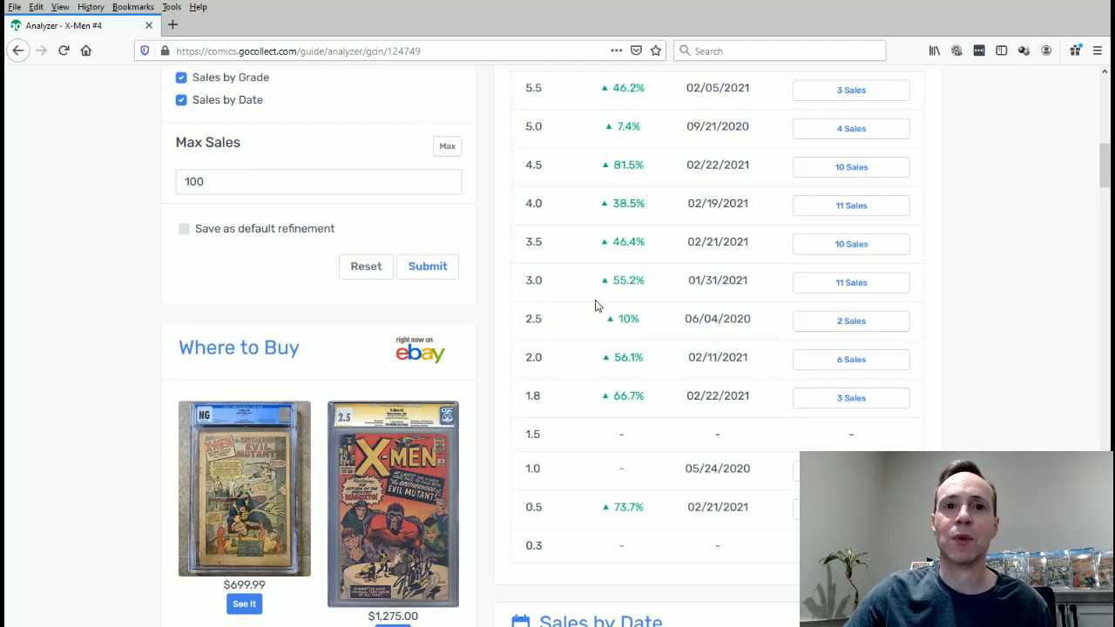
# - Scroll up to the top Sales by Grade rows, from 9.9 down to 9.4's July 2020 sale
pyautogui.scroll(3)
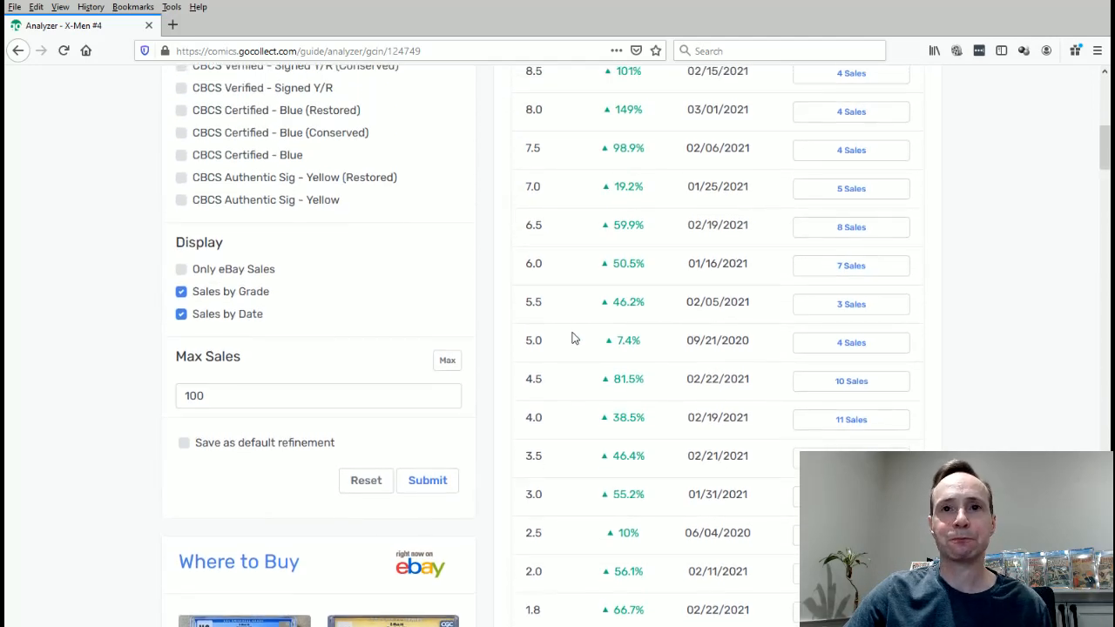
pyautogui.scroll(3)
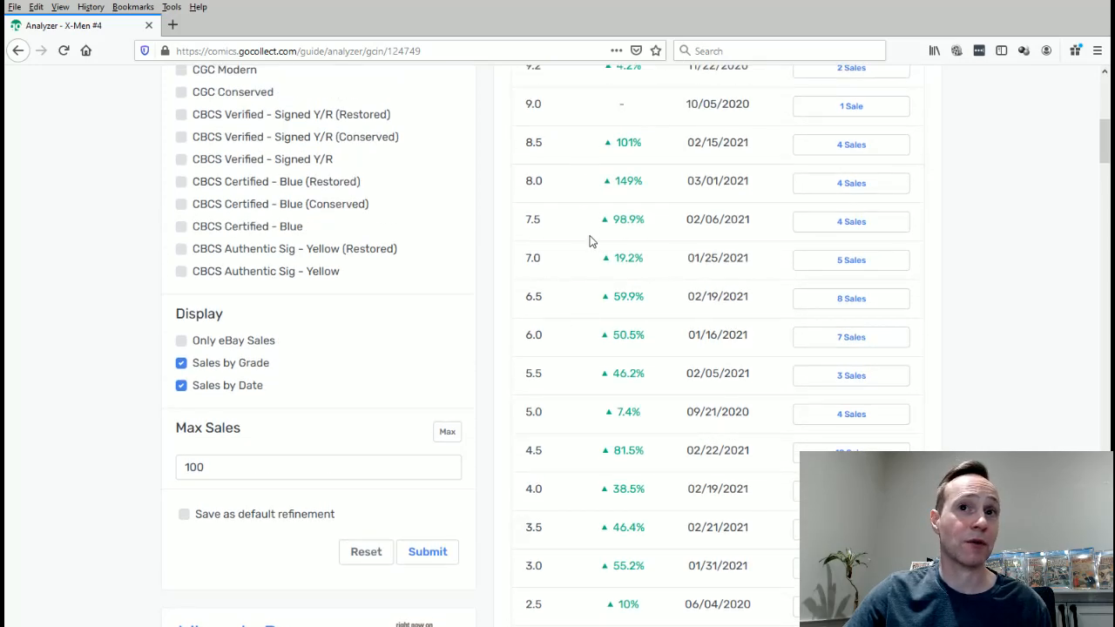
pyautogui.scroll(3)
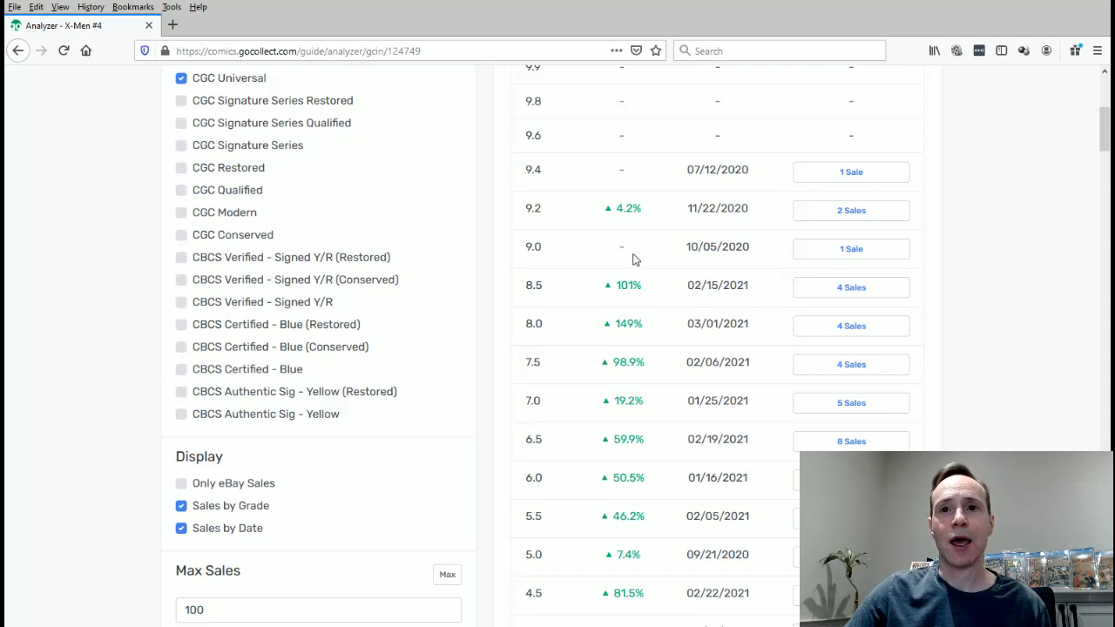
pyautogui.moveTo(590, 396)
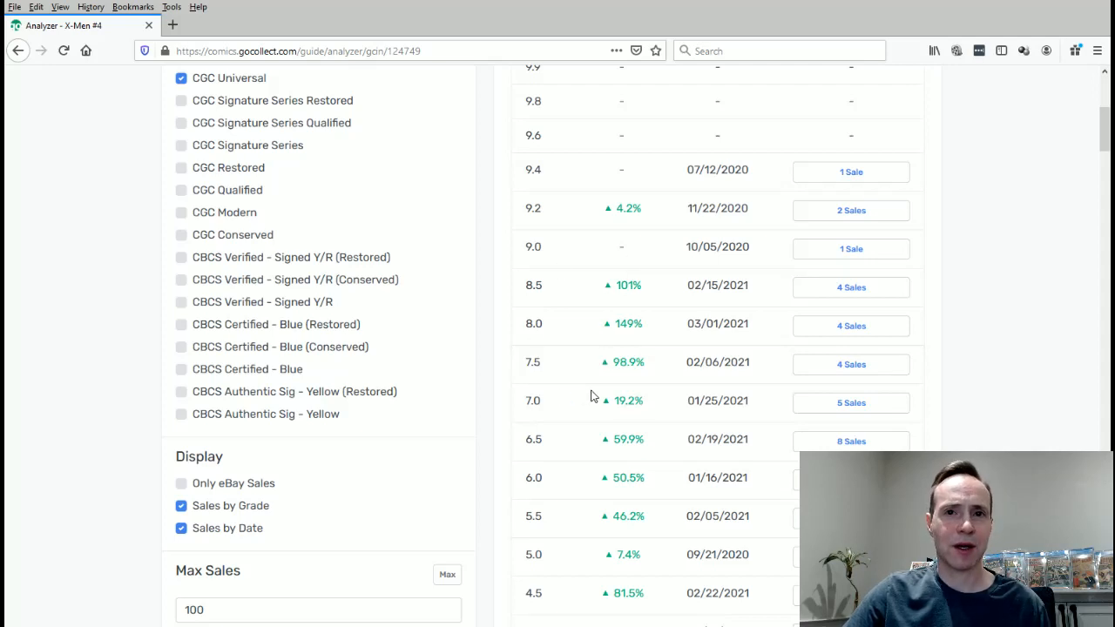
pyautogui.moveTo(527, 345)
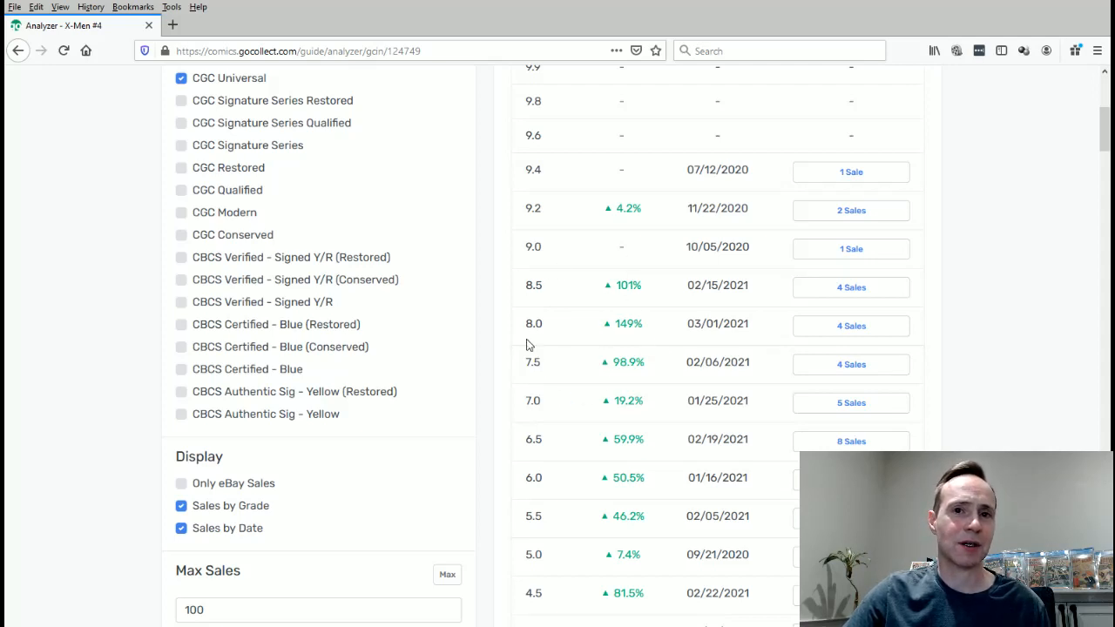
pyautogui.moveTo(591, 324)
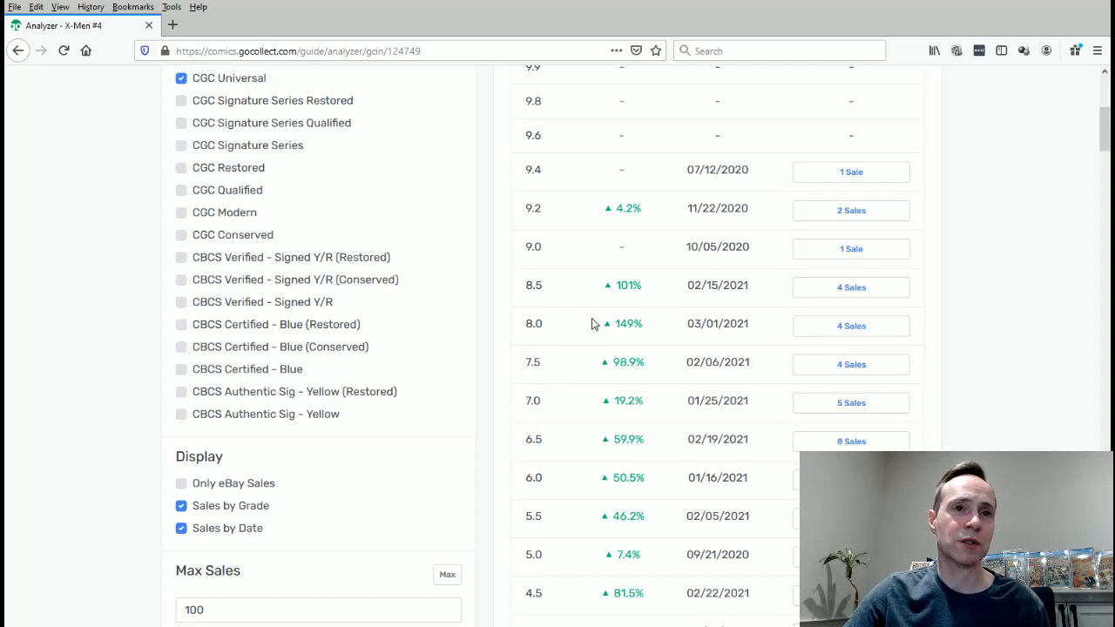
pyautogui.moveTo(584, 337)
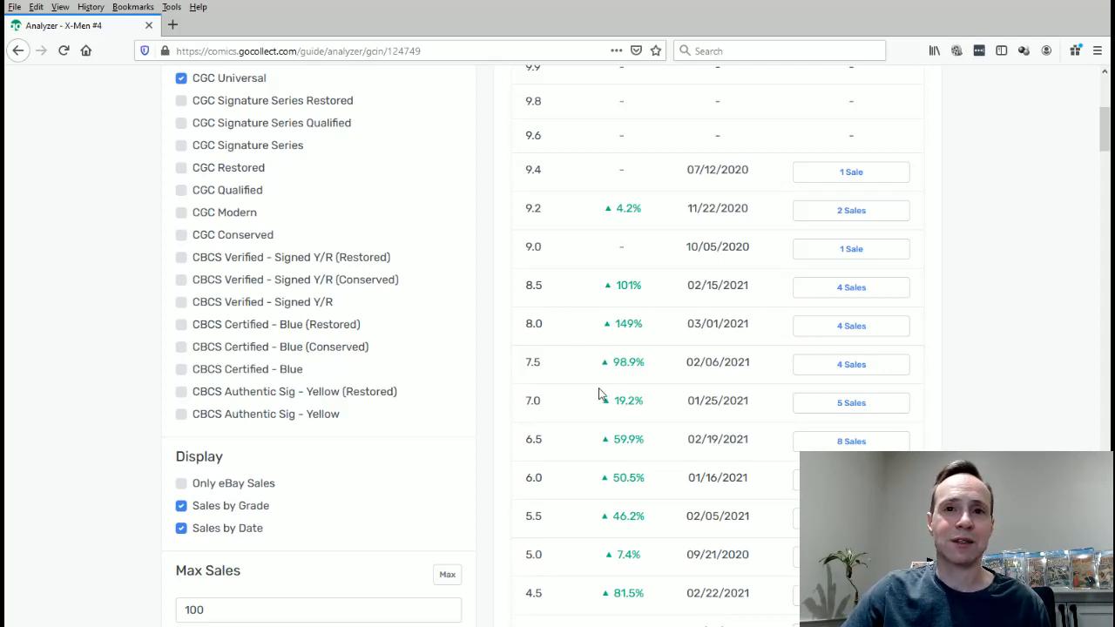
# - Scroll down to Sales by Grade rows 6.5 through 0.3, where 4.0 and 3.0 show 11 sales
pyautogui.scroll(-3)
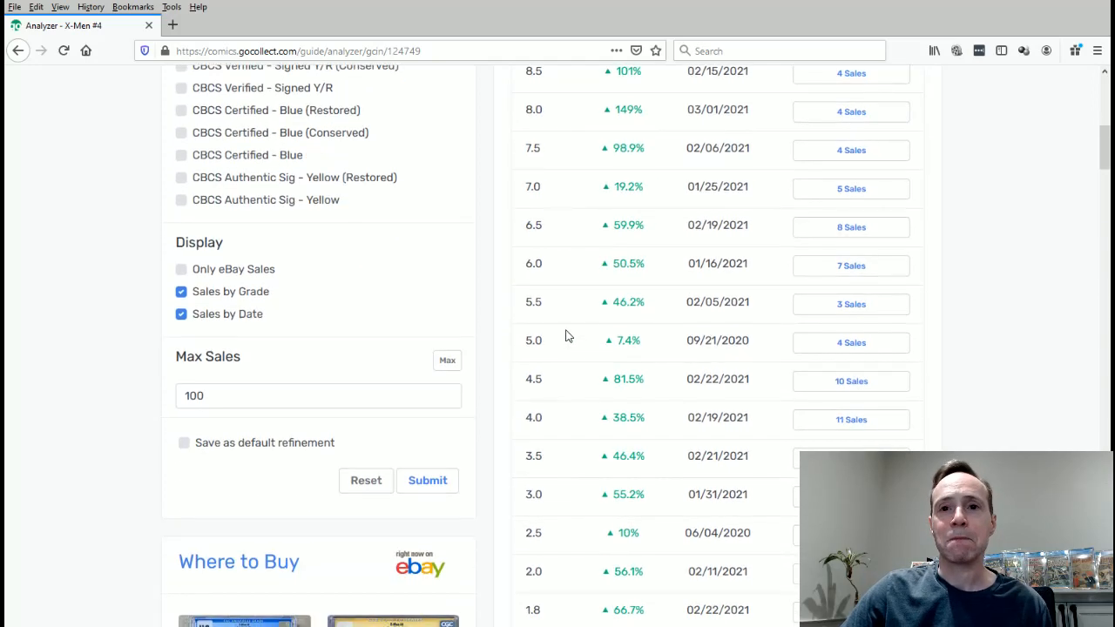
pyautogui.scroll(-3)
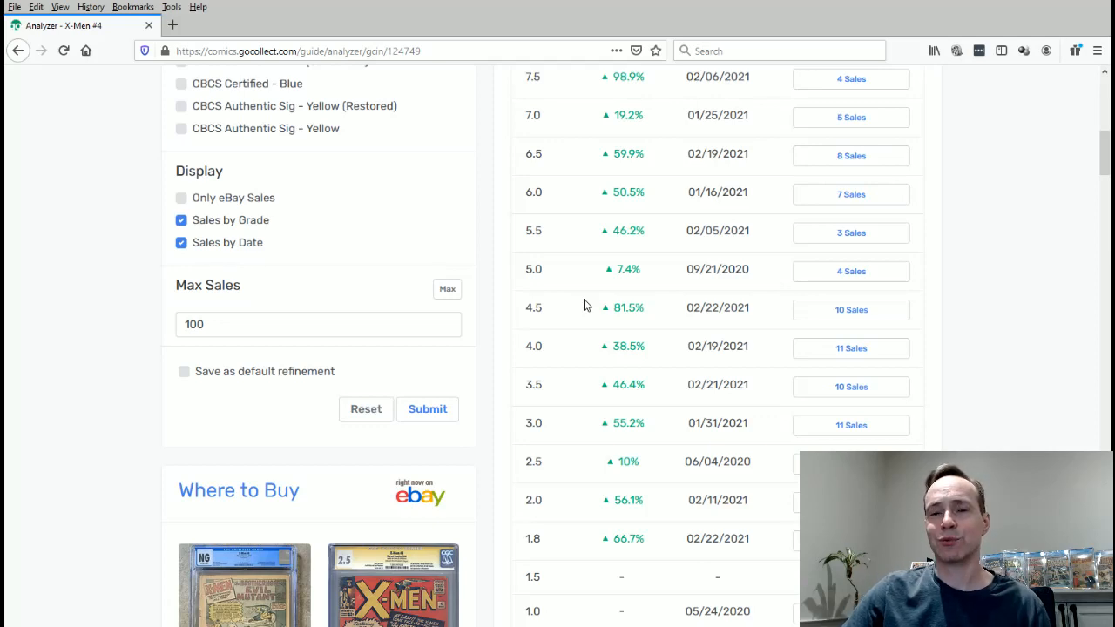
pyautogui.scroll(-3)
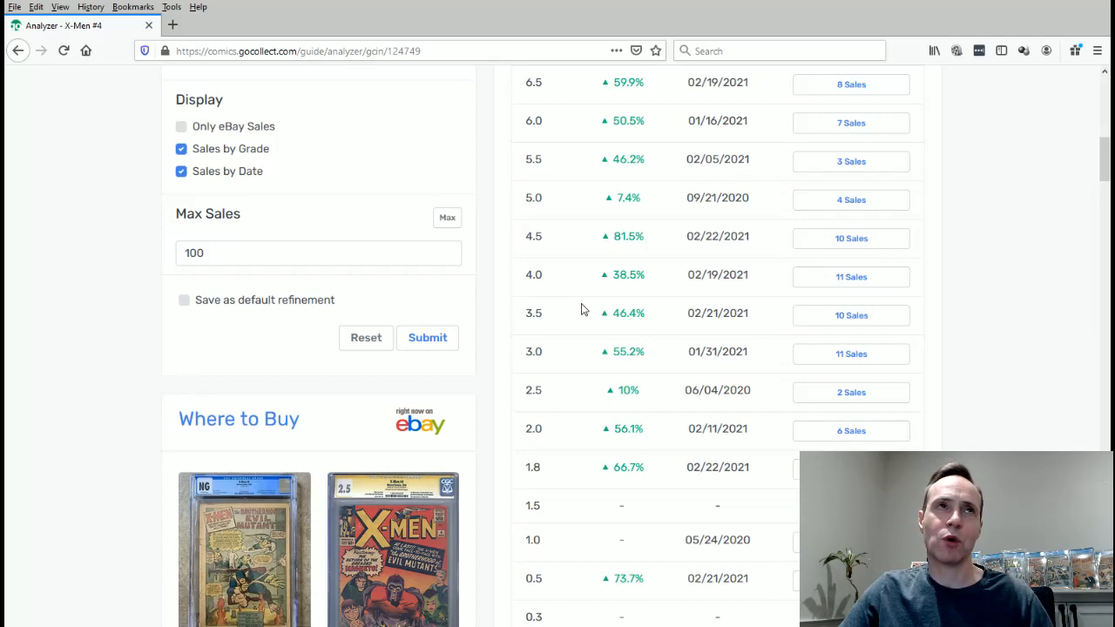
pyautogui.moveTo(585, 300)
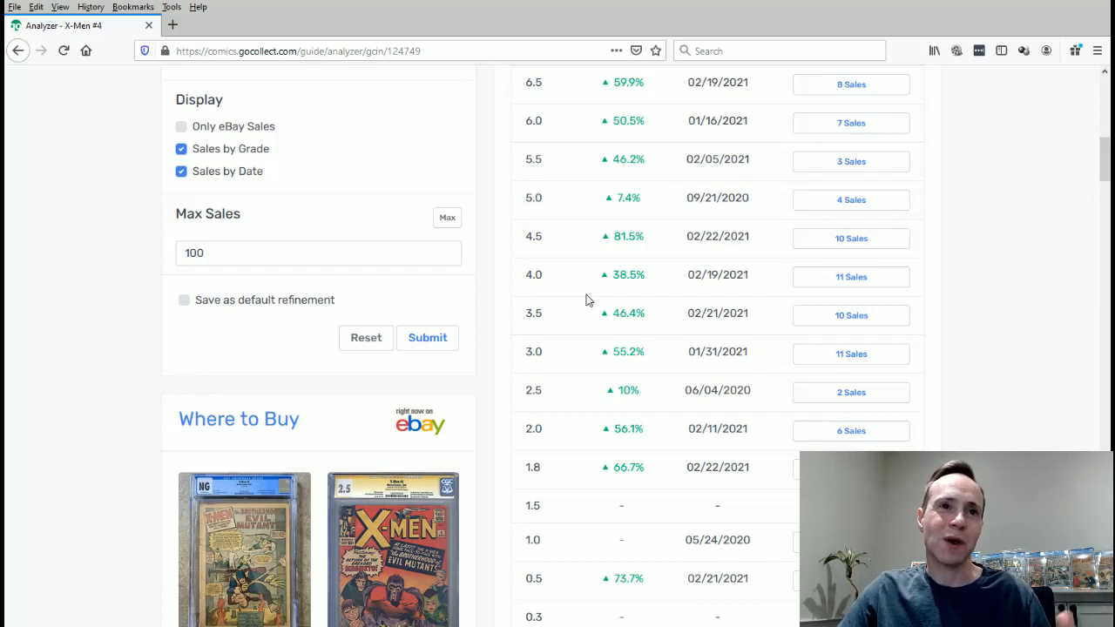
pyautogui.moveTo(584, 307)
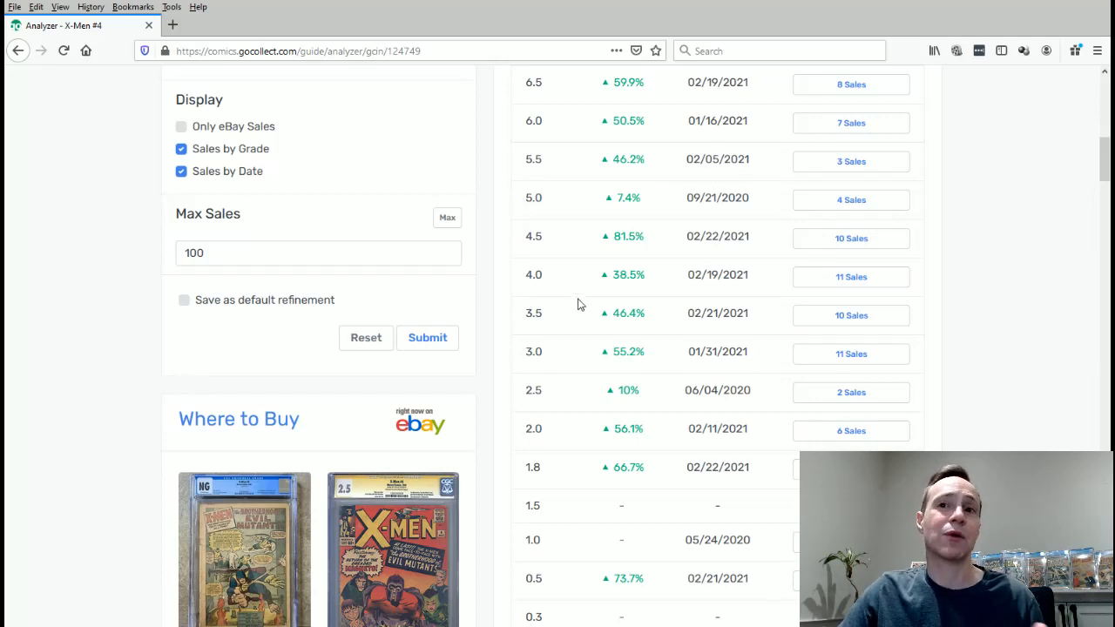
pyautogui.moveTo(923, 257)
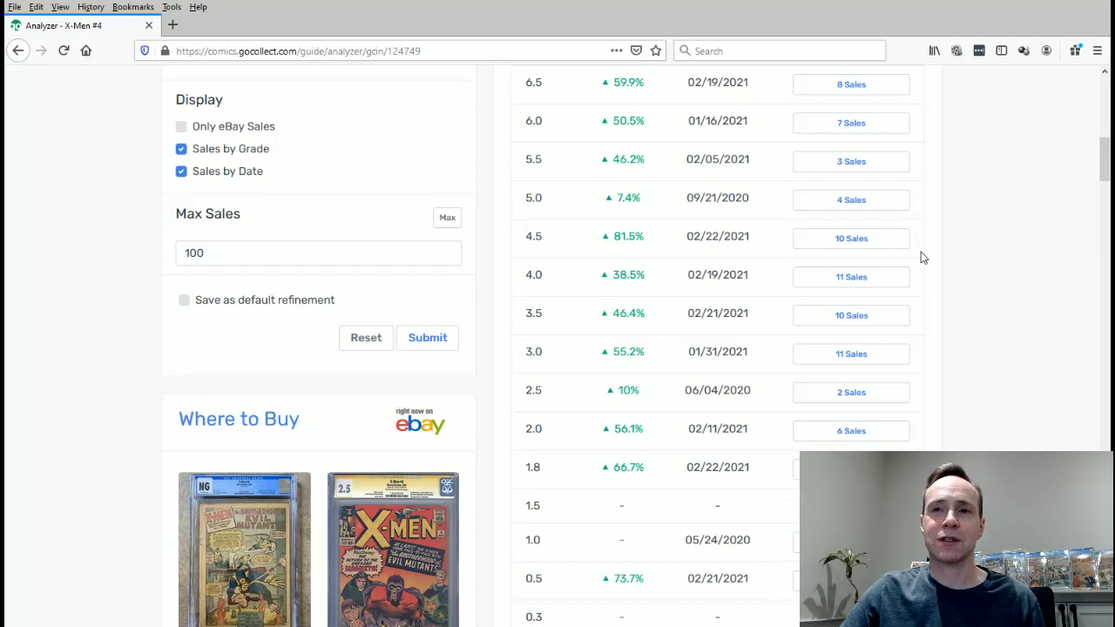
pyautogui.moveTo(910, 343)
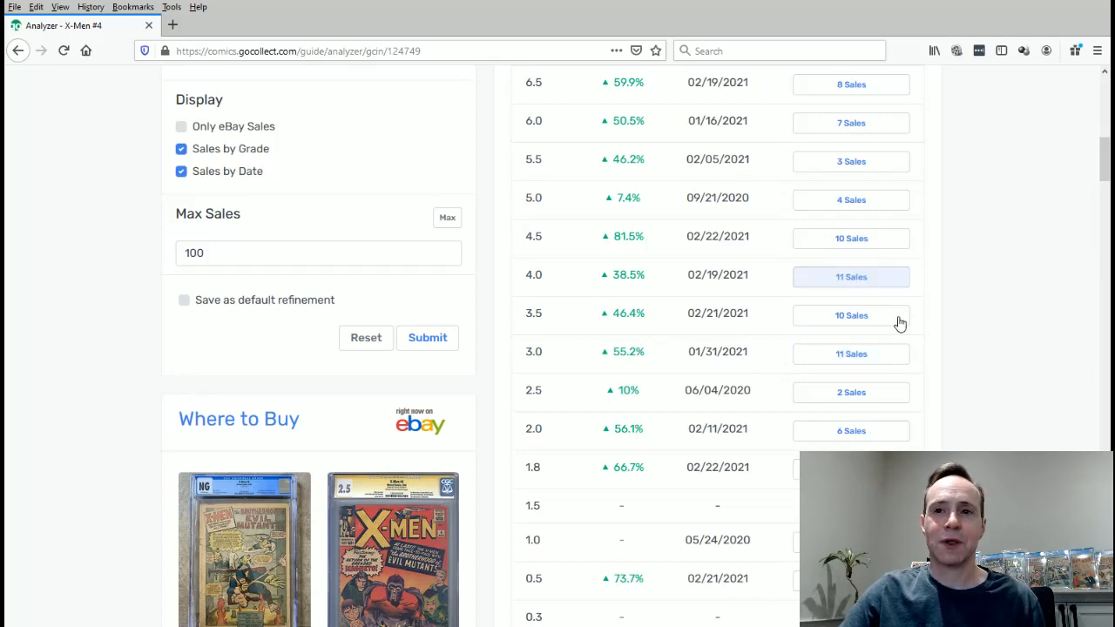
pyautogui.moveTo(891, 261)
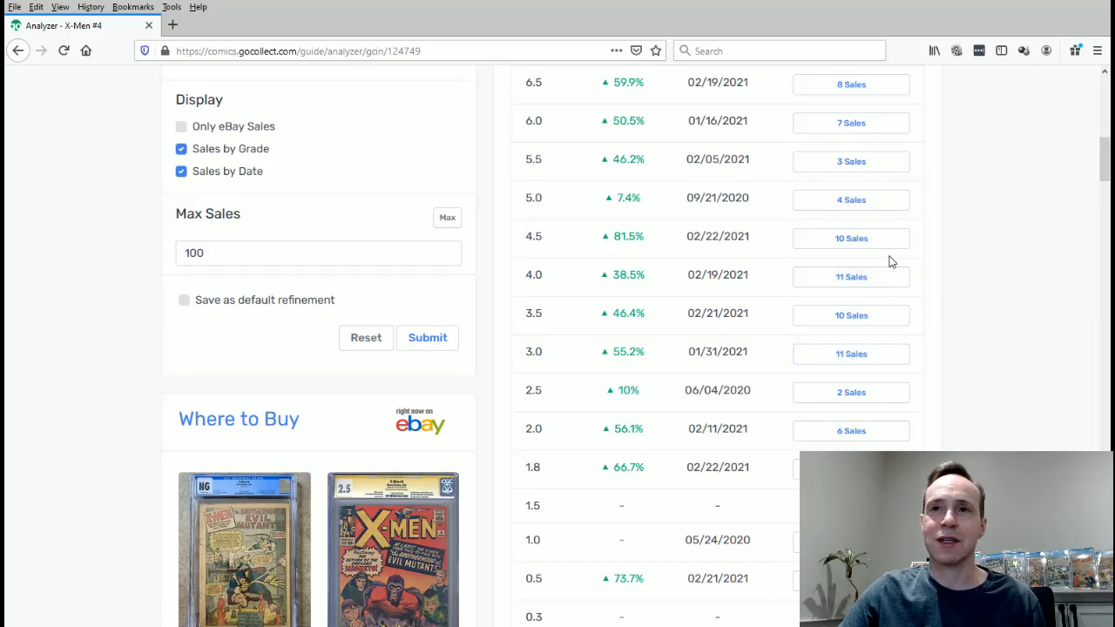
pyautogui.scroll(3)
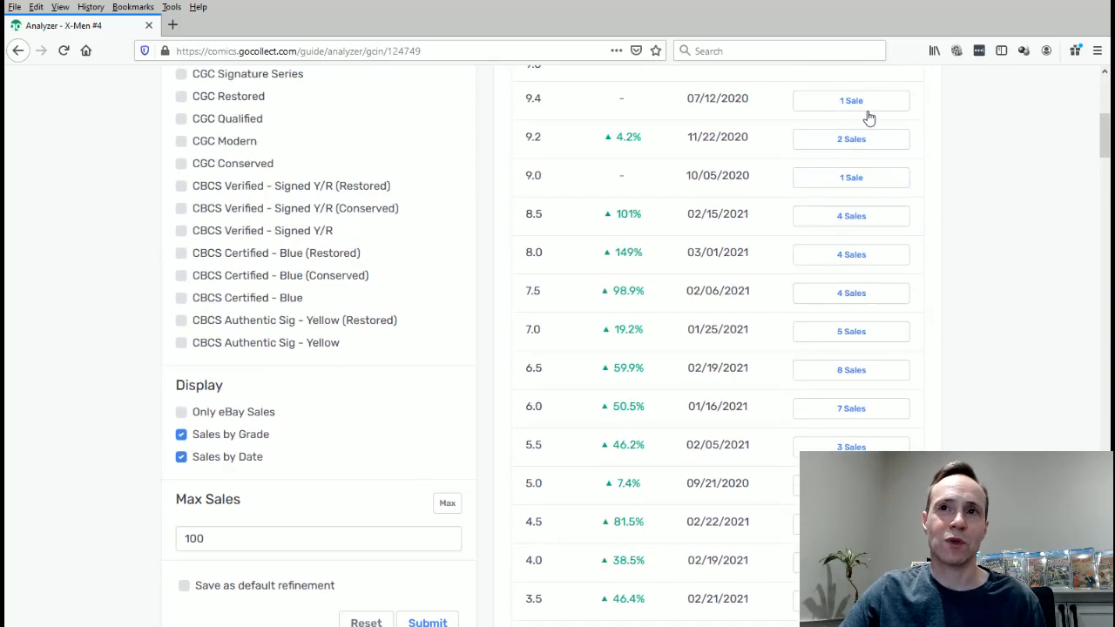
pyautogui.moveTo(947, 342)
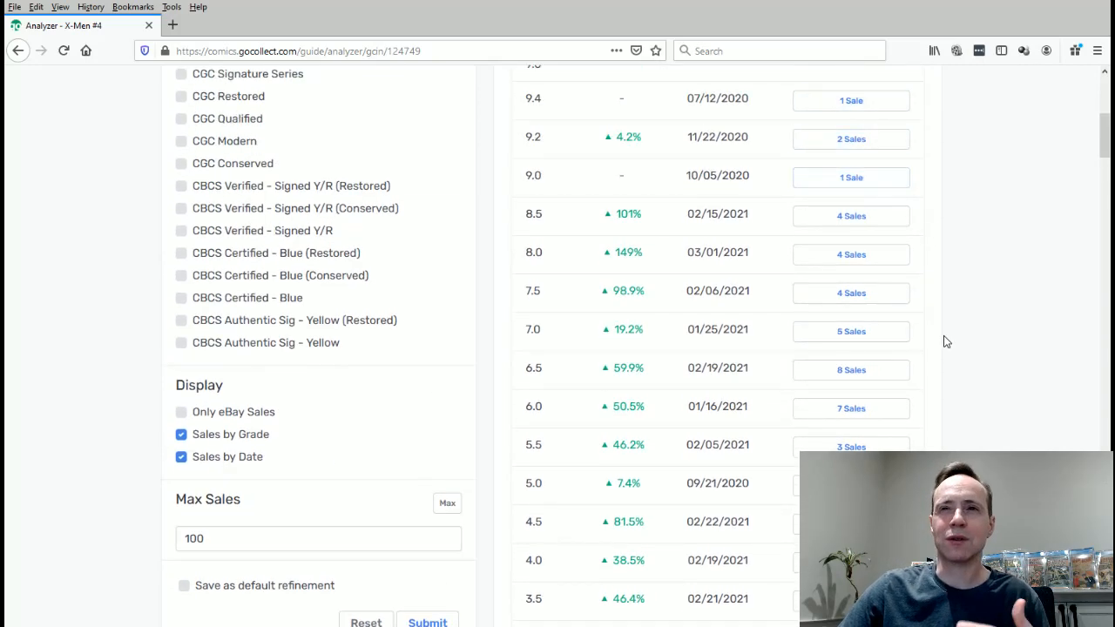
pyautogui.scroll(-3)
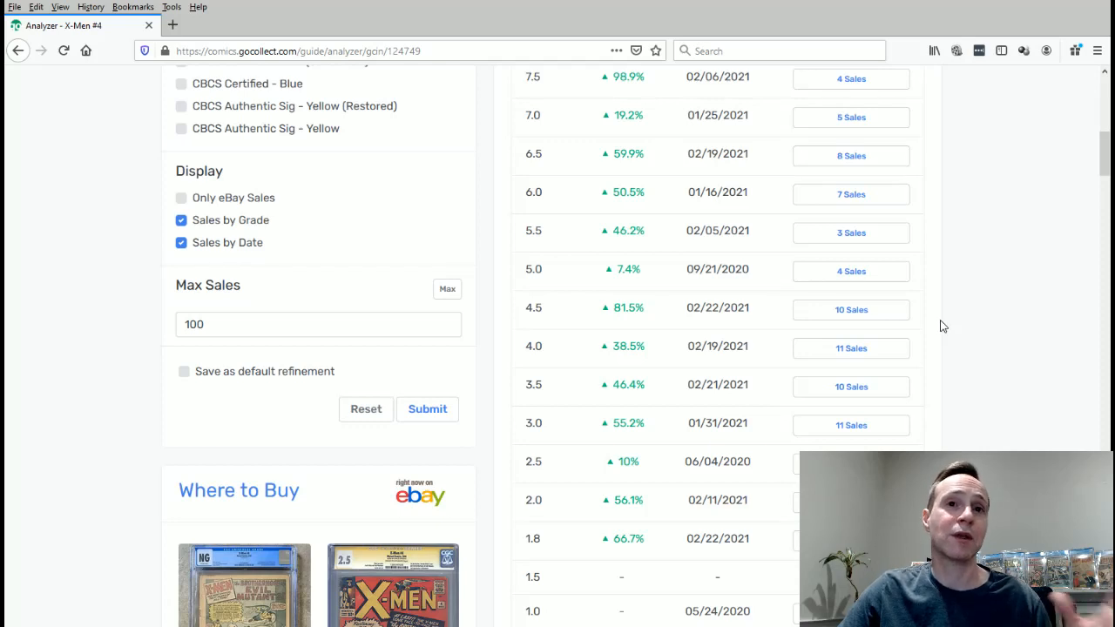
pyautogui.moveTo(929, 323)
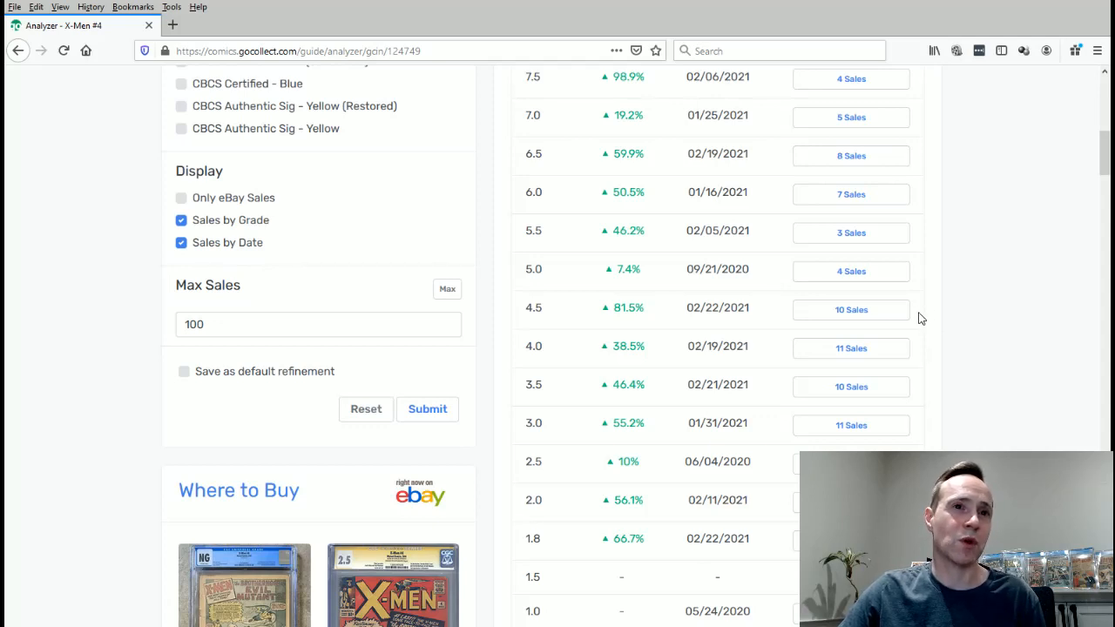
pyautogui.moveTo(922, 328)
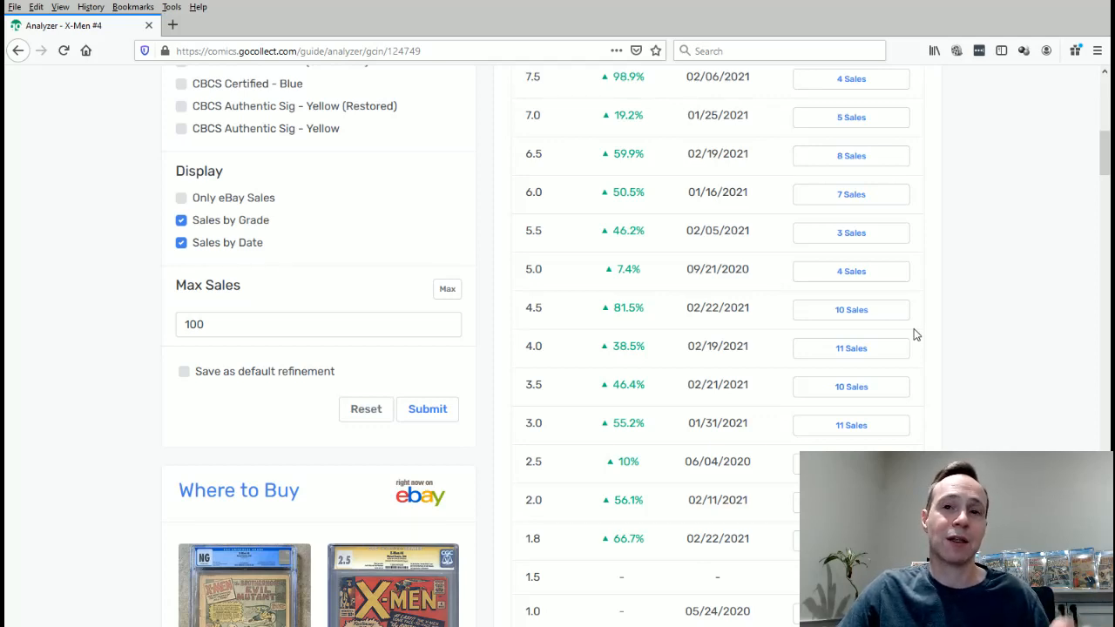
pyautogui.moveTo(650, 537)
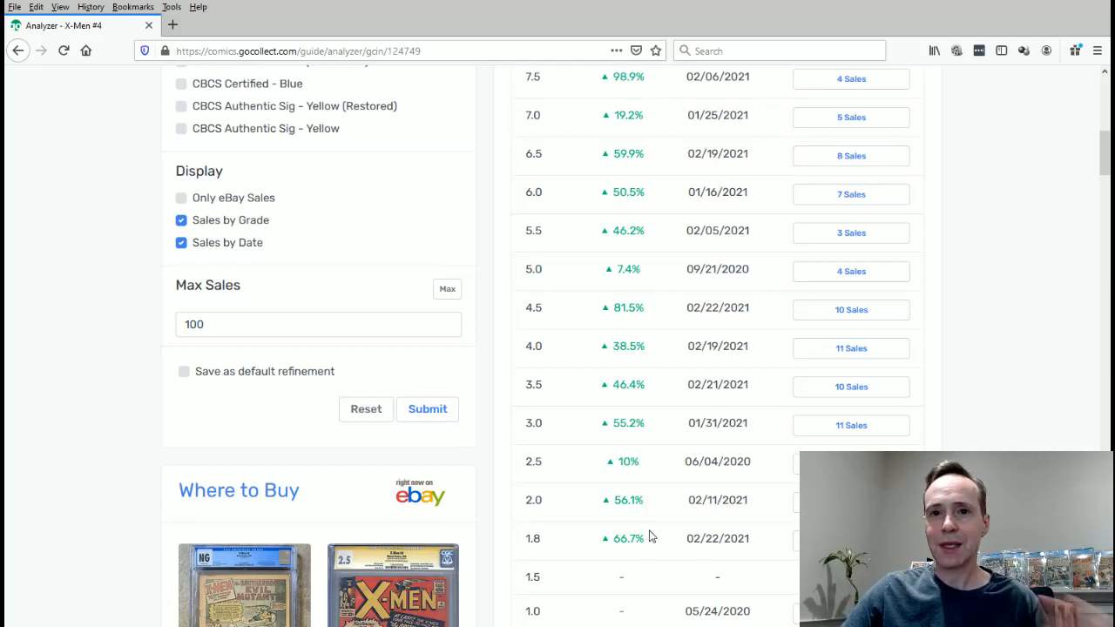
pyautogui.moveTo(657, 446)
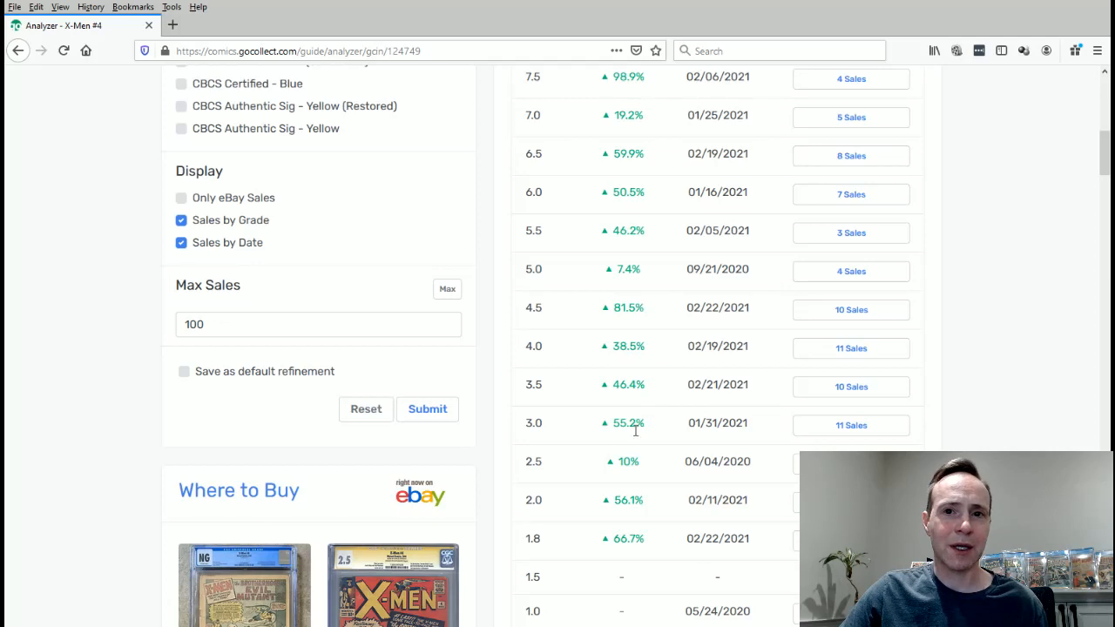
pyautogui.moveTo(649, 501)
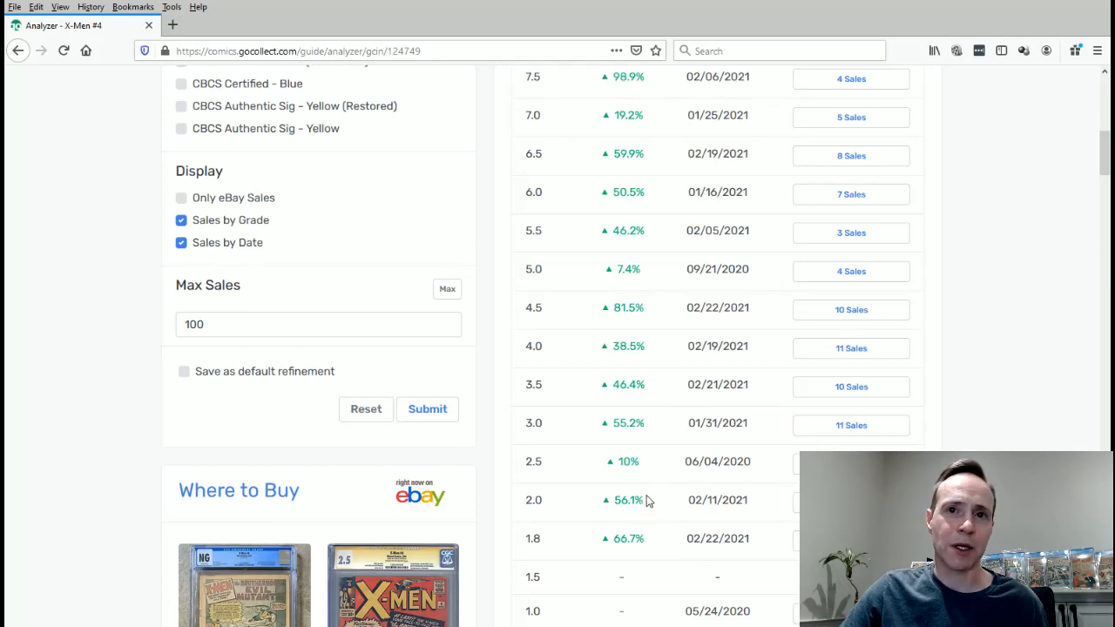
pyautogui.moveTo(629, 514)
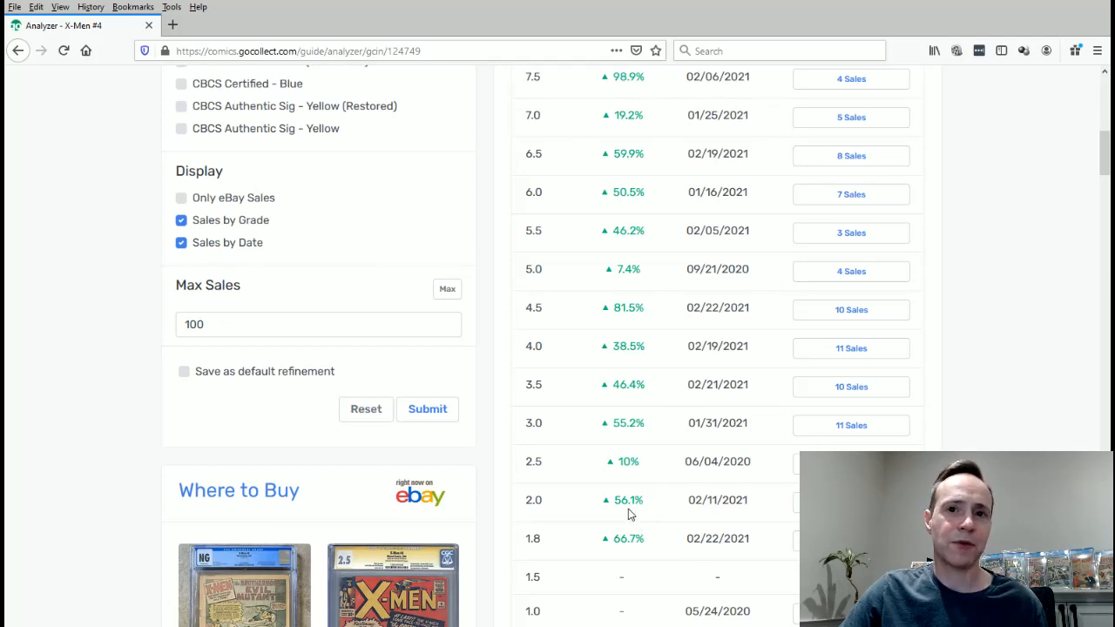
pyautogui.moveTo(647, 376)
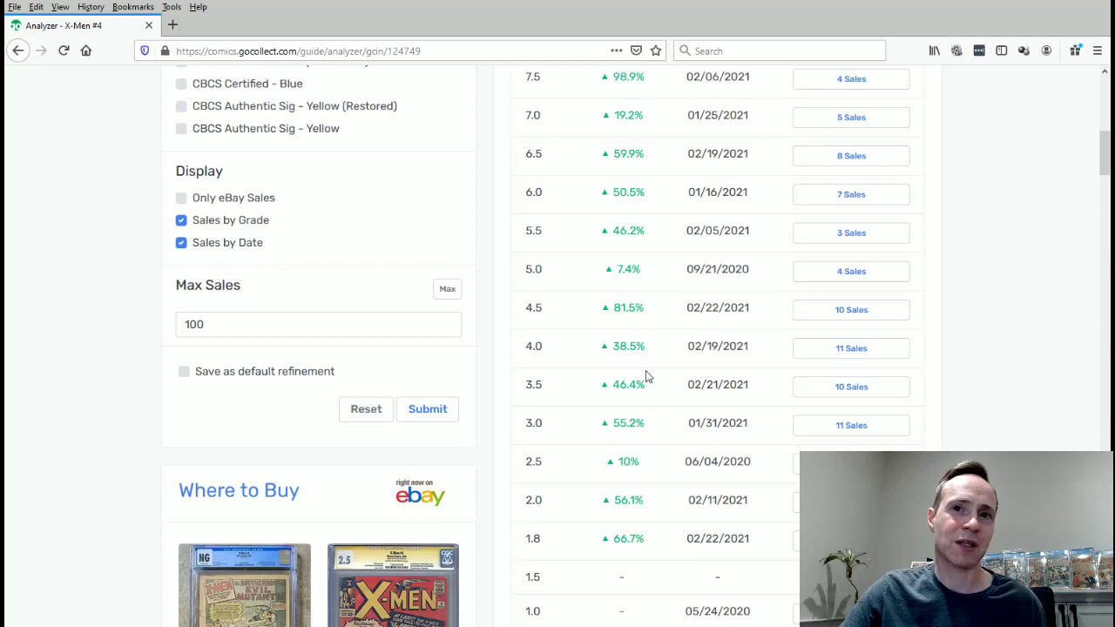
pyautogui.moveTo(629, 307)
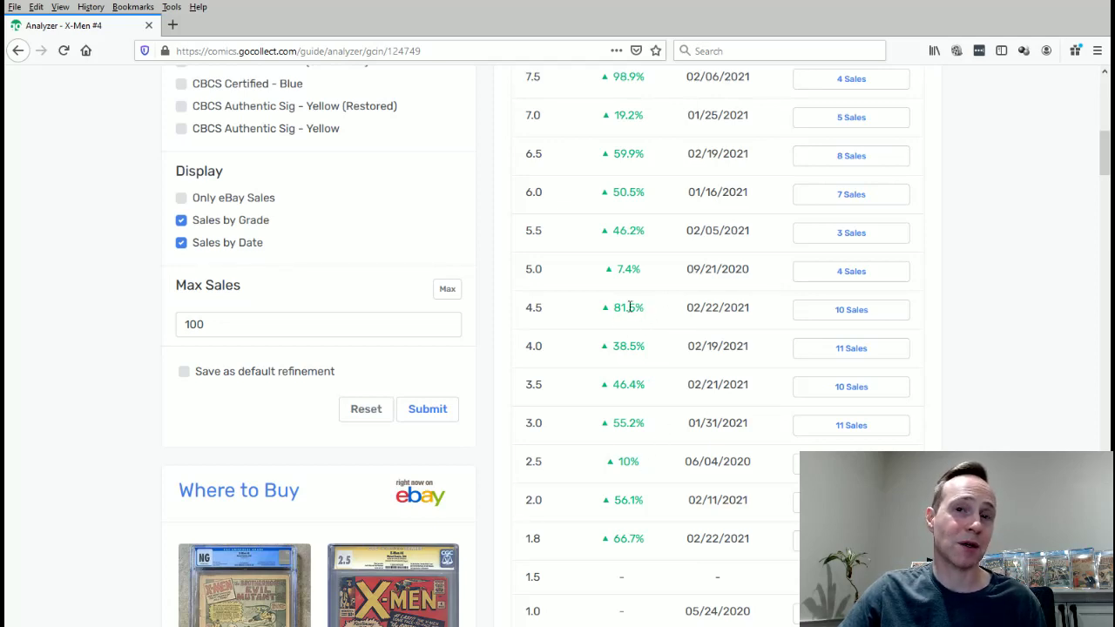
pyautogui.moveTo(652, 516)
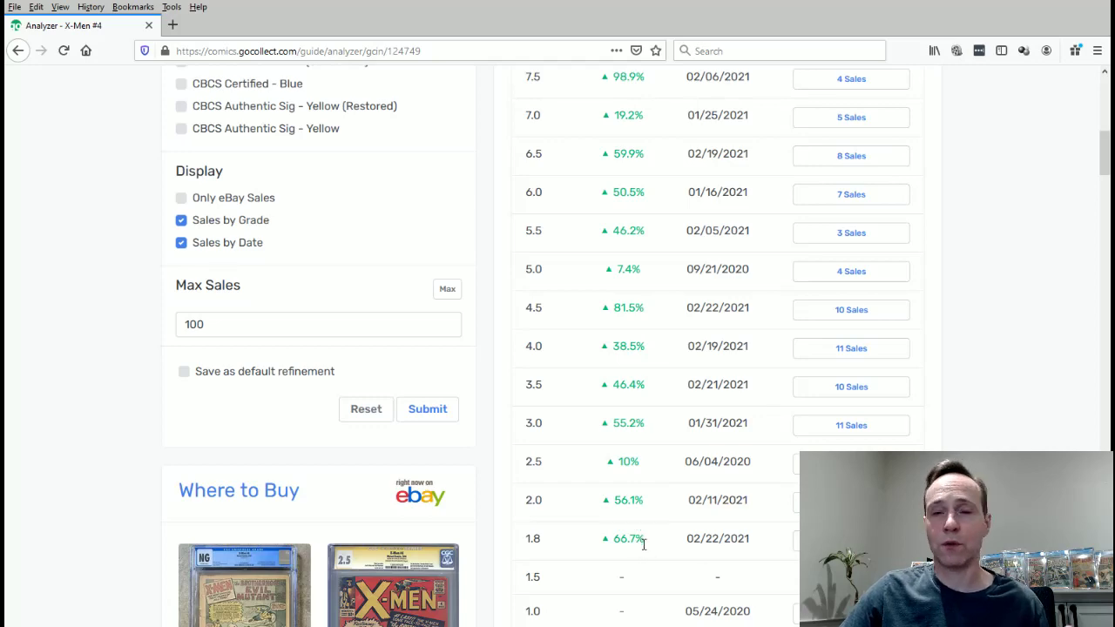
# - Scroll the Sales by Grade table to grades 5.5 down to 0.3, showing 2.0's six sales
pyautogui.scroll(3)
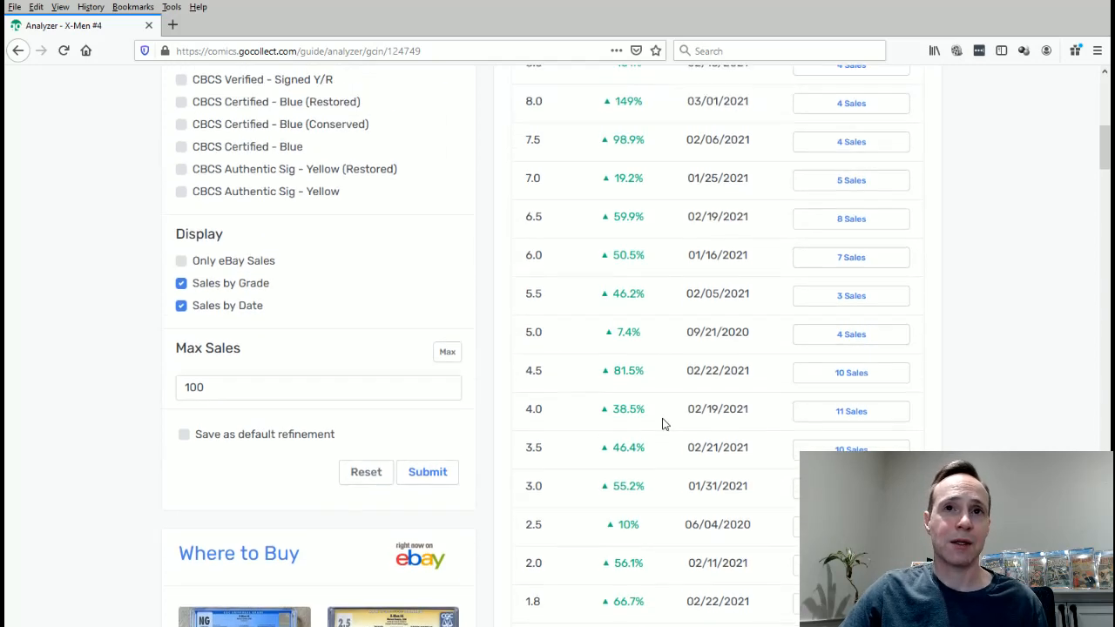
pyautogui.scroll(-3)
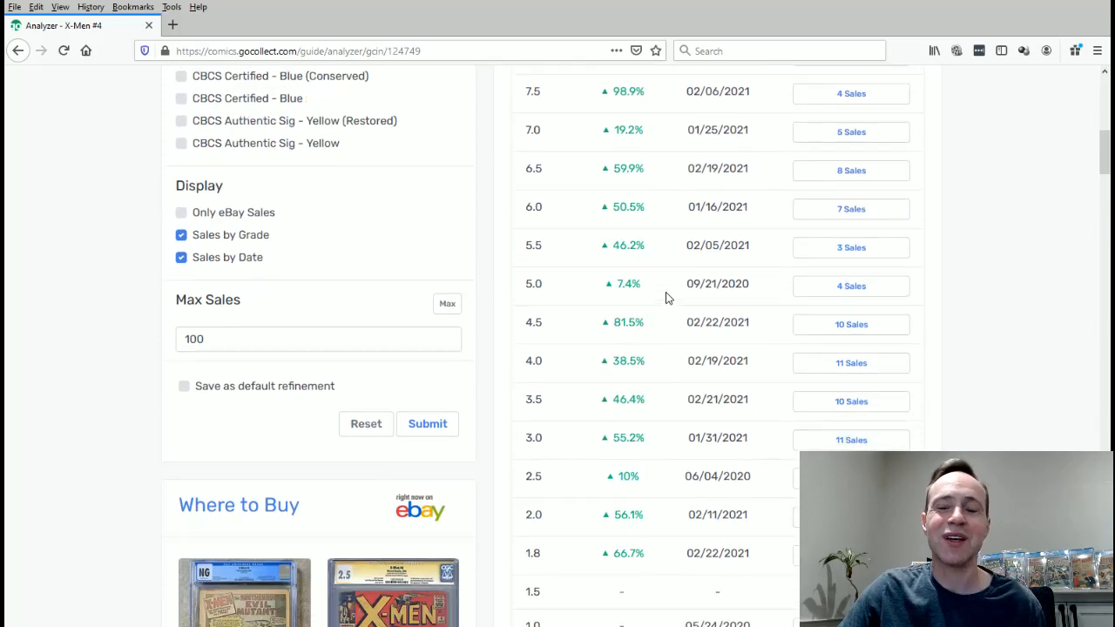
pyautogui.scroll(-3)
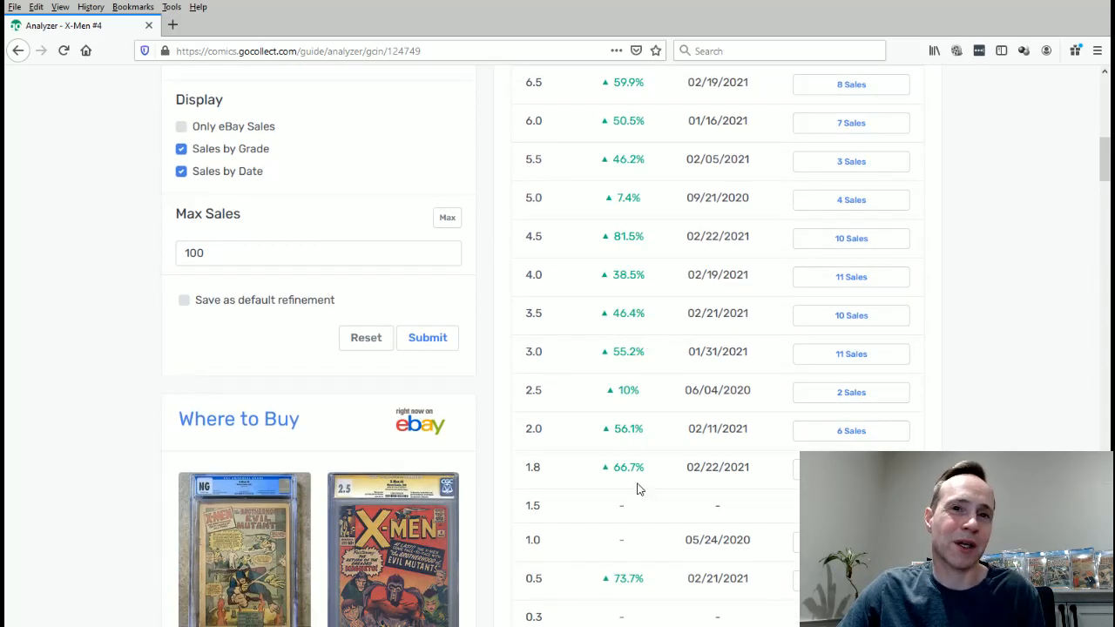
pyautogui.scroll(-3)
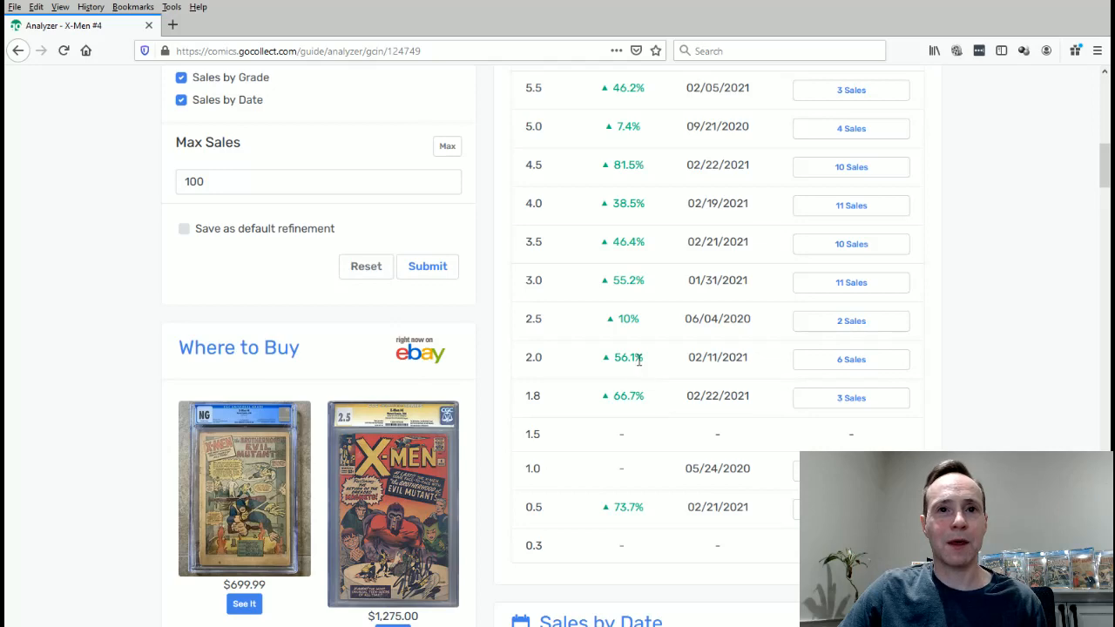
pyautogui.moveTo(298, 216)
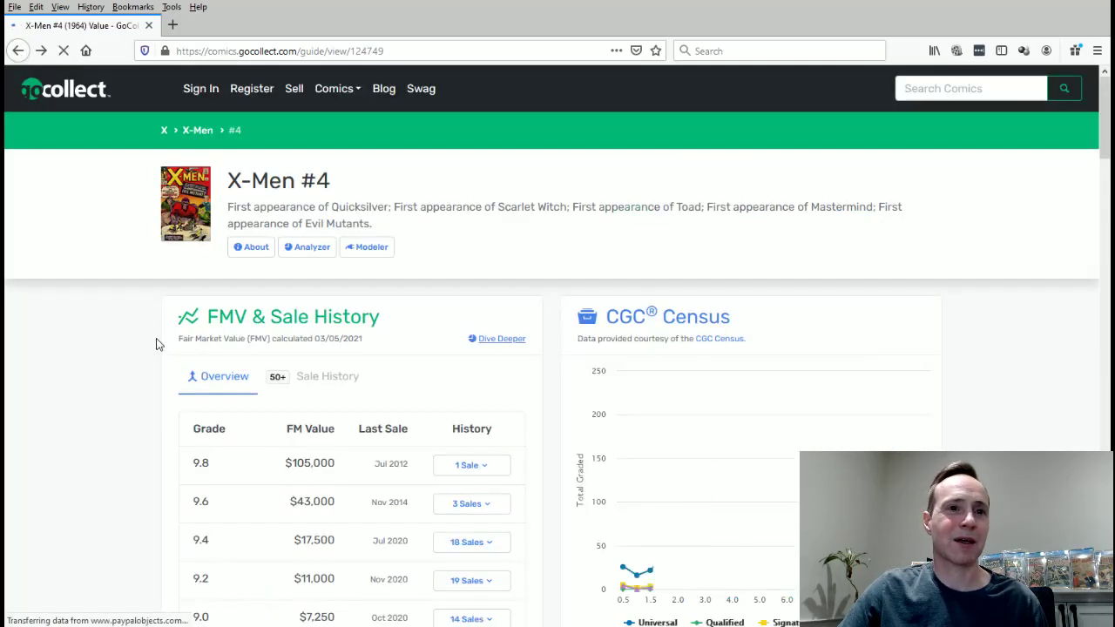
pyautogui.scroll(-3)
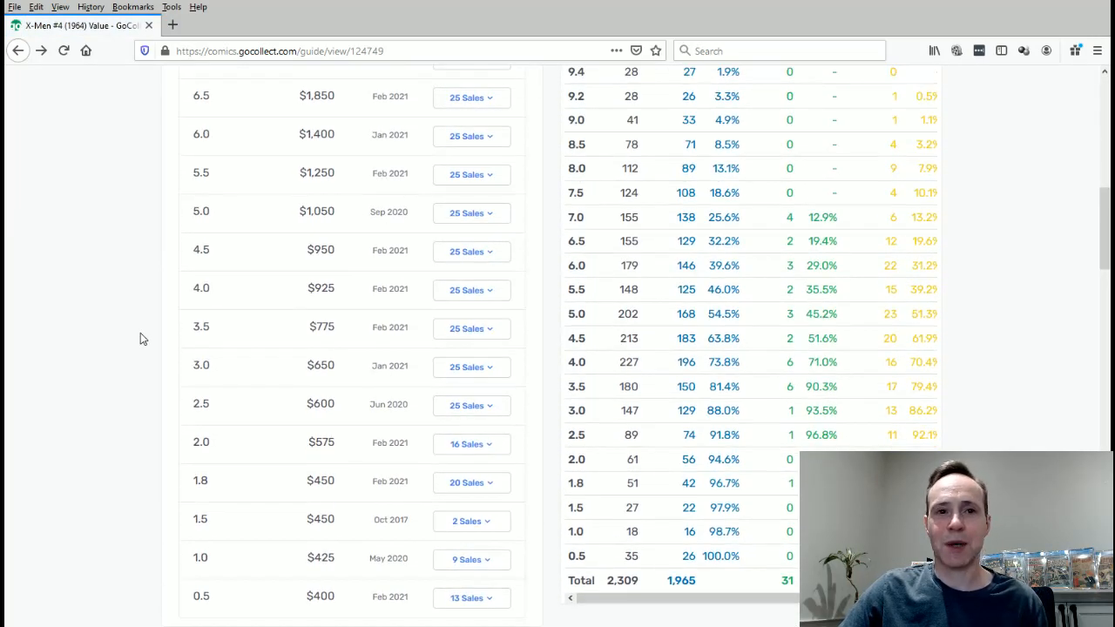
pyautogui.moveTo(209, 433)
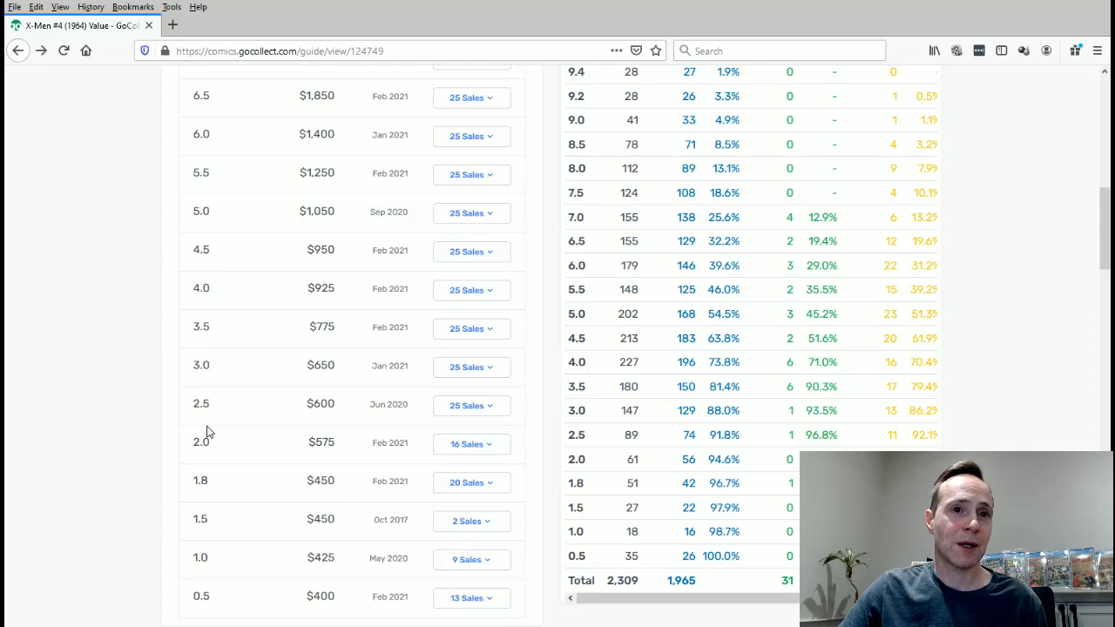
pyautogui.moveTo(322, 421)
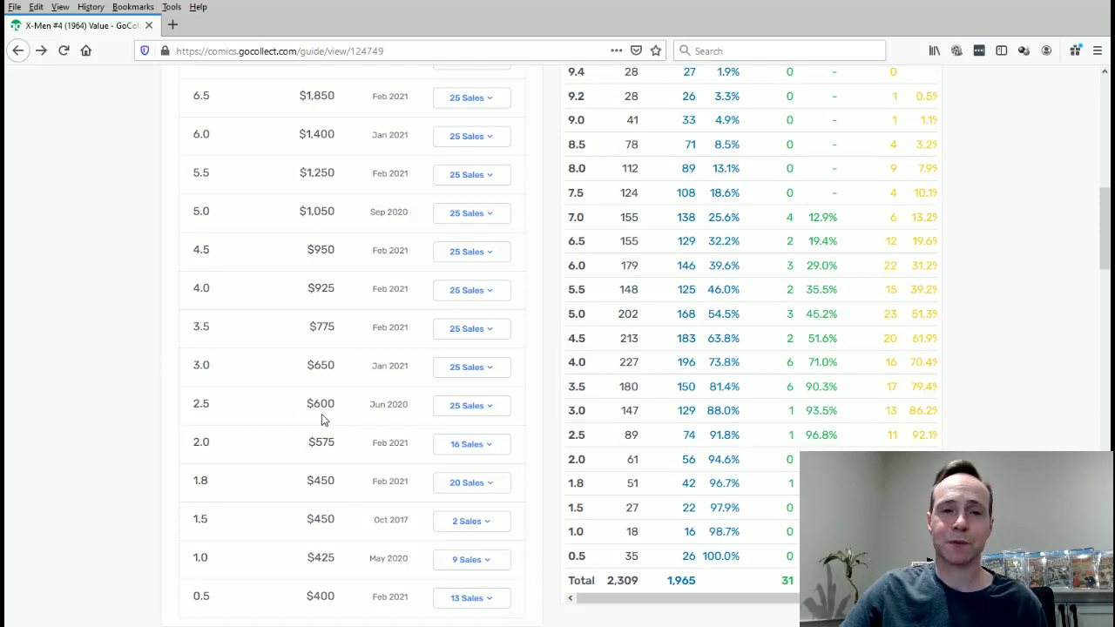
pyautogui.moveTo(362, 442)
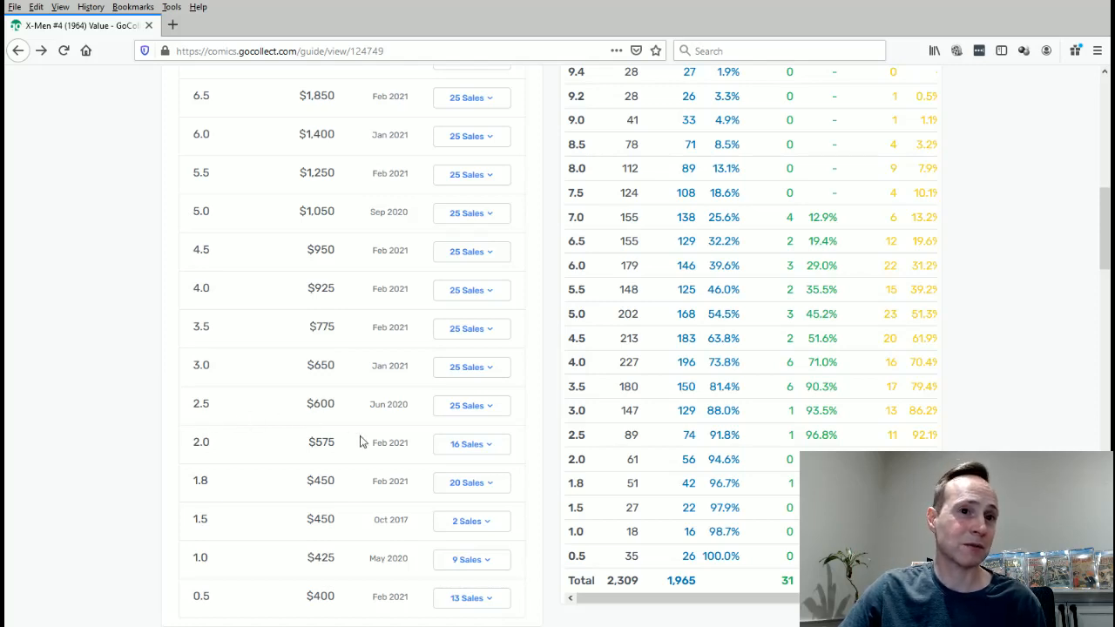
pyautogui.moveTo(181, 377)
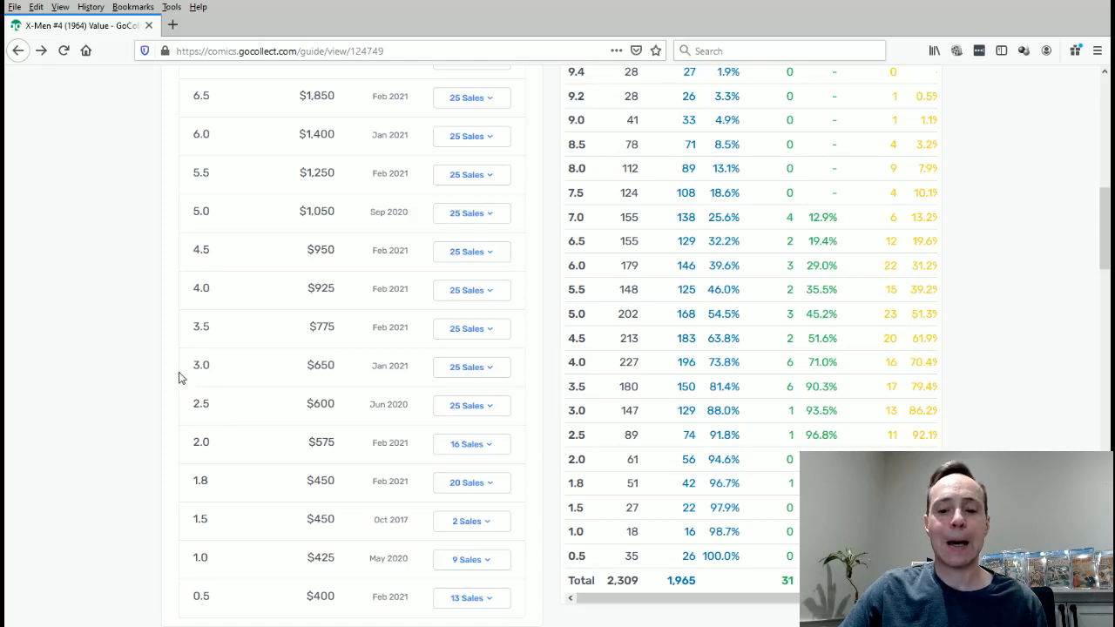
pyautogui.moveTo(242, 453)
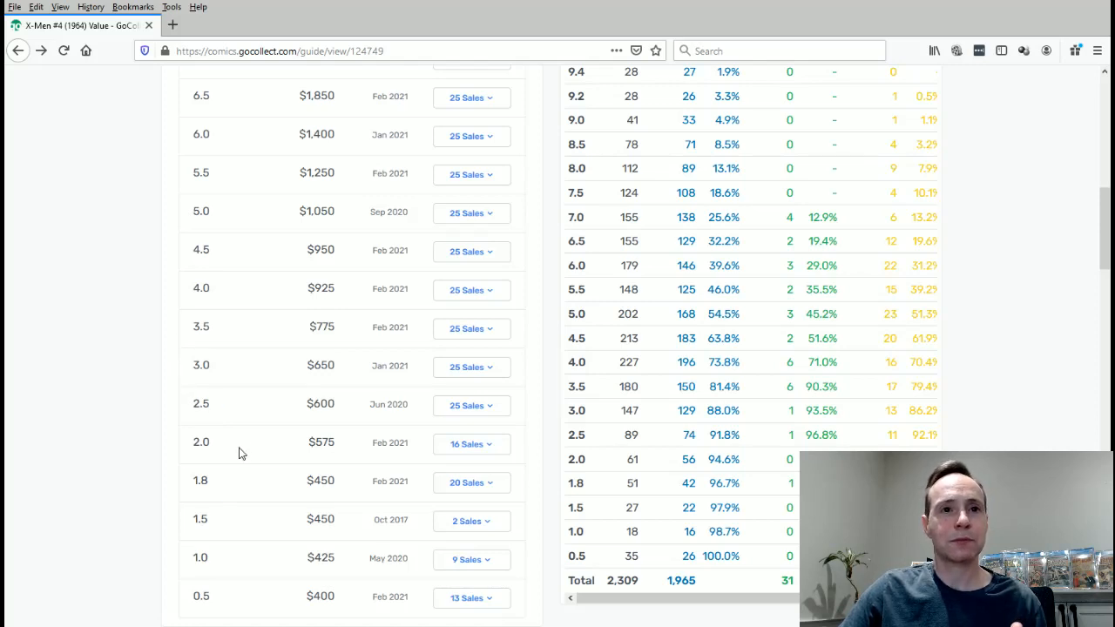
pyautogui.moveTo(229, 416)
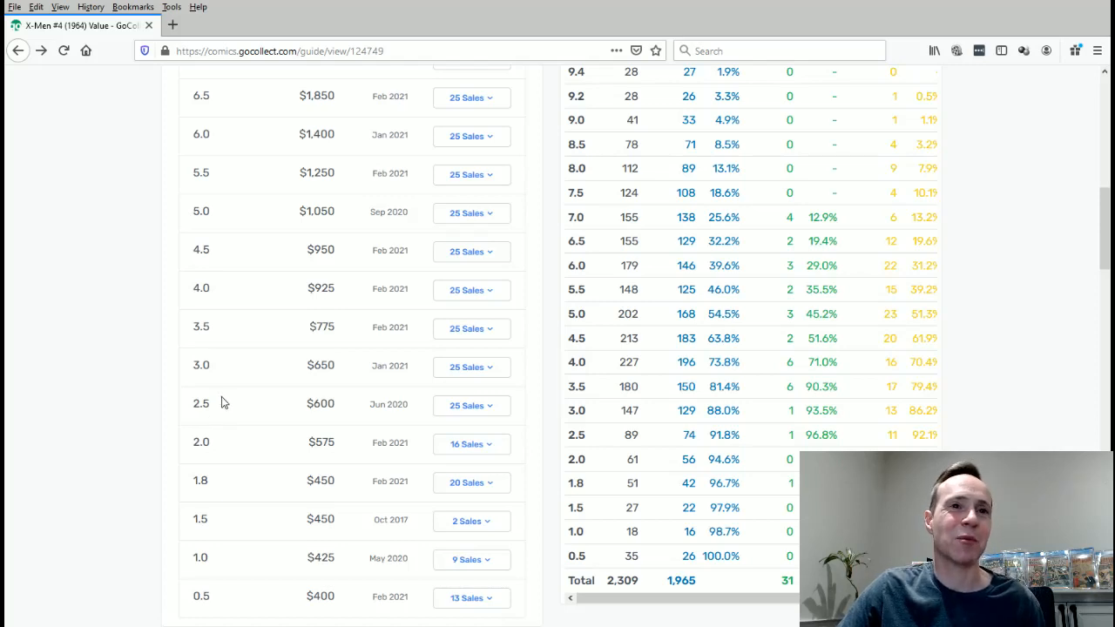
pyautogui.moveTo(253, 314)
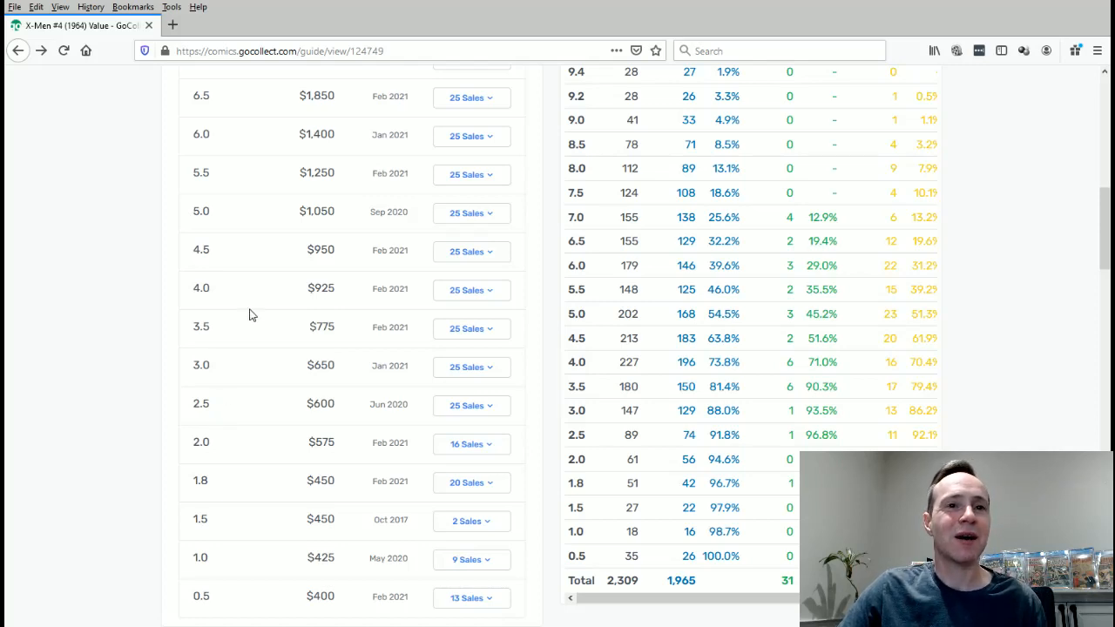
pyautogui.moveTo(249, 284)
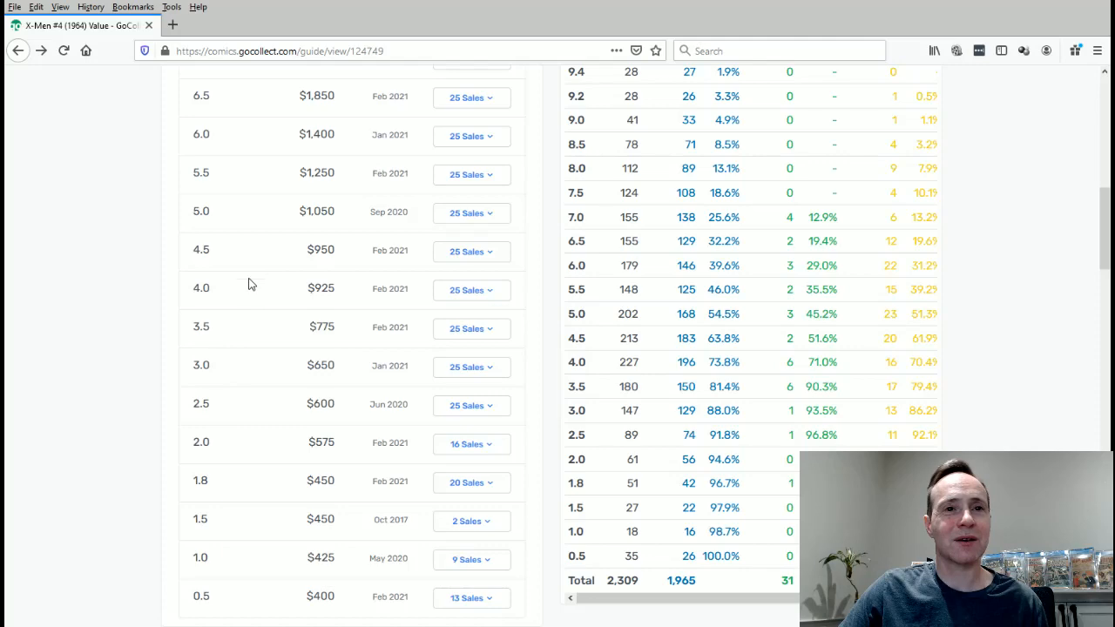
pyautogui.scroll(3)
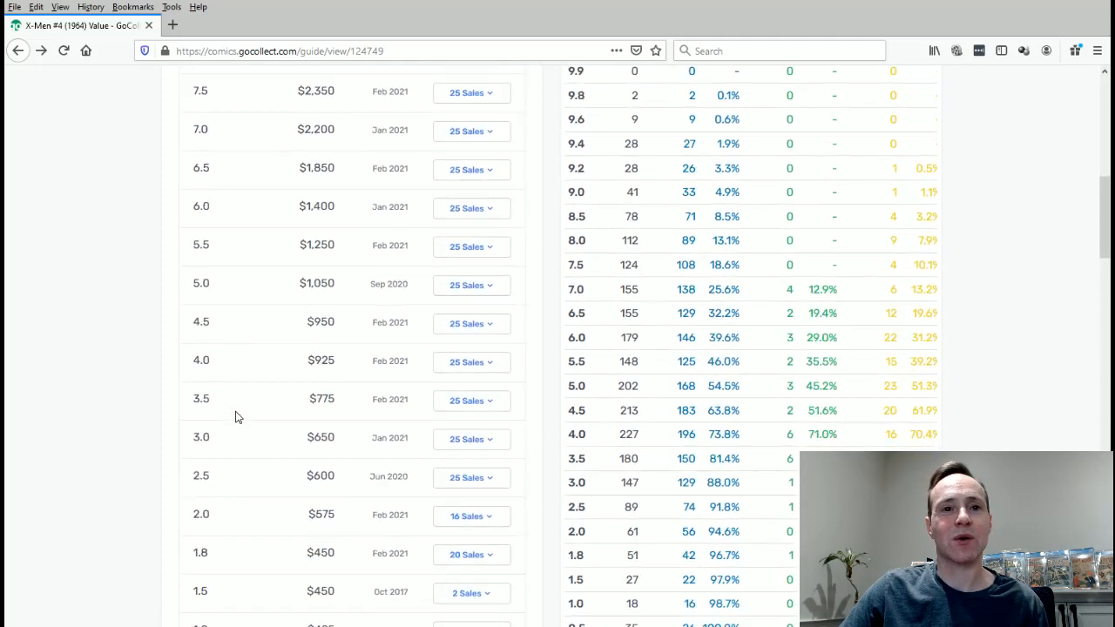
pyautogui.scroll(-3)
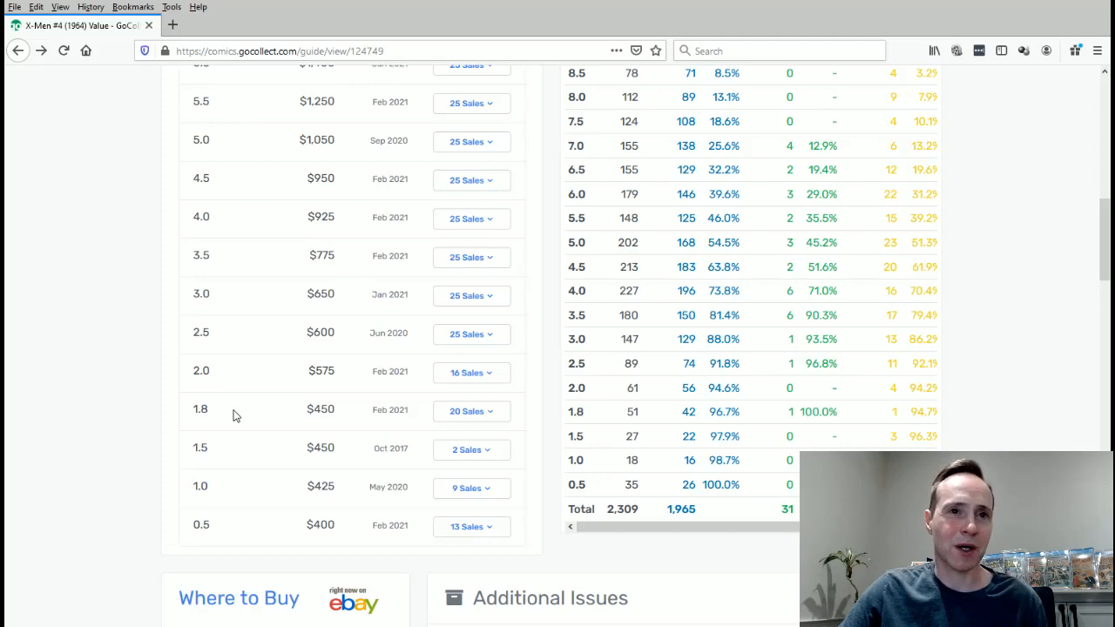
pyautogui.scroll(3)
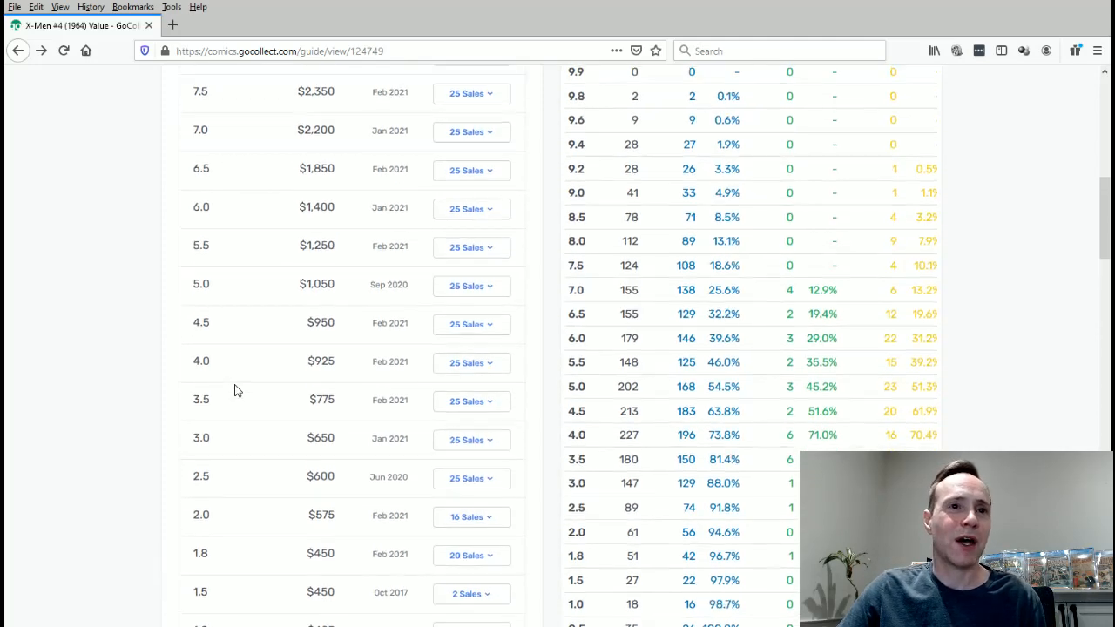
pyautogui.scroll(3)
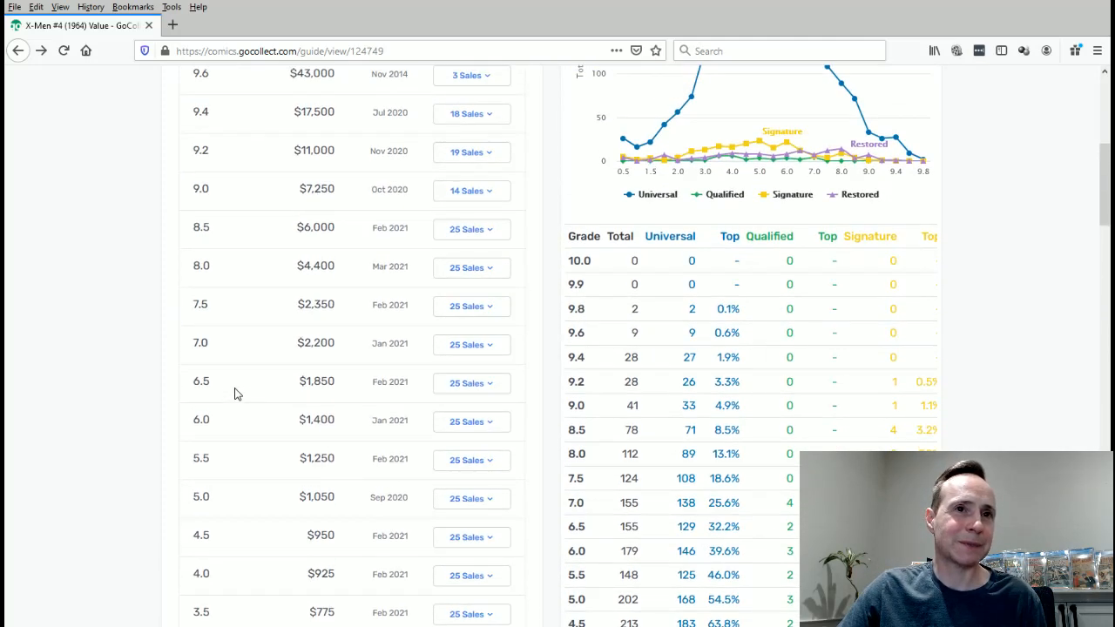
pyautogui.moveTo(234, 294)
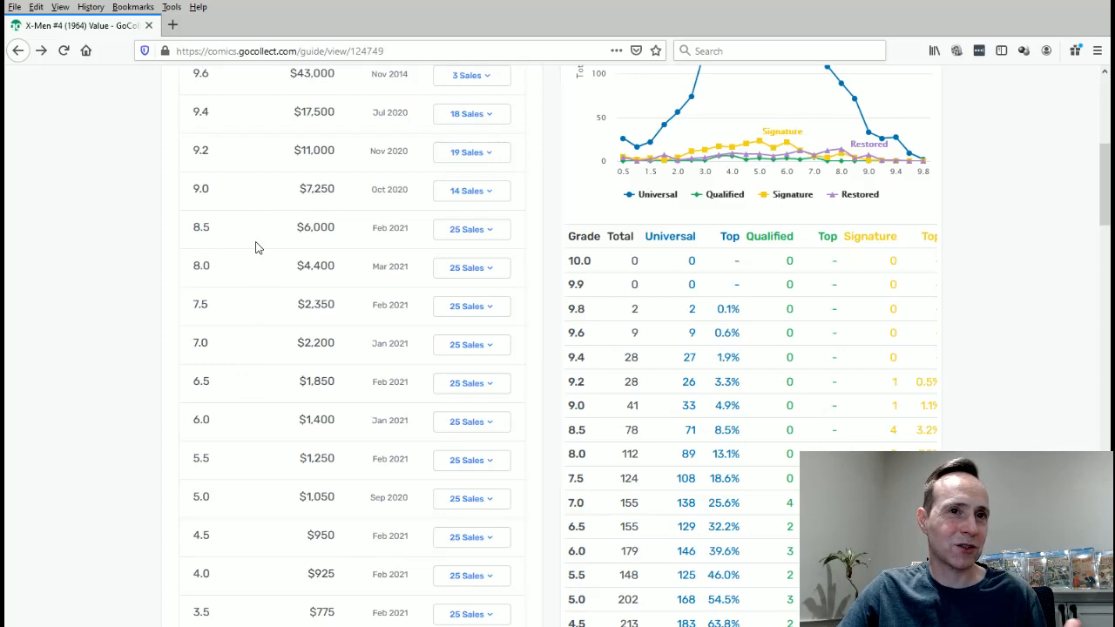
pyautogui.moveTo(253, 409)
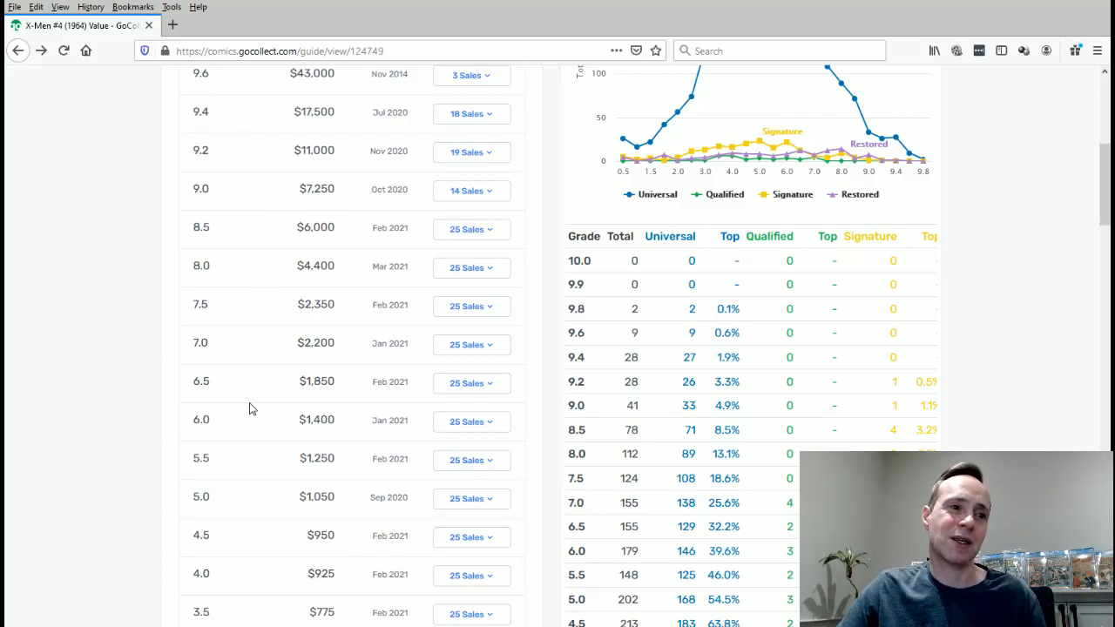
pyautogui.moveTo(259, 238)
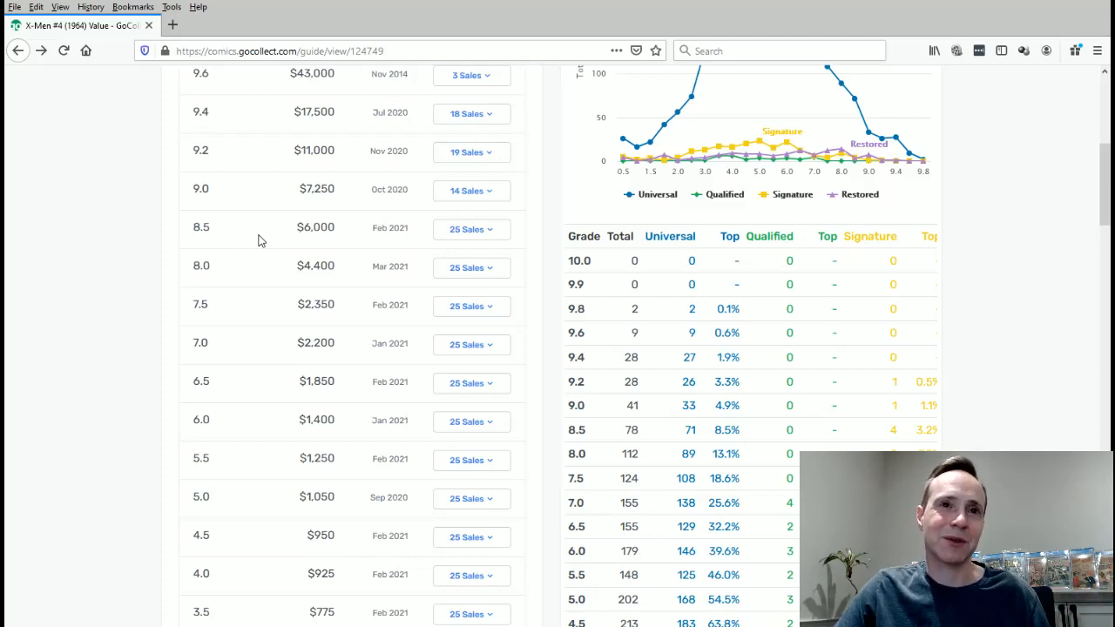
pyautogui.scroll(-3)
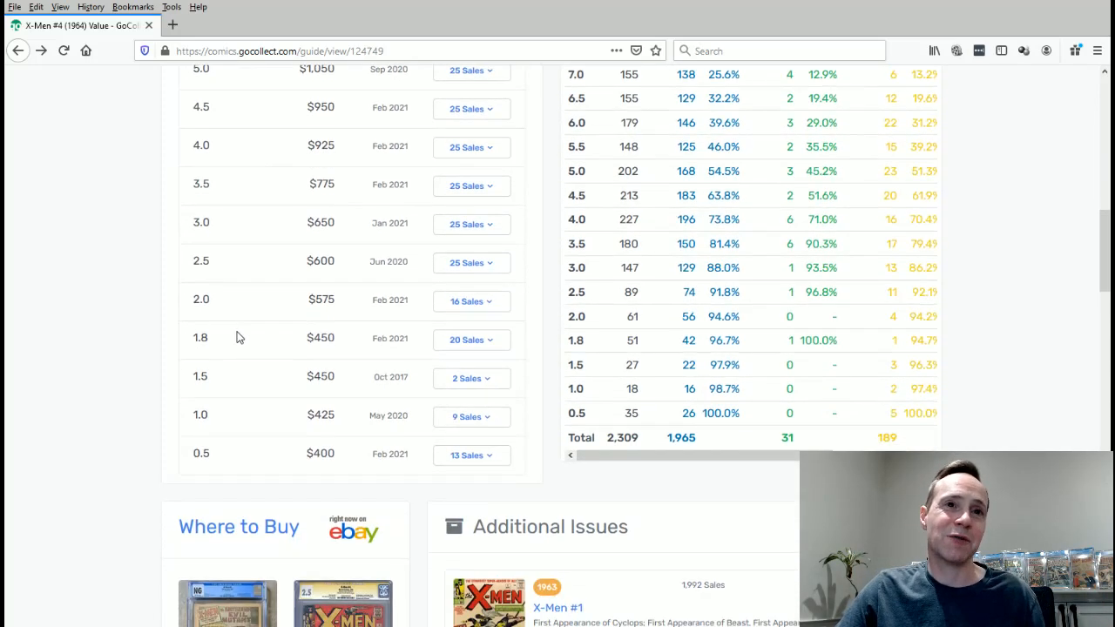
pyautogui.scroll(3)
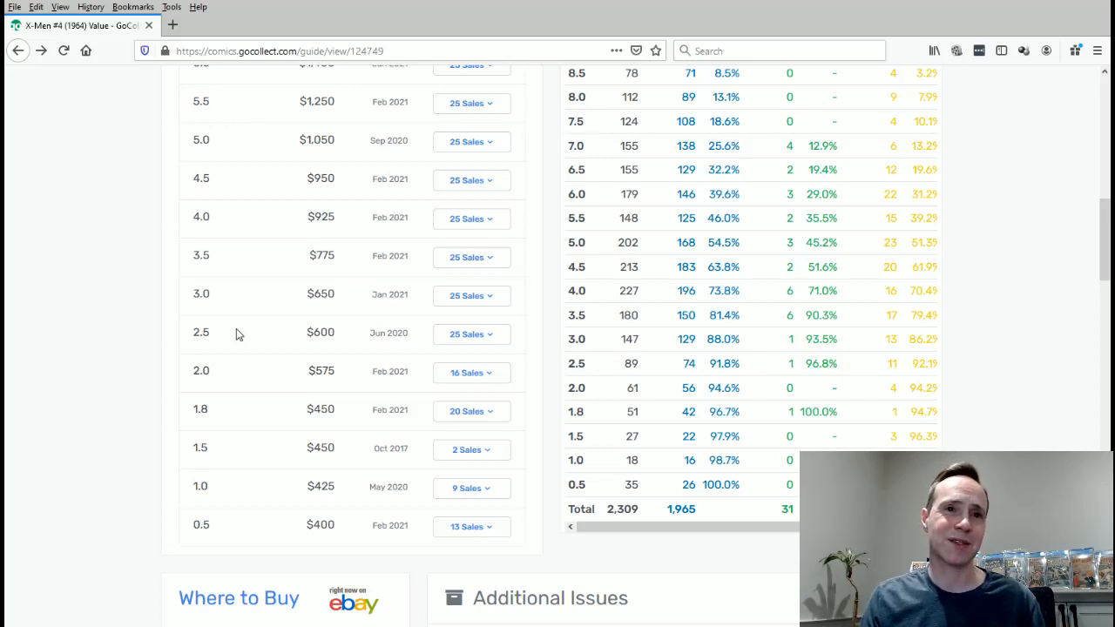
pyautogui.moveTo(226, 354)
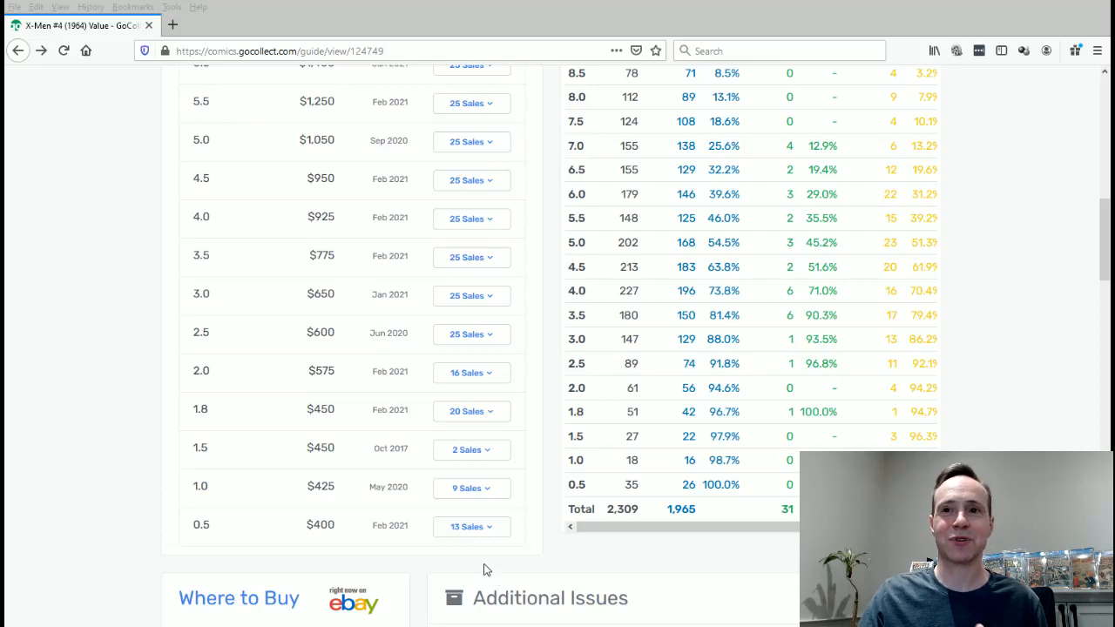
pyautogui.moveTo(397, 519)
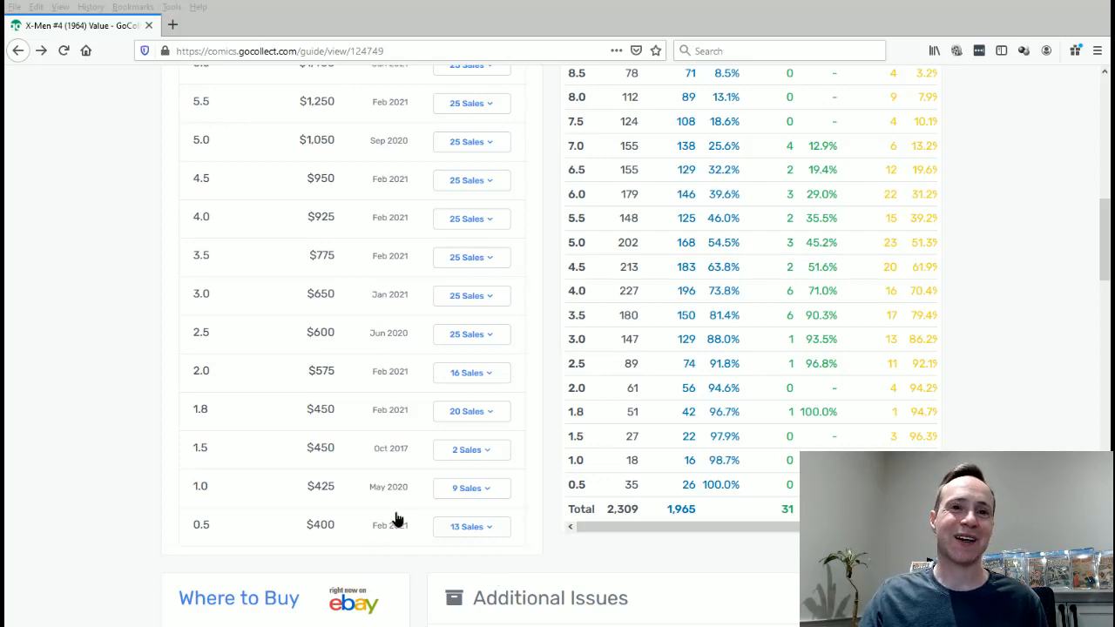